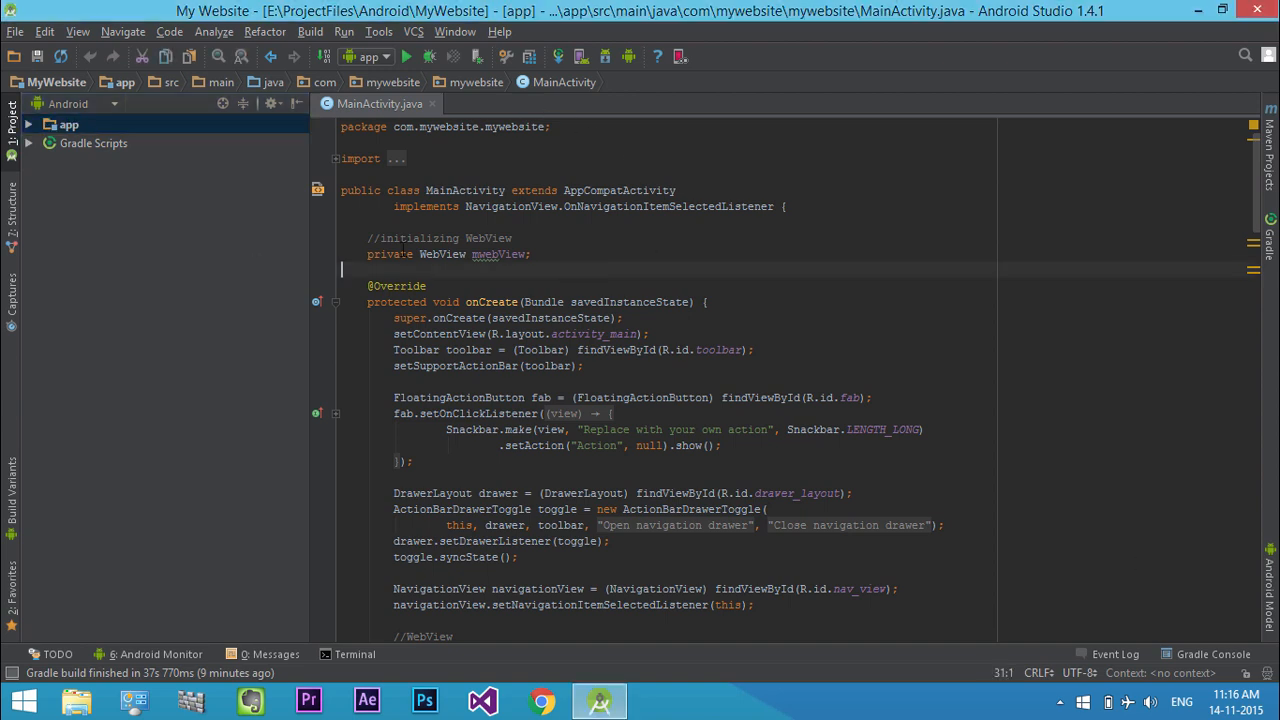
- Locate and bring up strings.xml under app > res > values
left_click(28, 124)
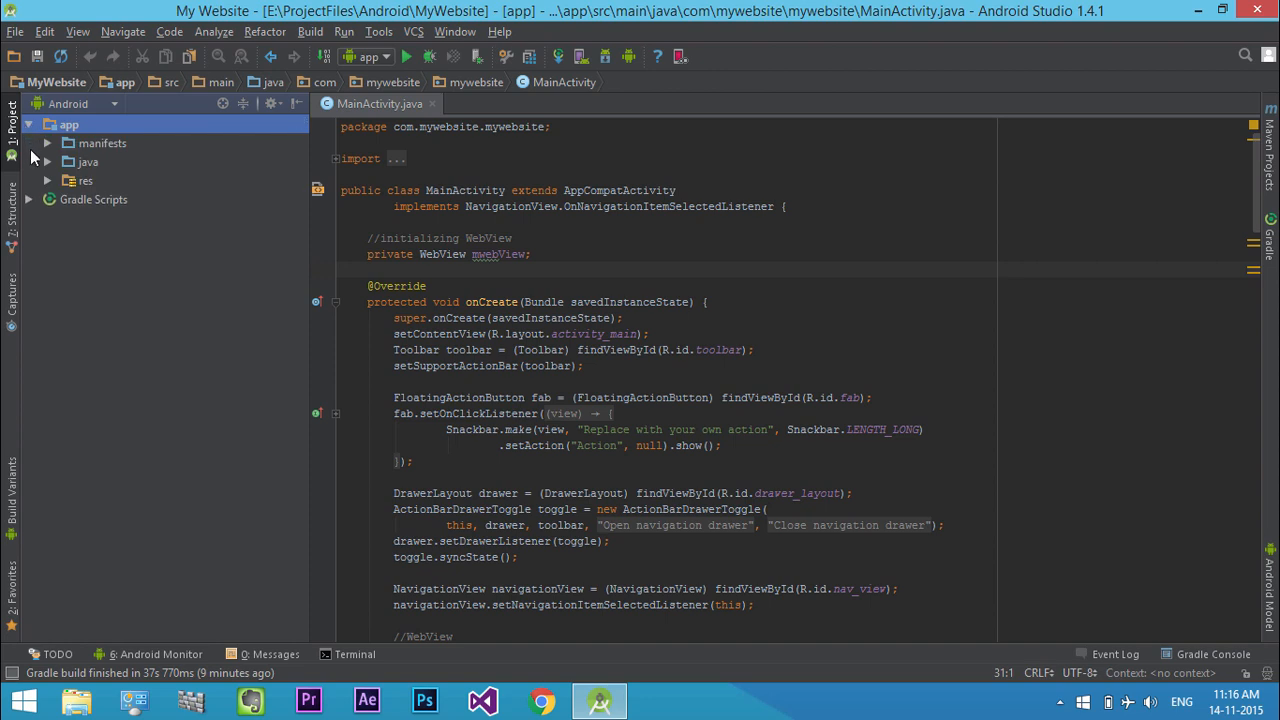
left_click(48, 180)
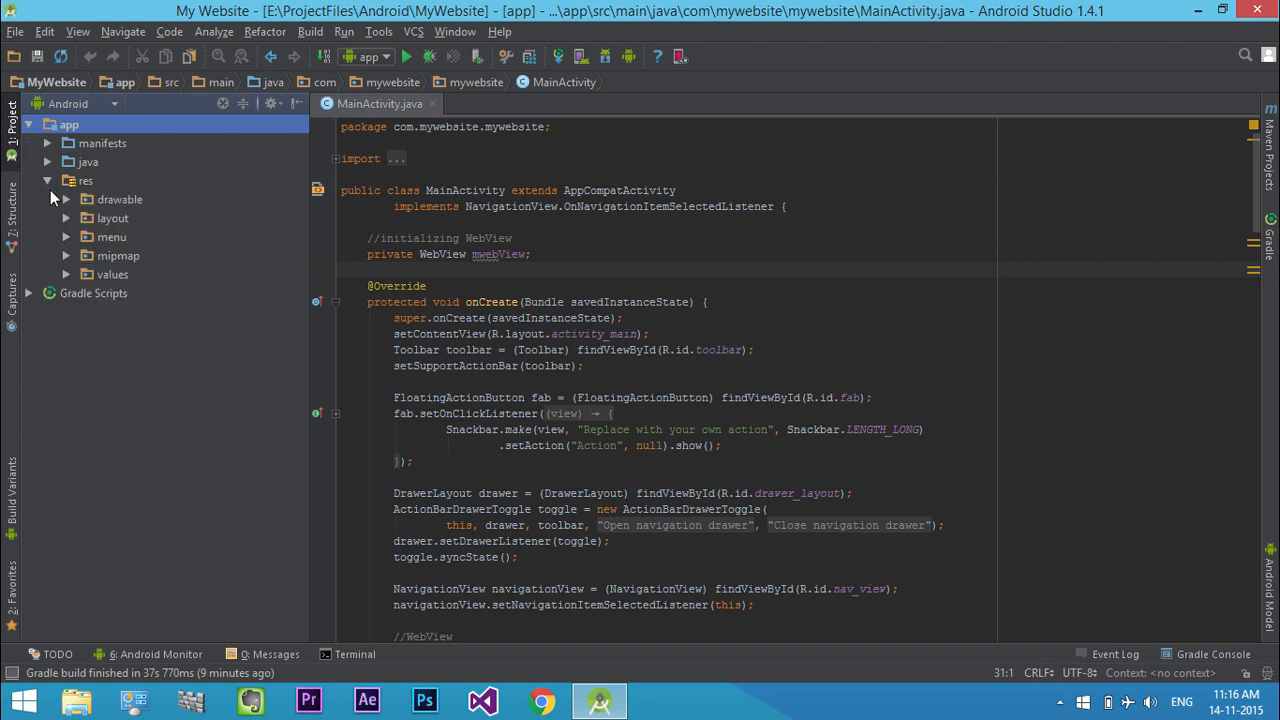
left_click(66, 274)
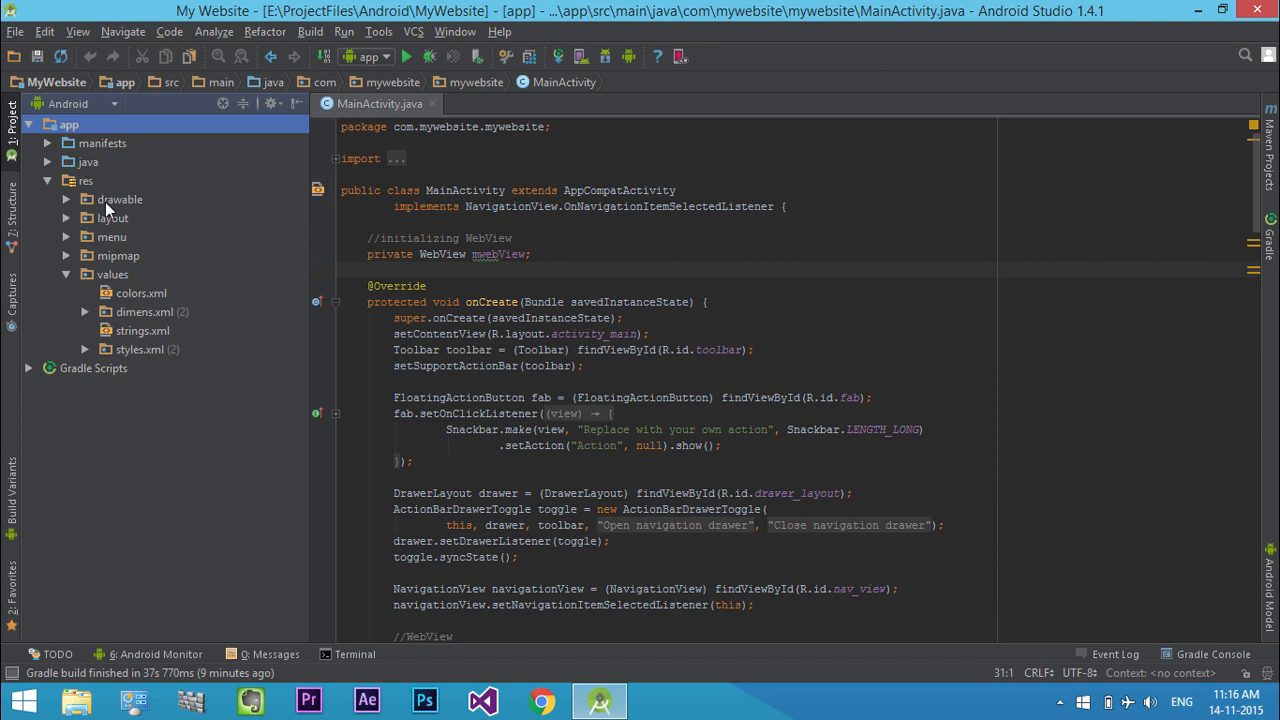
double_click(142, 330)
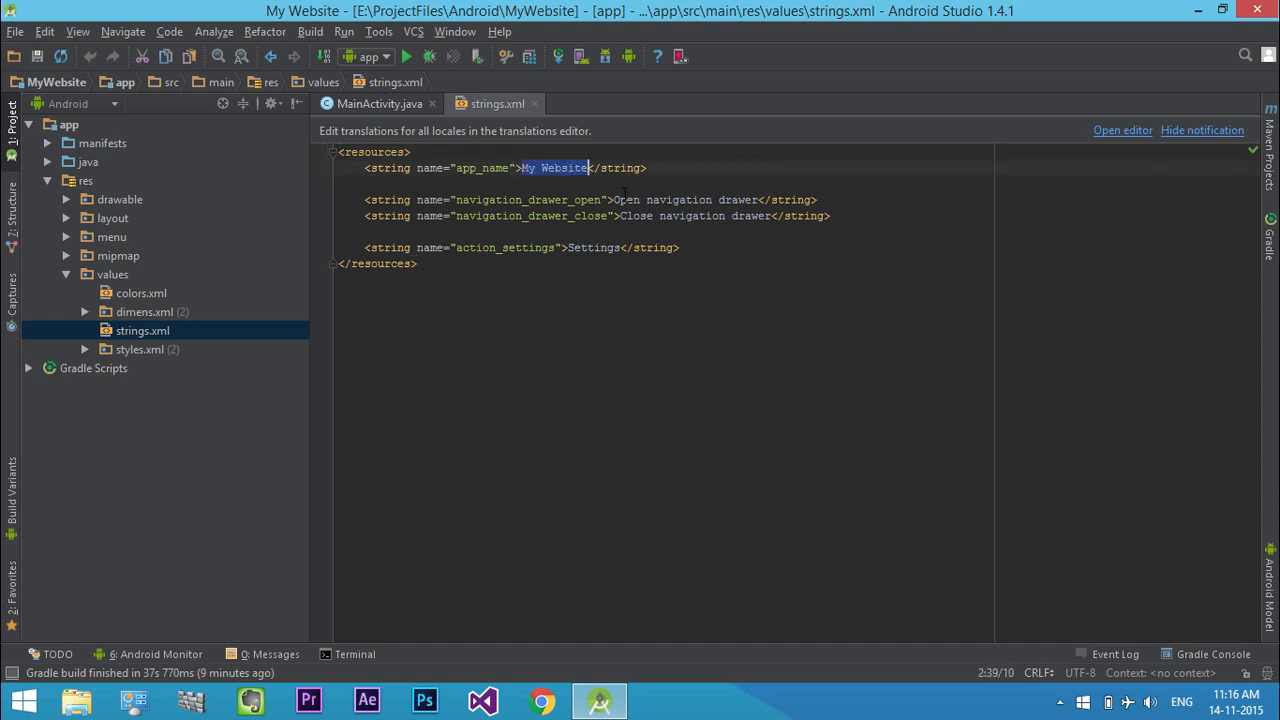
- Replace the app_name value My Website with TechCybo
type("Te")
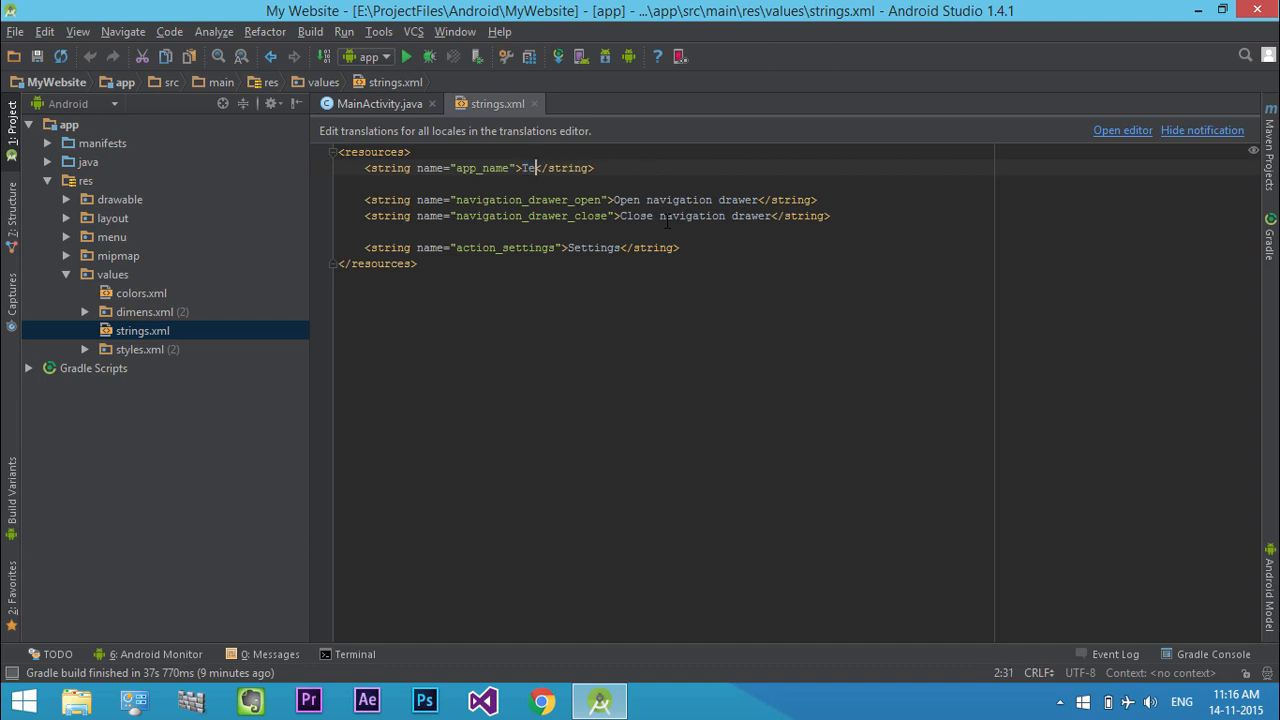
type("ch")
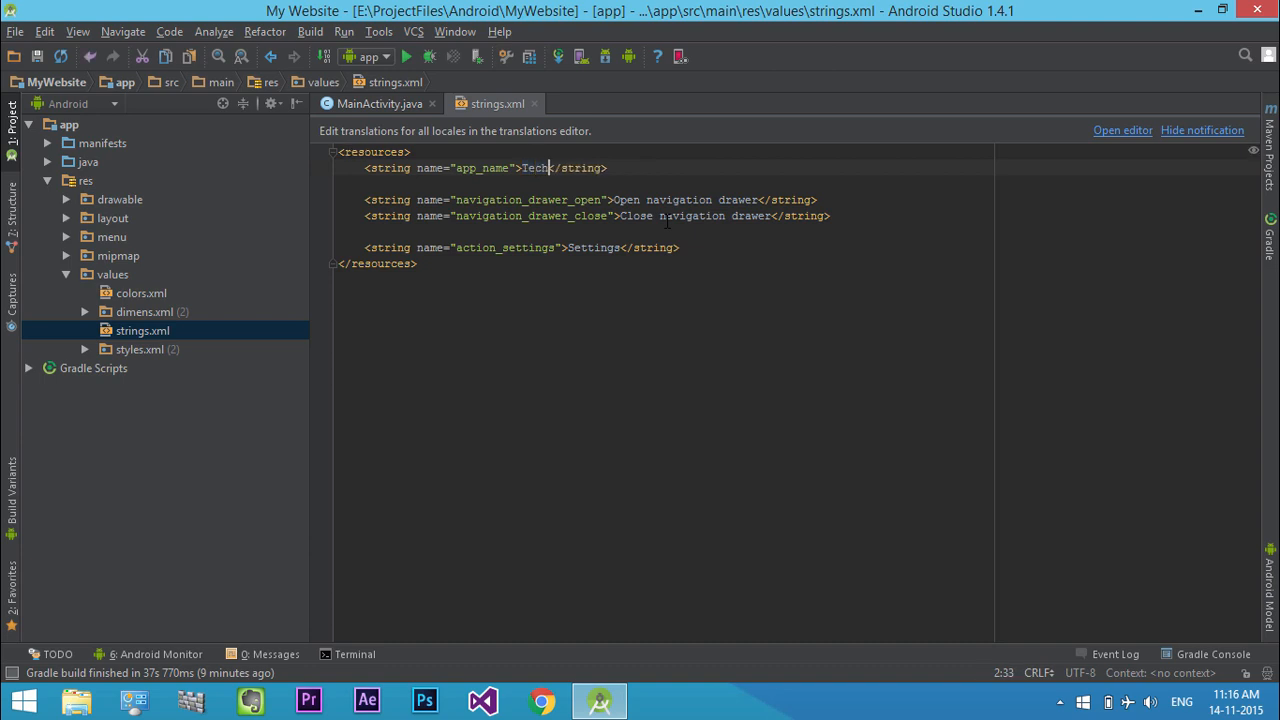
type("Cybo")
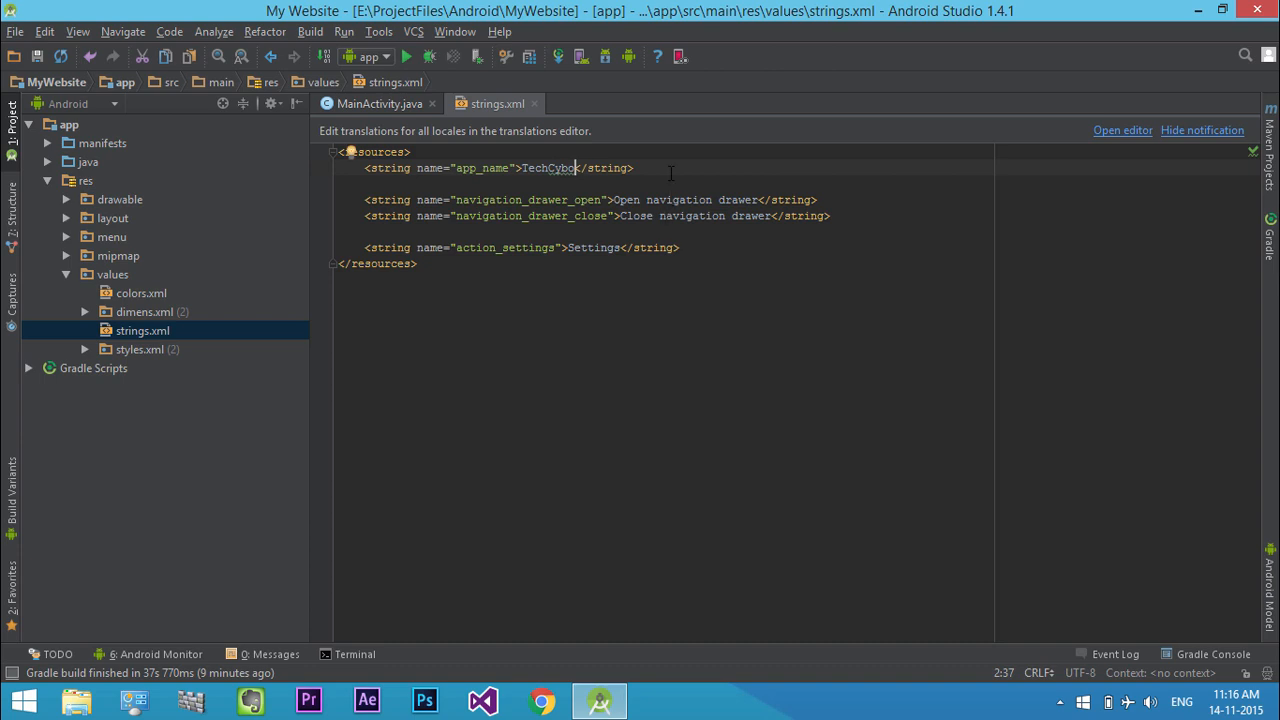
left_click(66, 218)
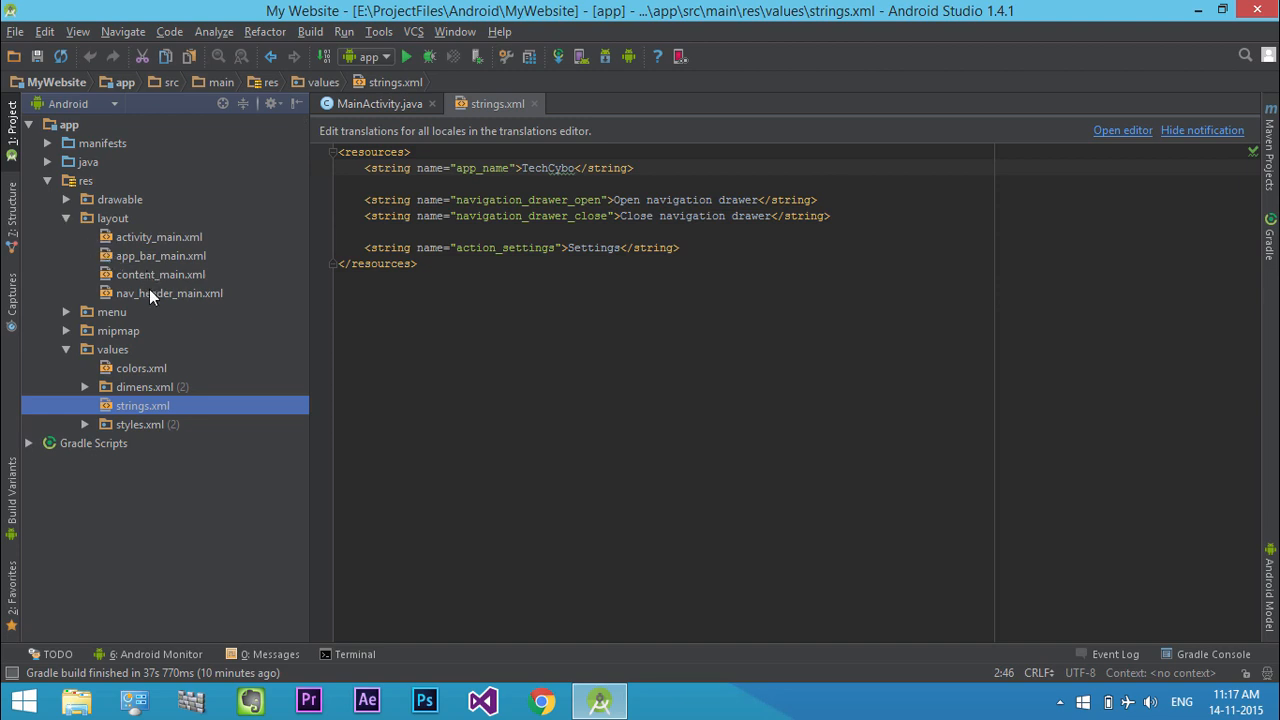
- In nav_header_main.xml, change the header title to TechCybo.com
double_click(168, 292)
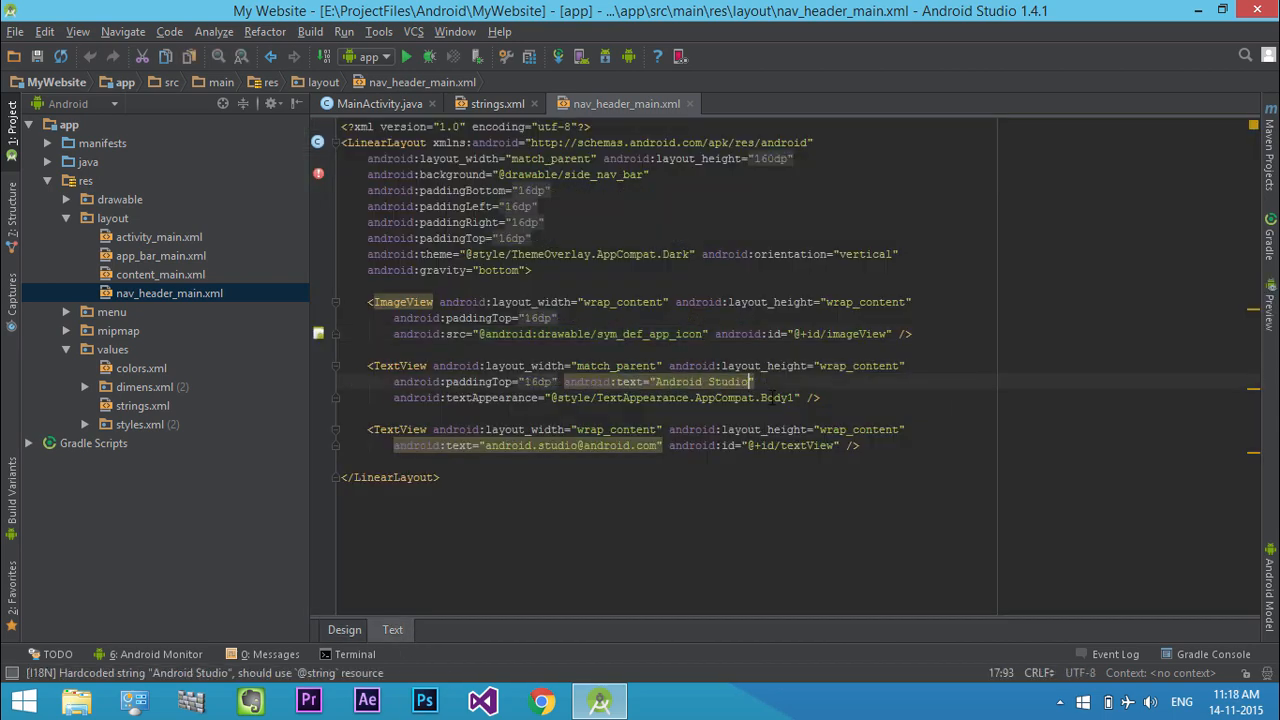
key("Delete")
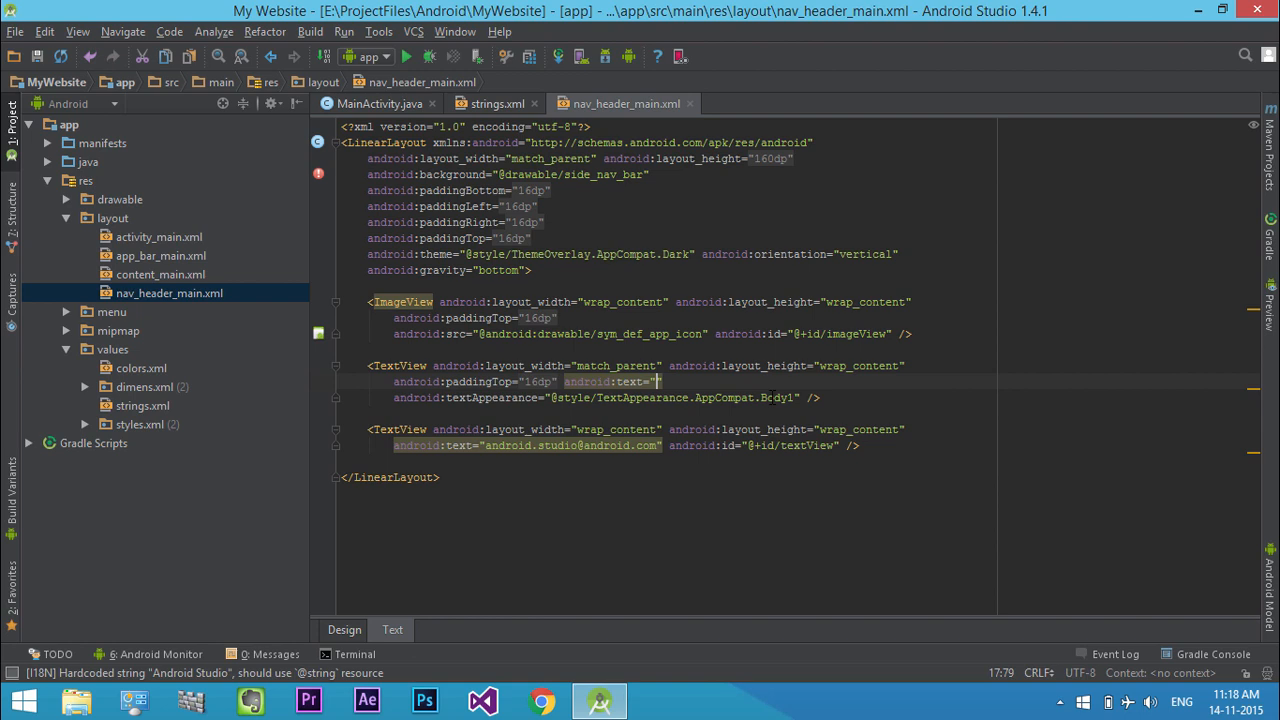
type("Tech")
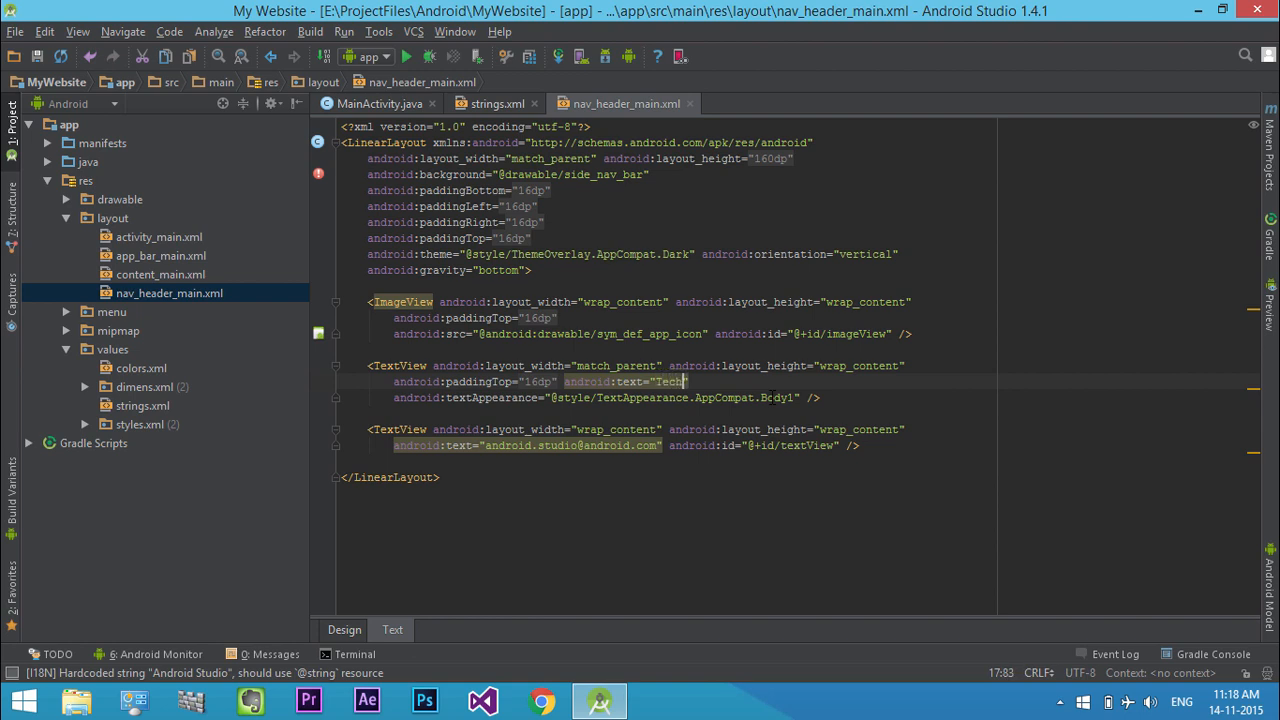
type("Cybo")
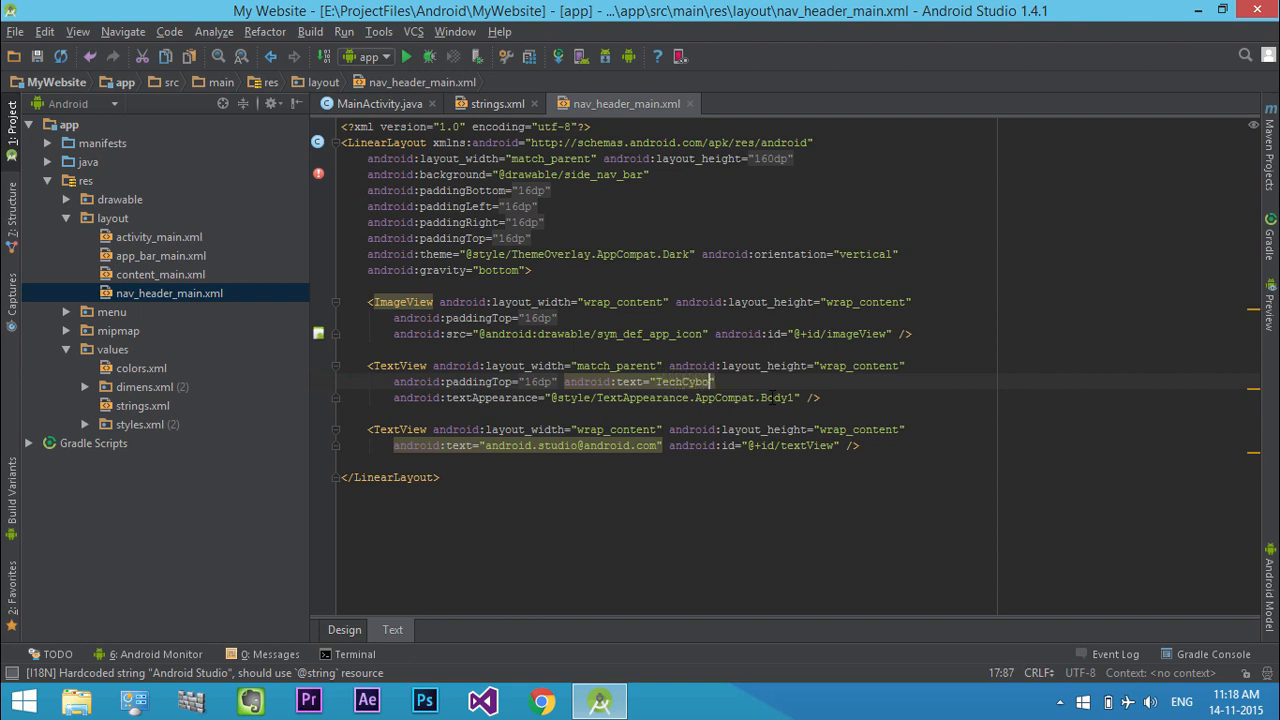
type(".com")
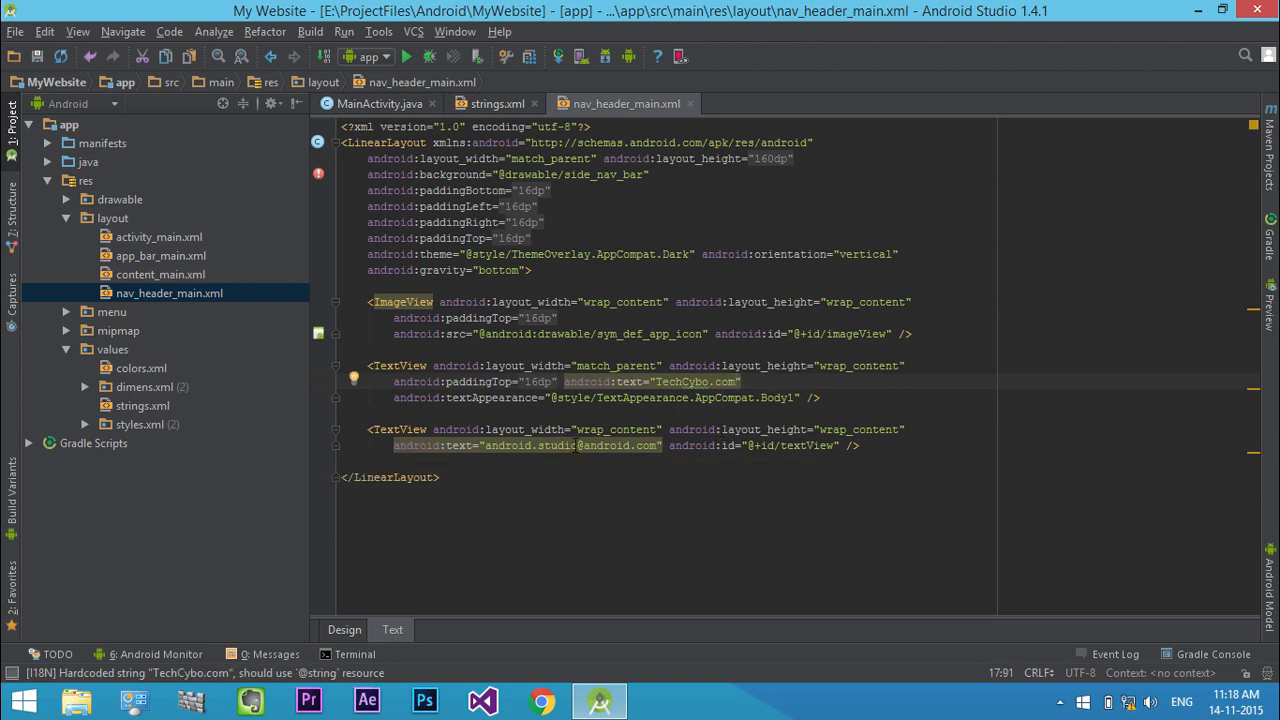
- Replace the contact line with the techcybo address and check the zoomed Design preview
double_click(520, 444)
type("inf")
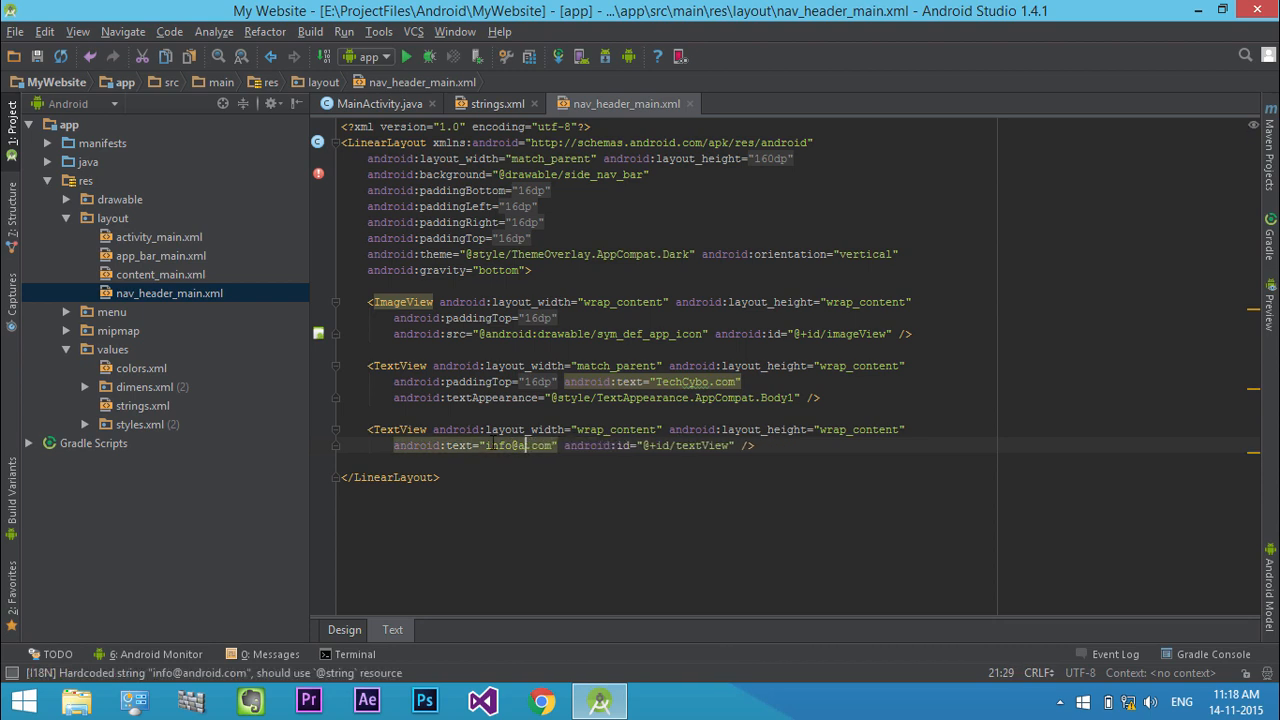
type("techc")
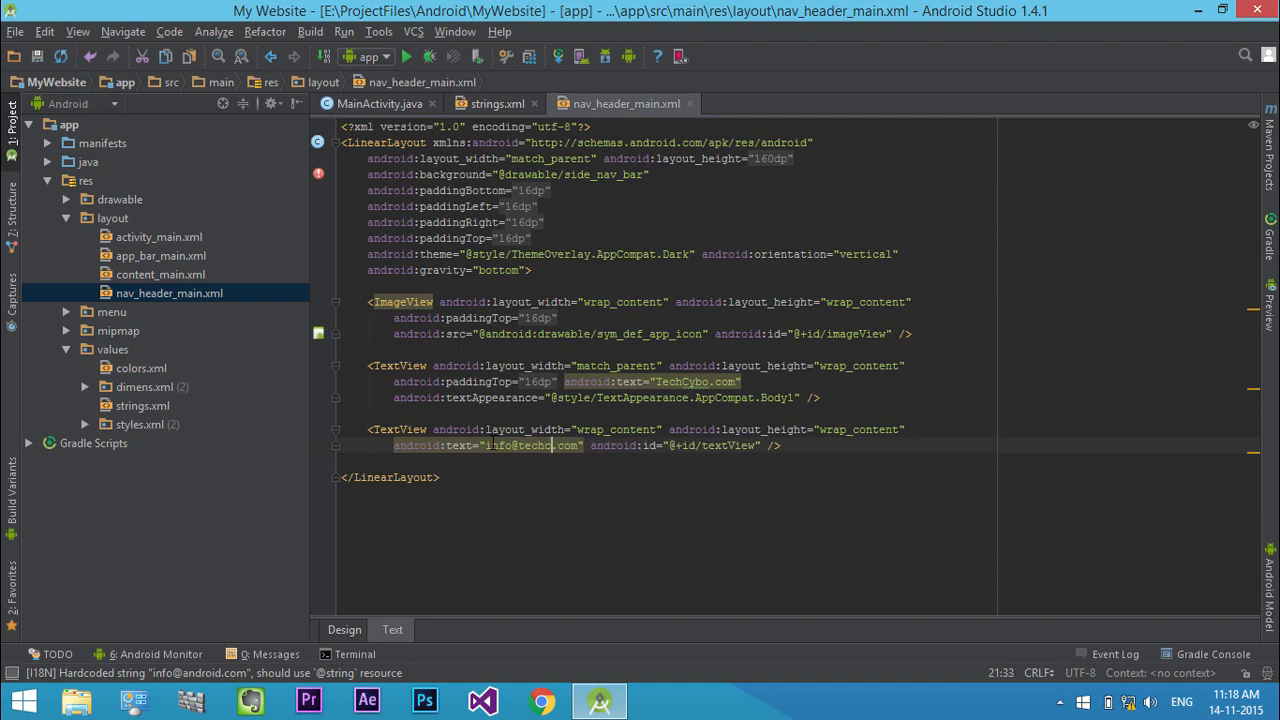
left_click(344, 628)
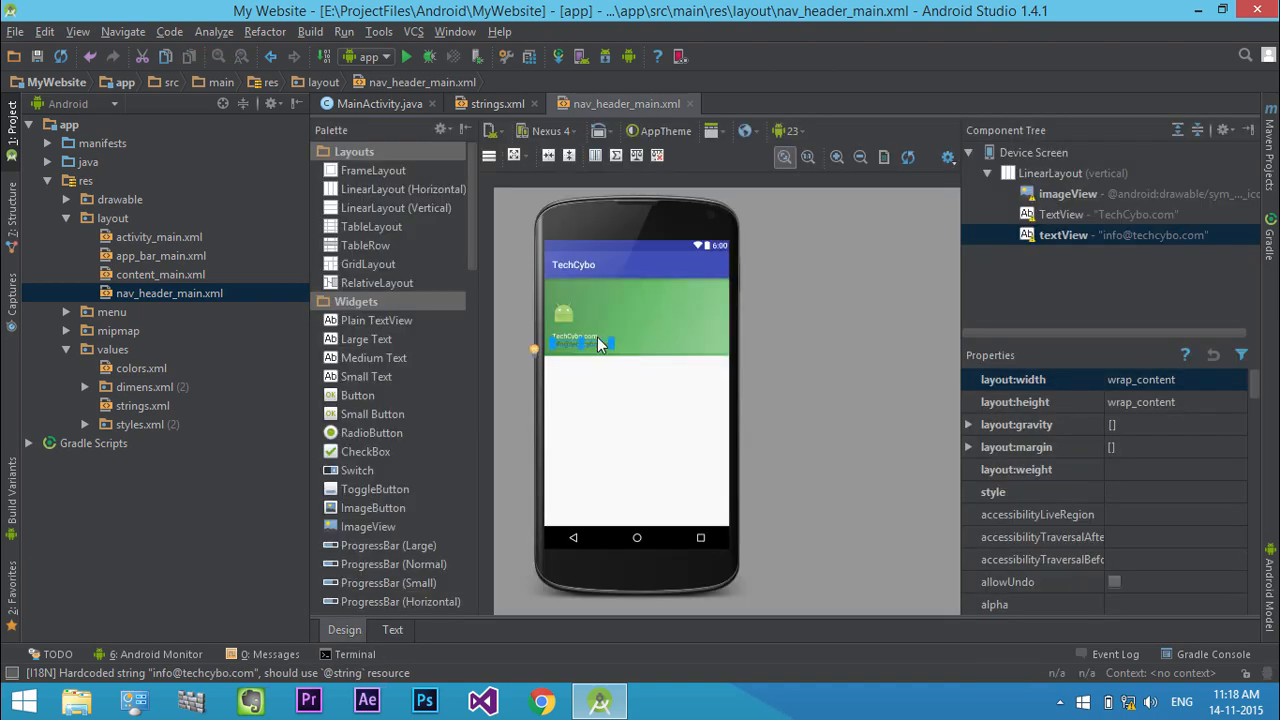
left_click(836, 156)
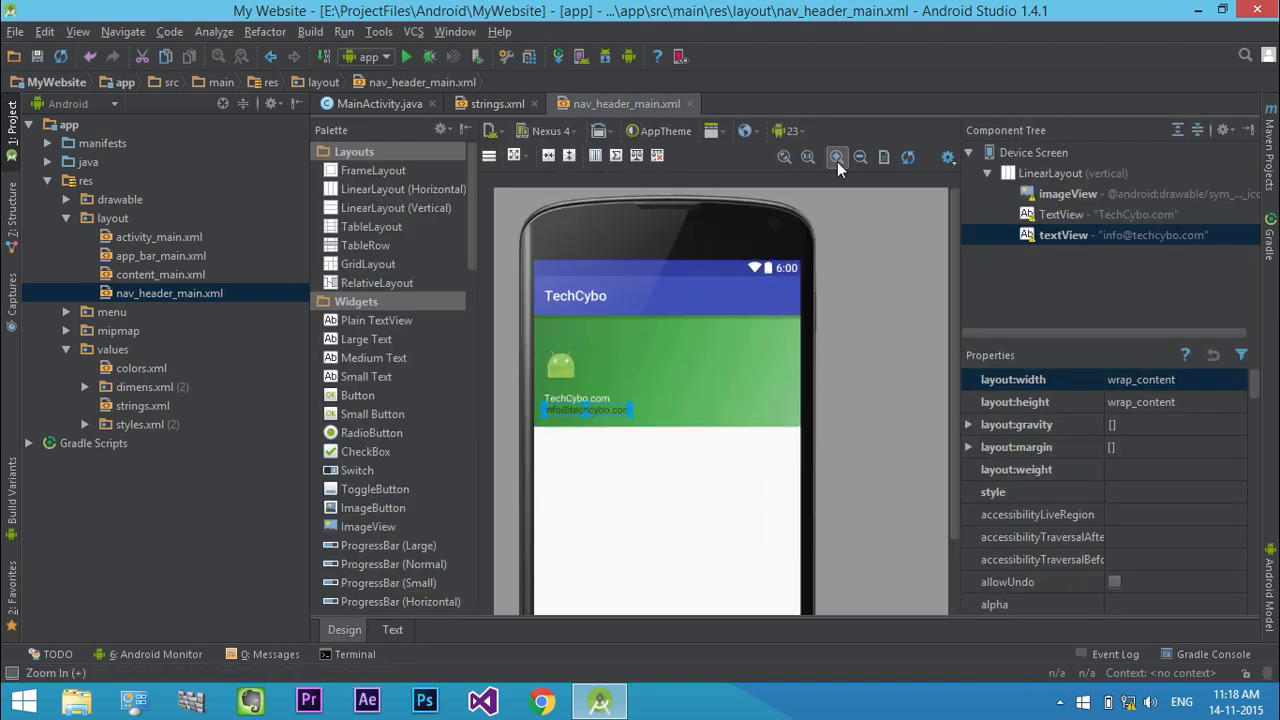
- Glance at makeappicon.com, then browse the generated drawable folders in File Explorer
left_click(540, 700)
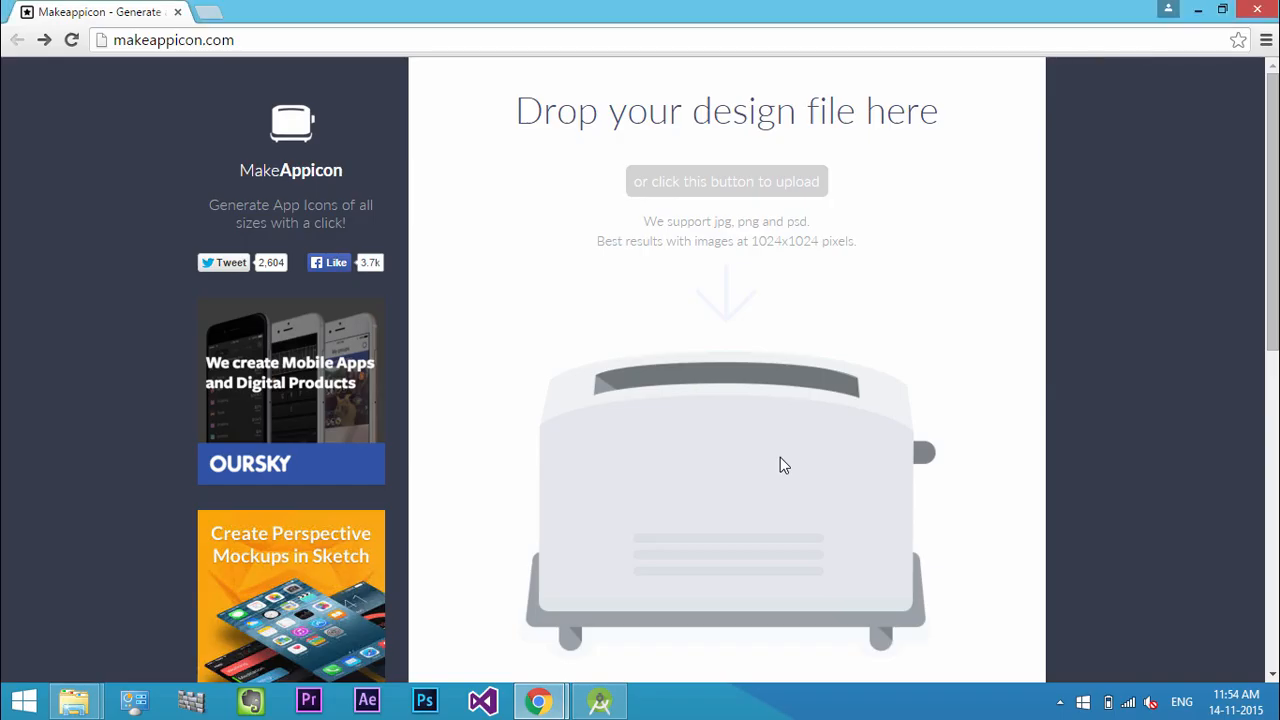
left_click(72, 700)
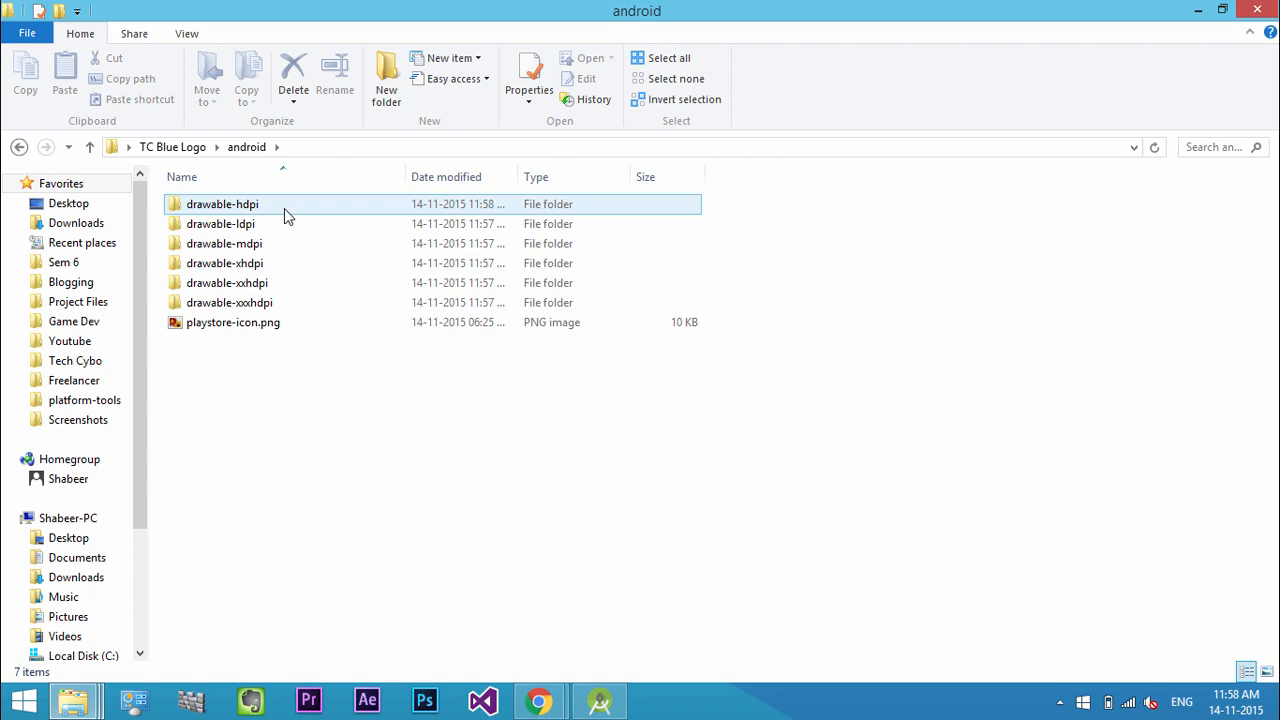
left_click(224, 264)
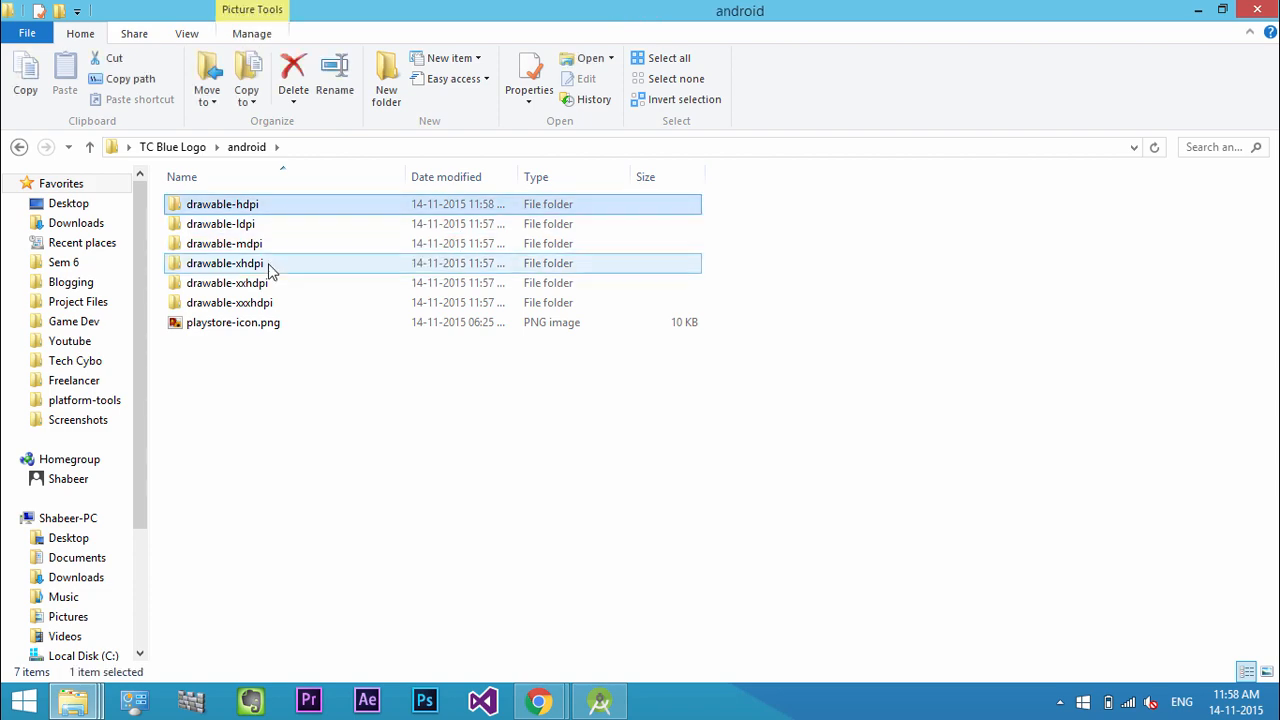
left_click(598, 700)
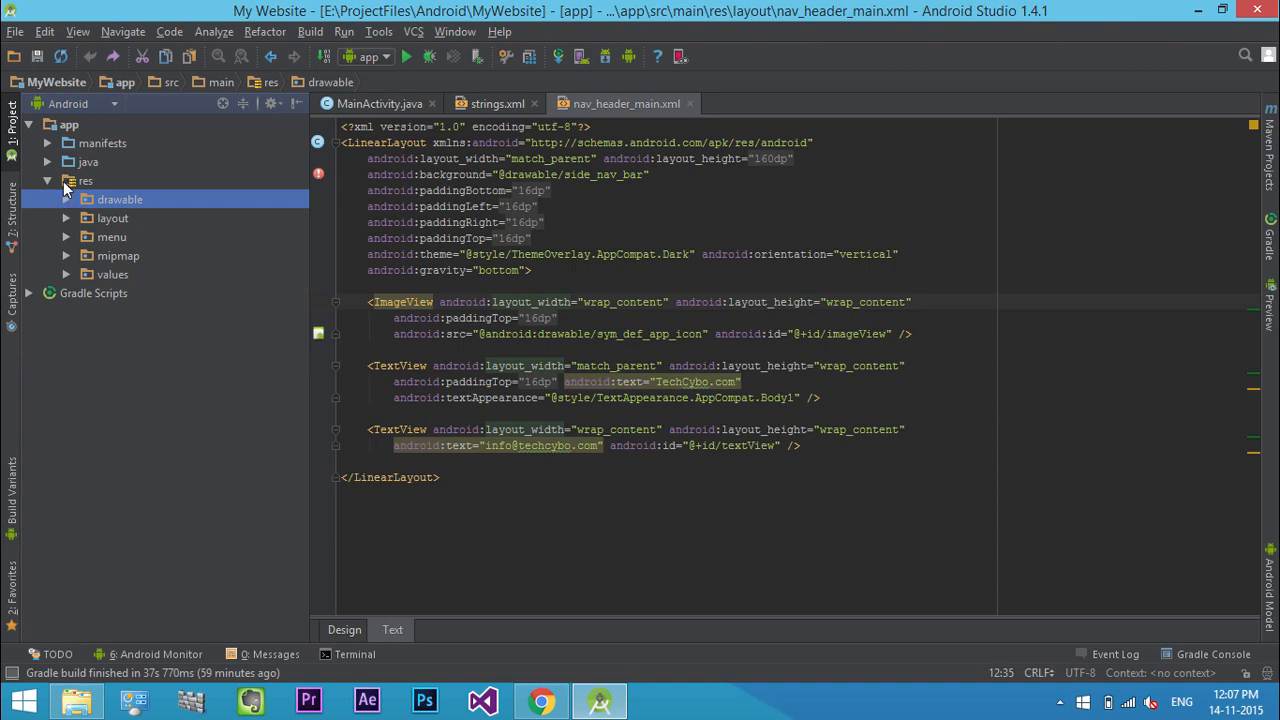
- Create an Image Asset from the TC Blue Logo named ic_tc_logo and finish generating it
right_click(84, 180)
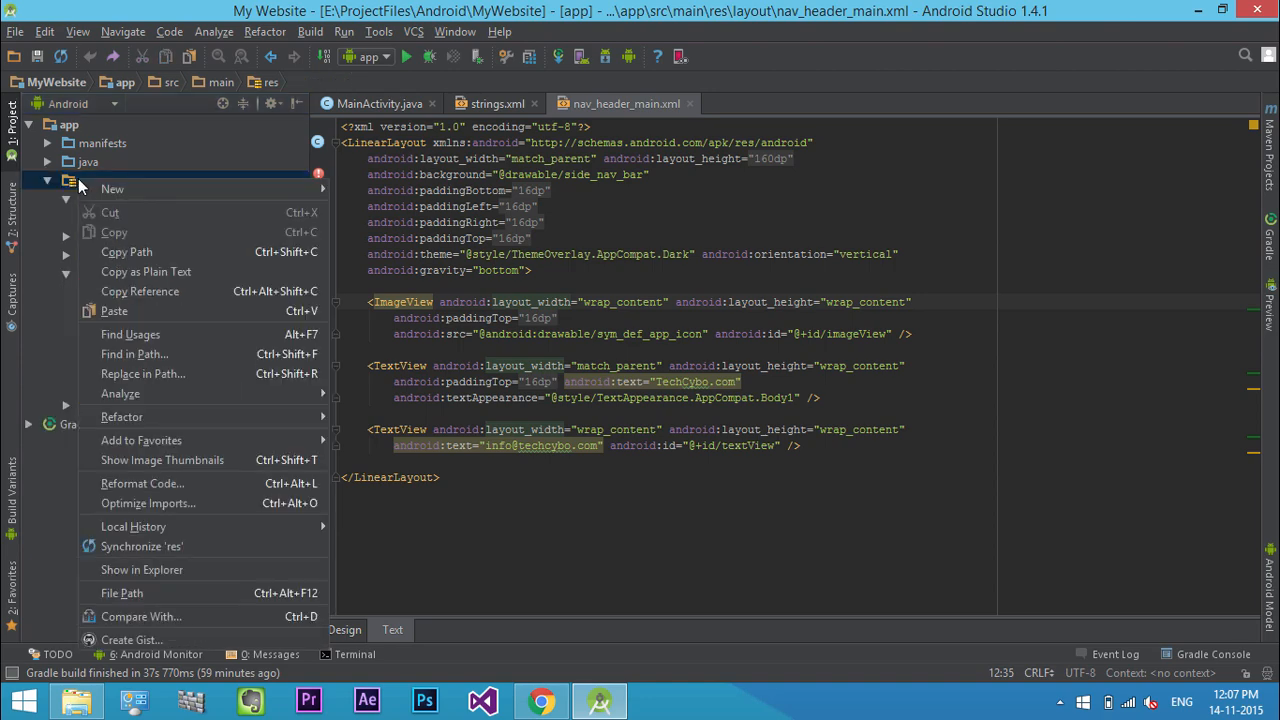
mouse_move(112, 188)
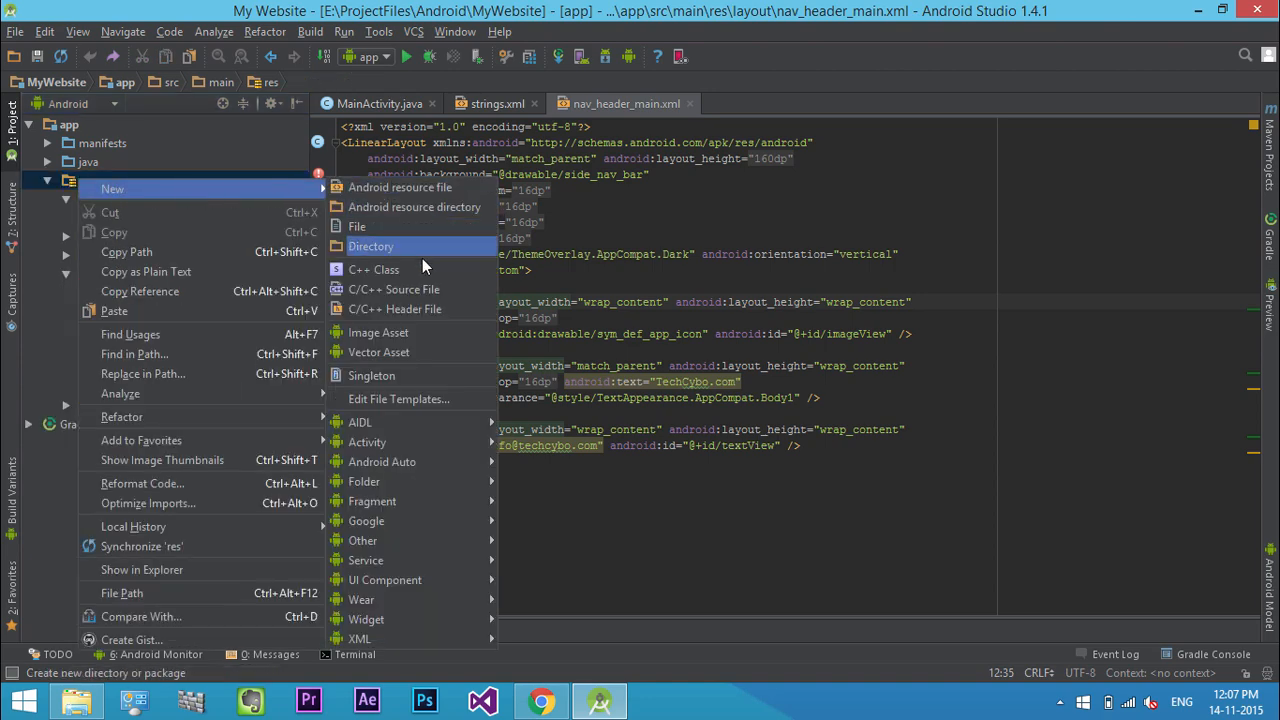
left_click(378, 332)
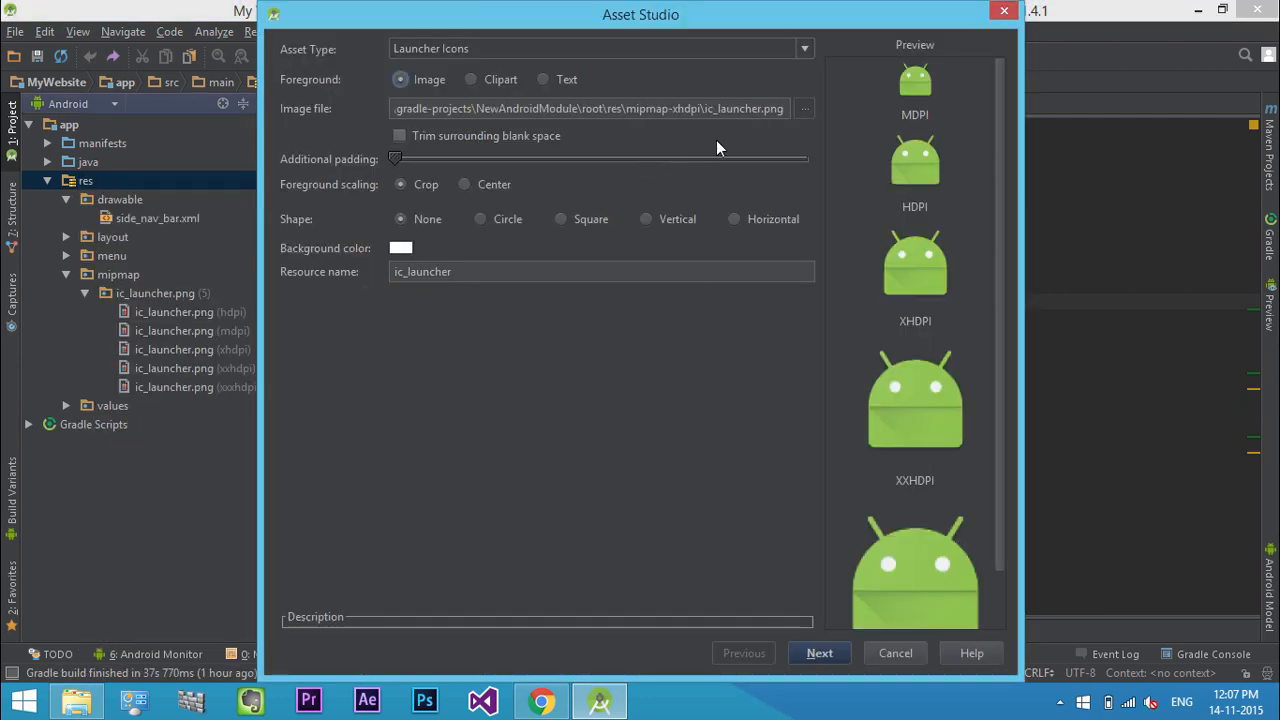
mouse_move(804, 114)
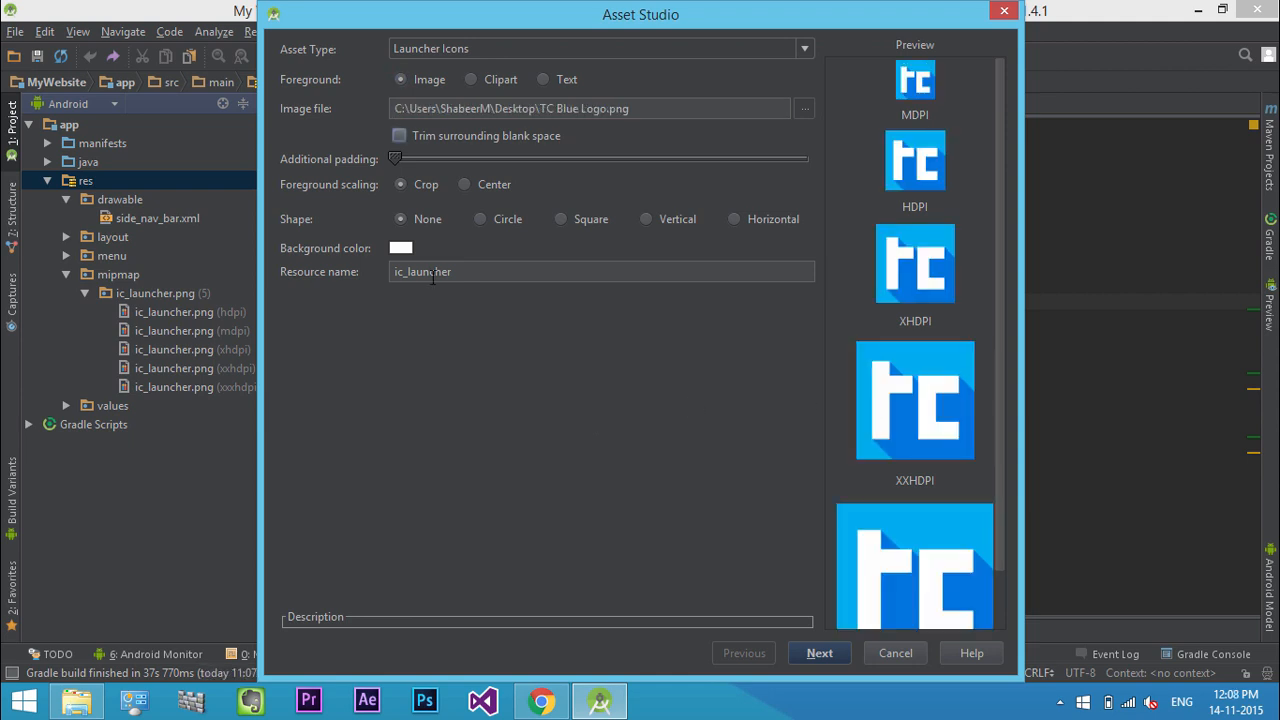
type("ic_tc_logo")
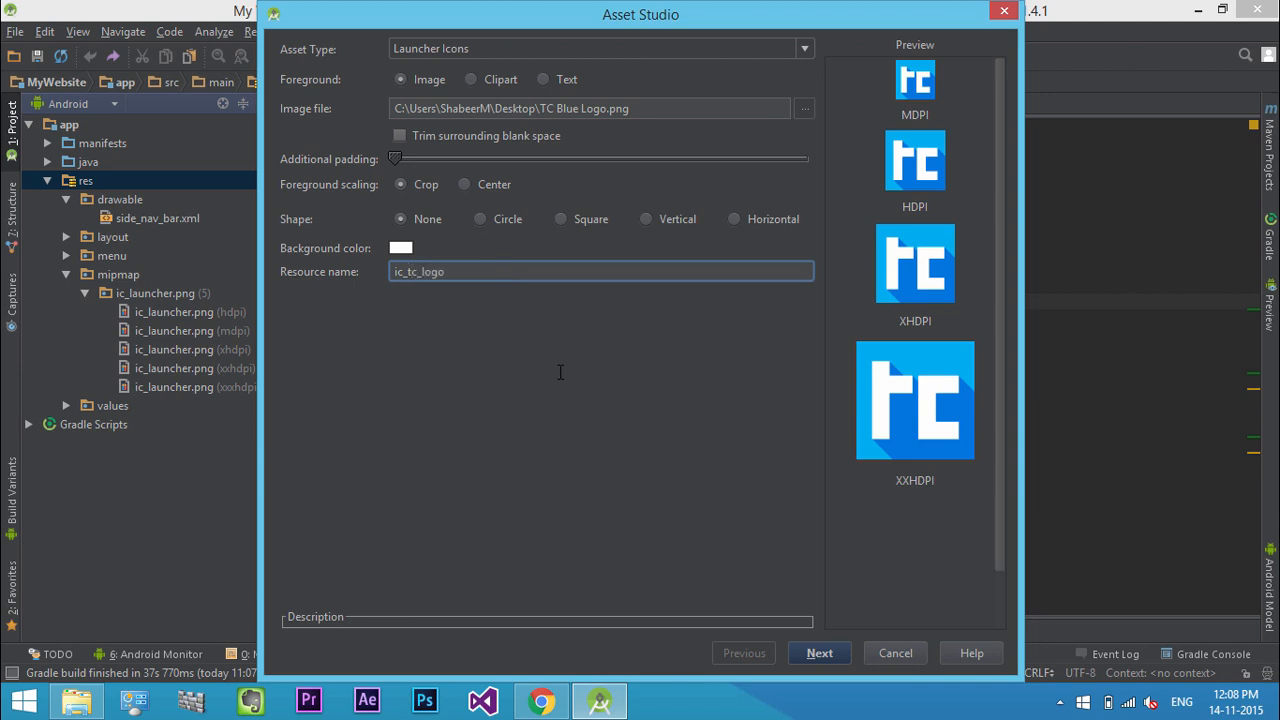
mouse_move(568, 376)
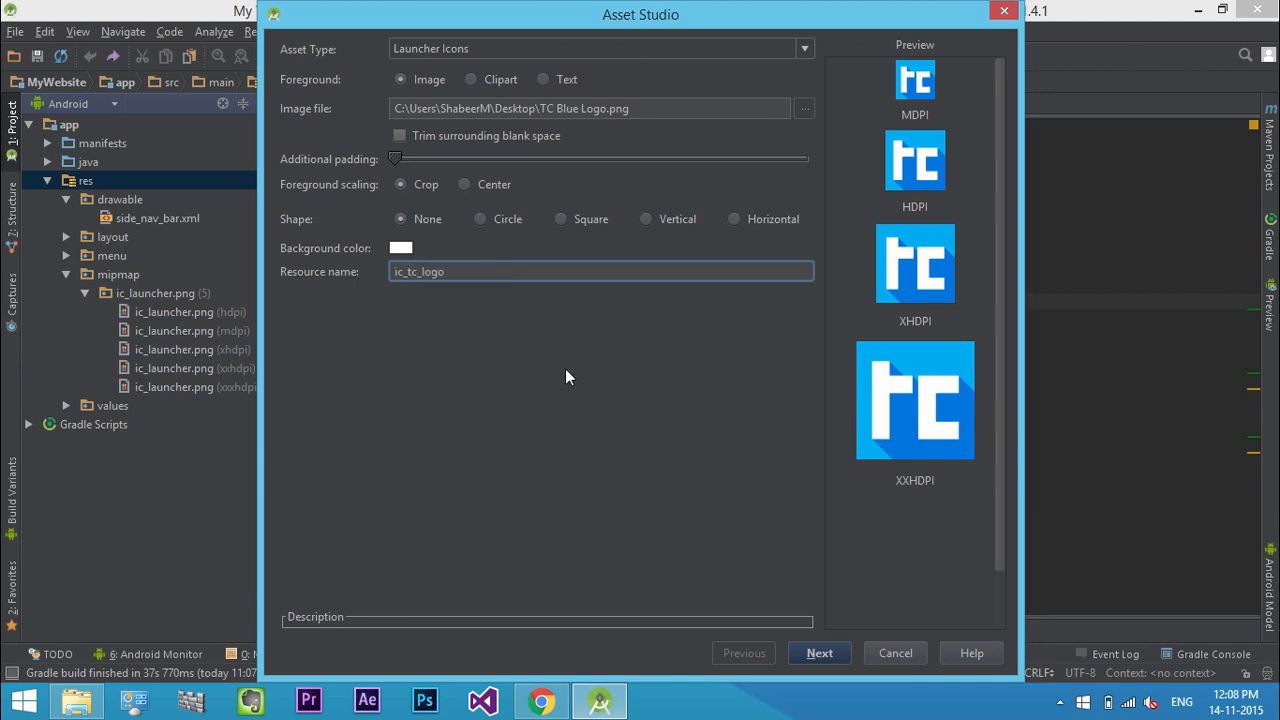
left_click(820, 652)
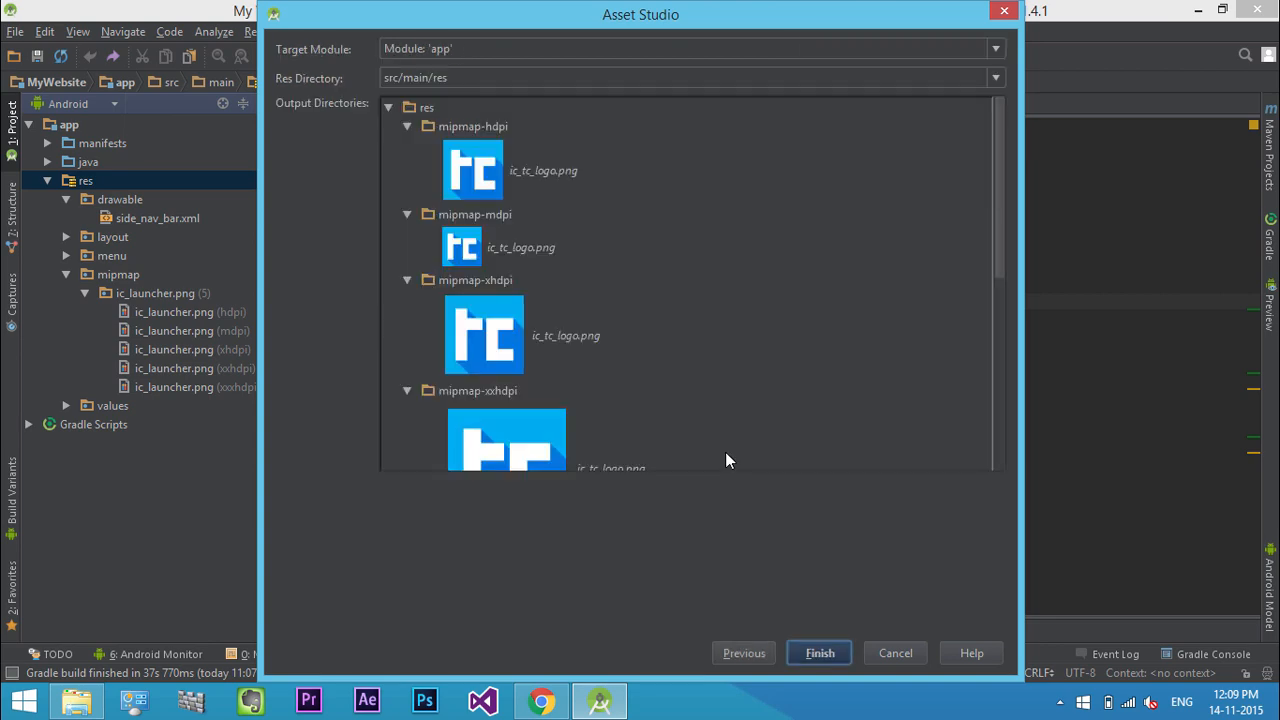
left_click(820, 652)
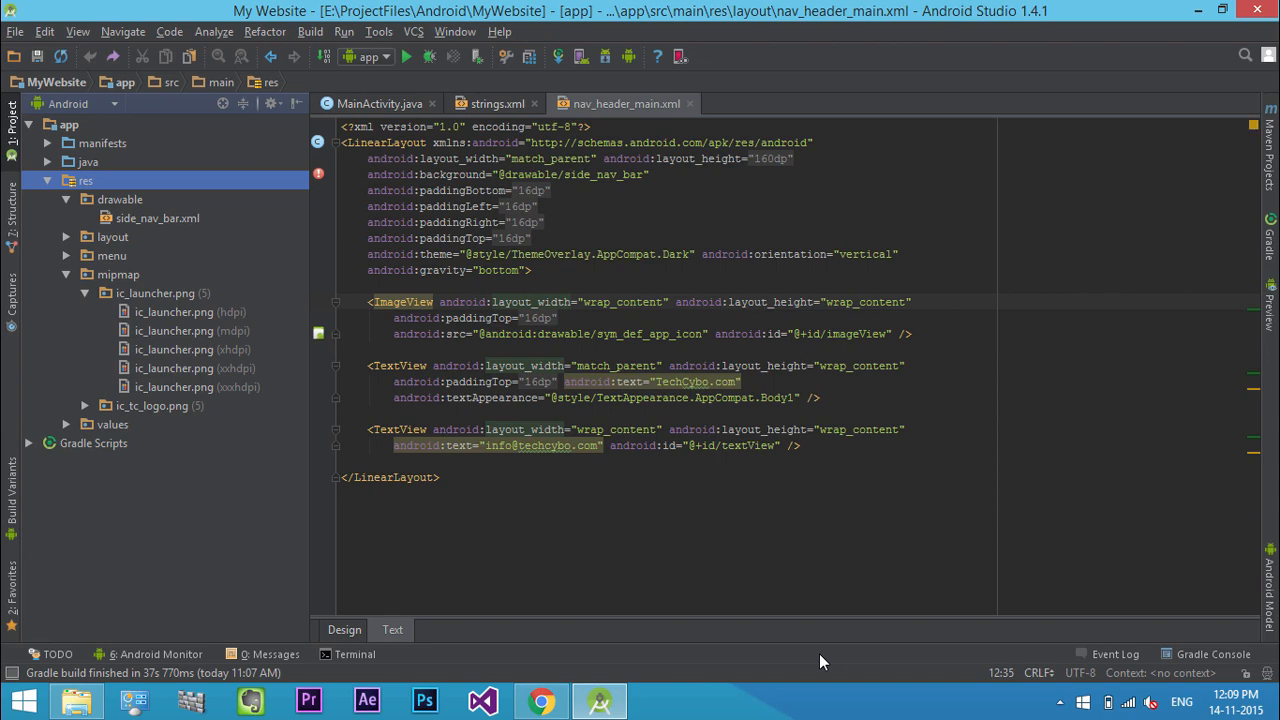
- Point the header image at the ic_tc_logo mipmap and view the rendered header with its properties
left_click(344, 628)
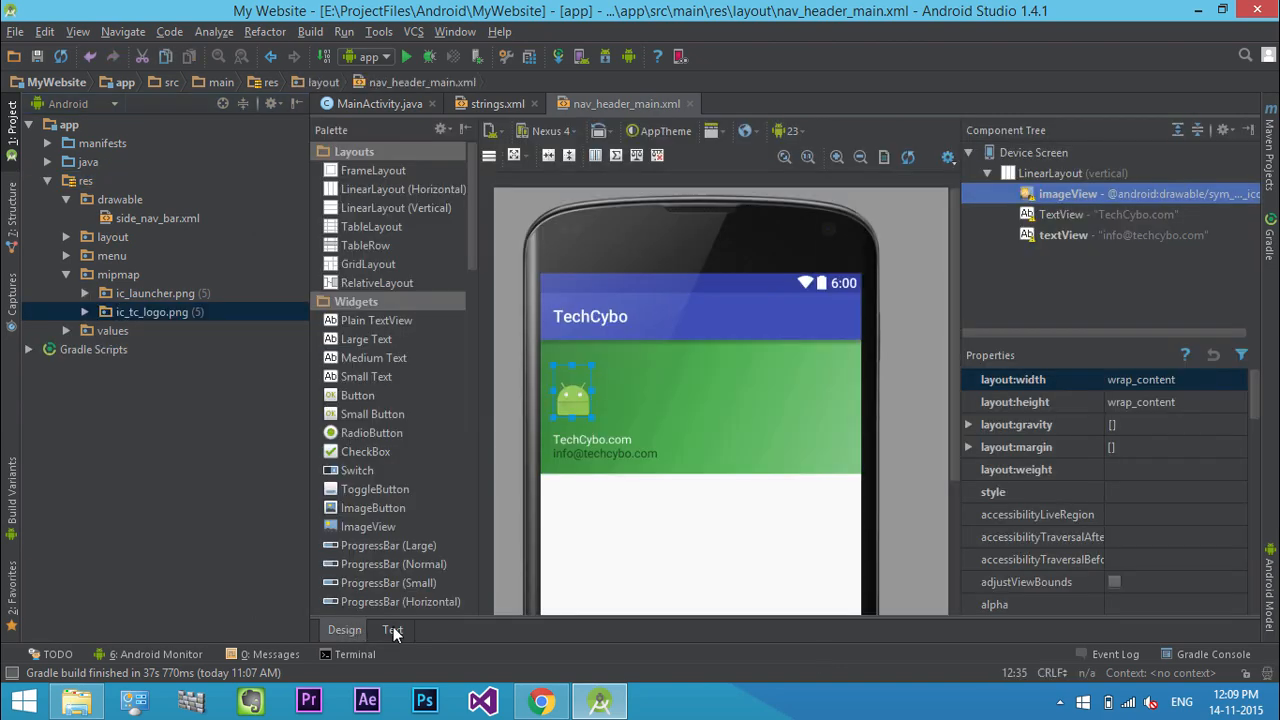
left_click(392, 628)
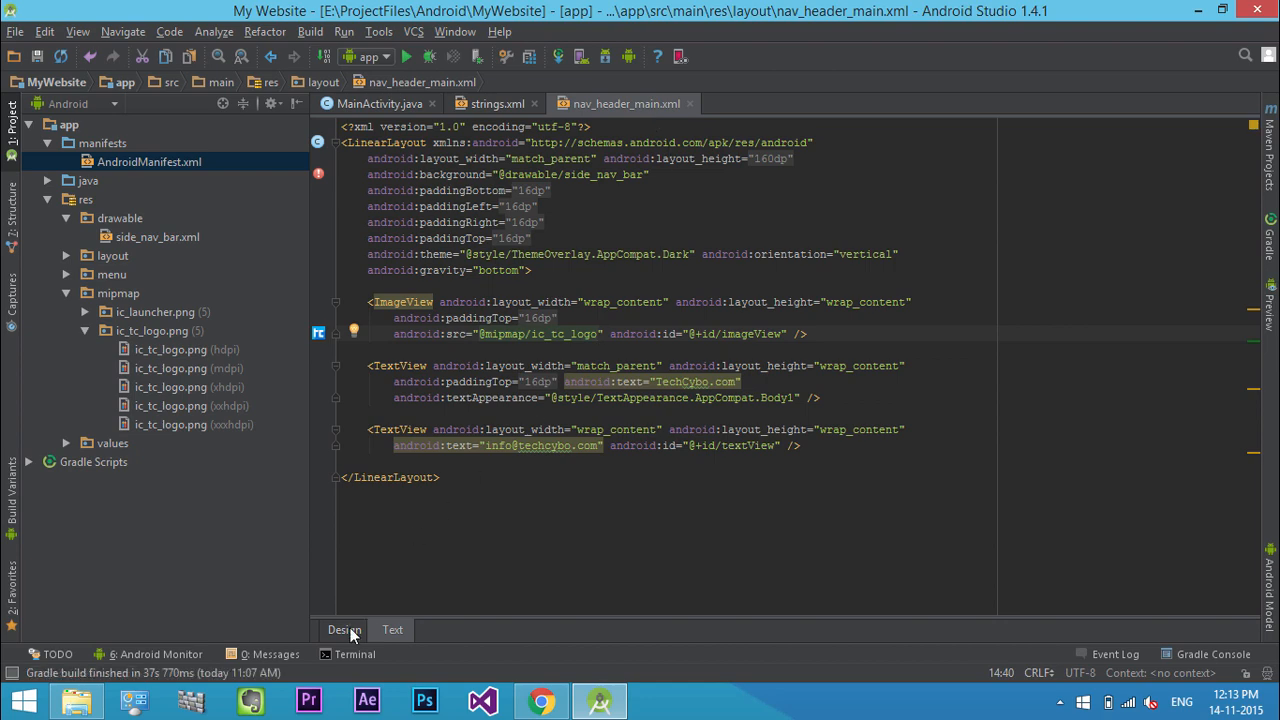
left_click(344, 628)
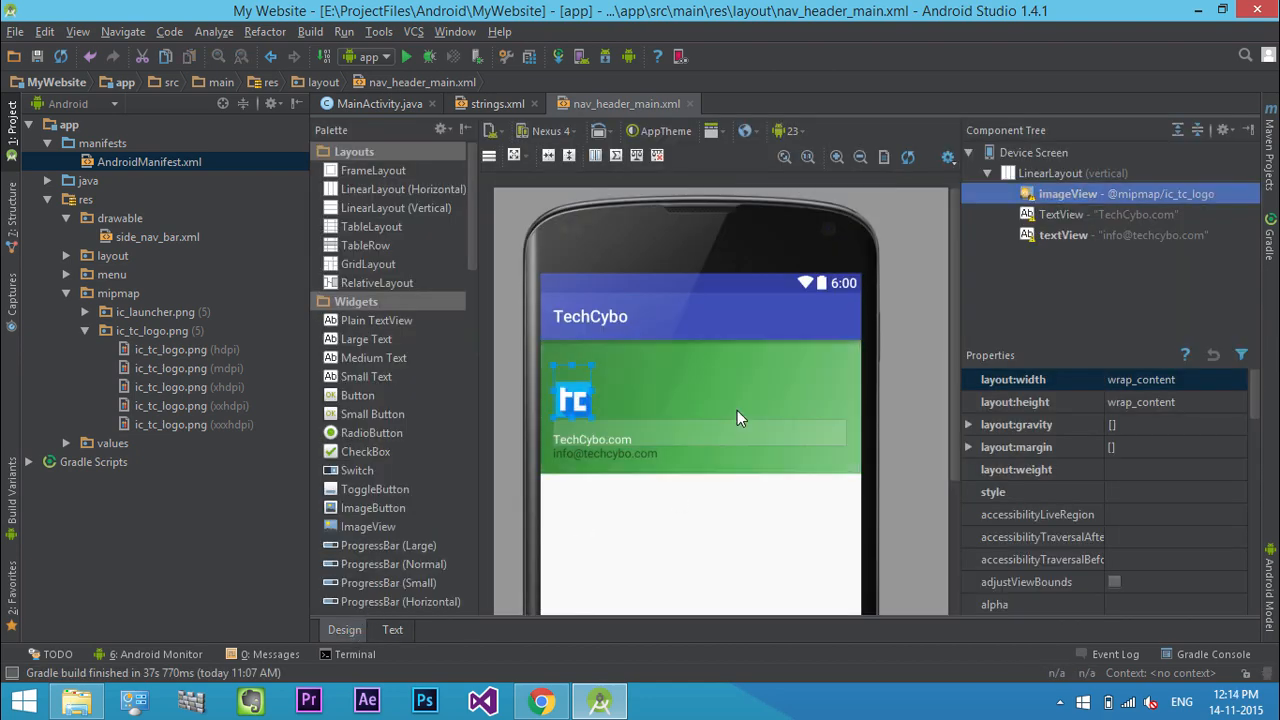
left_click(1072, 172)
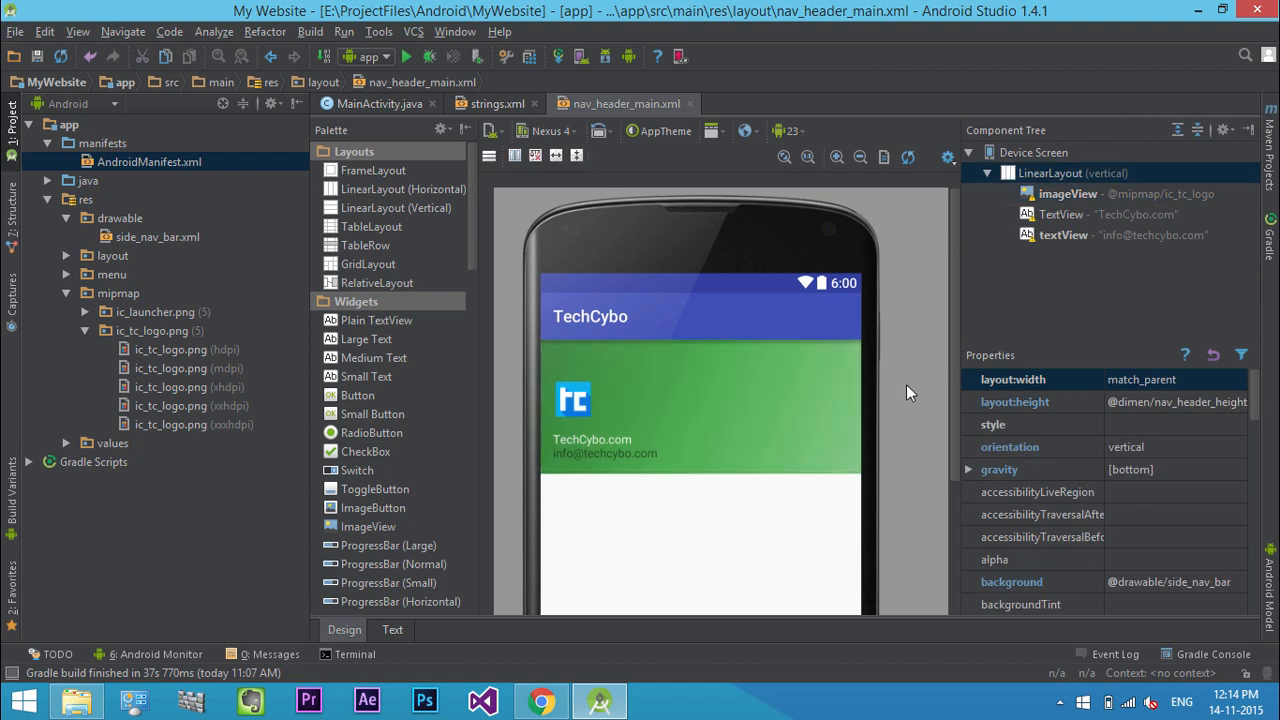
- Rewrite side_nav_bar.xml gradient colours to light blue (1793d1) and check the header preview
left_click(156, 236)
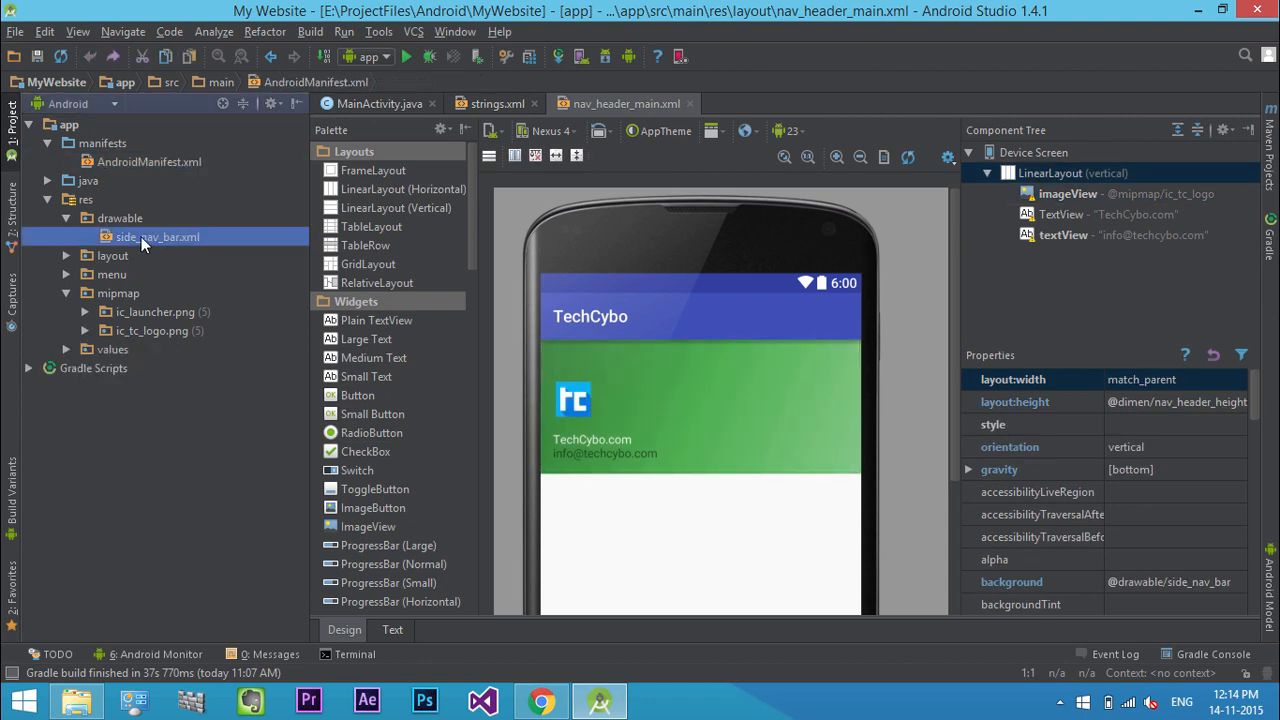
double_click(156, 236)
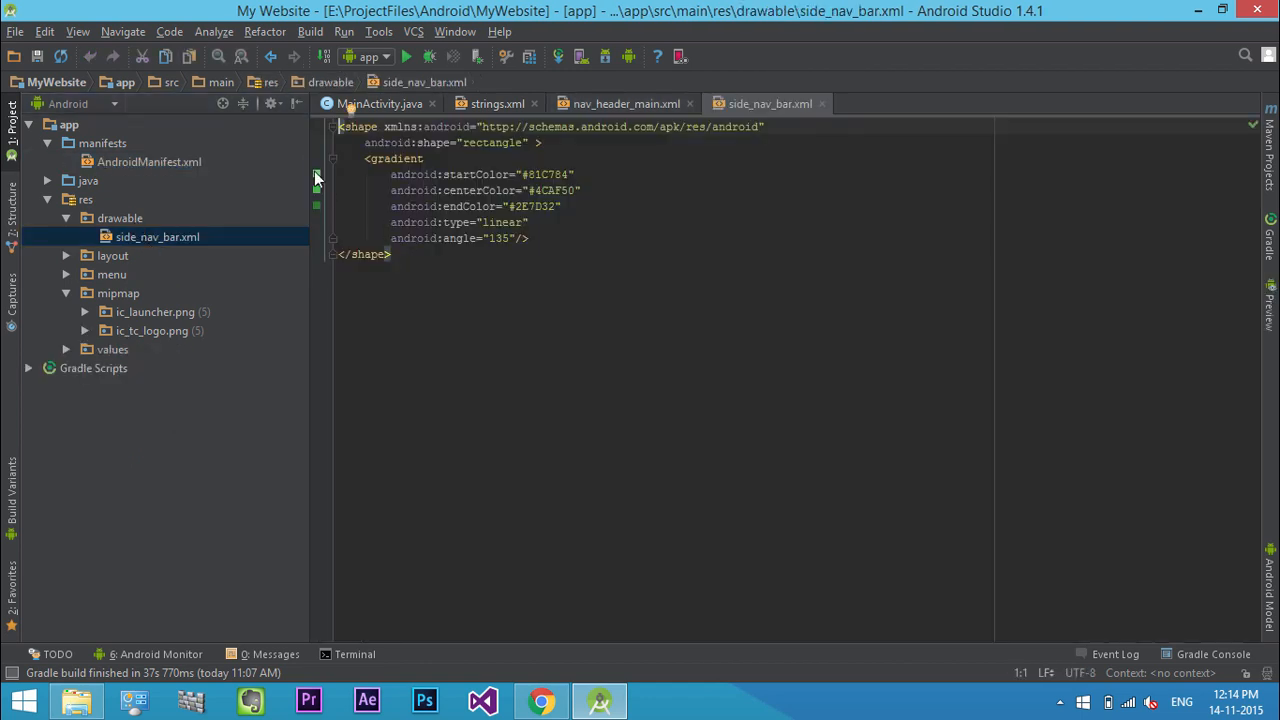
left_click(556, 174)
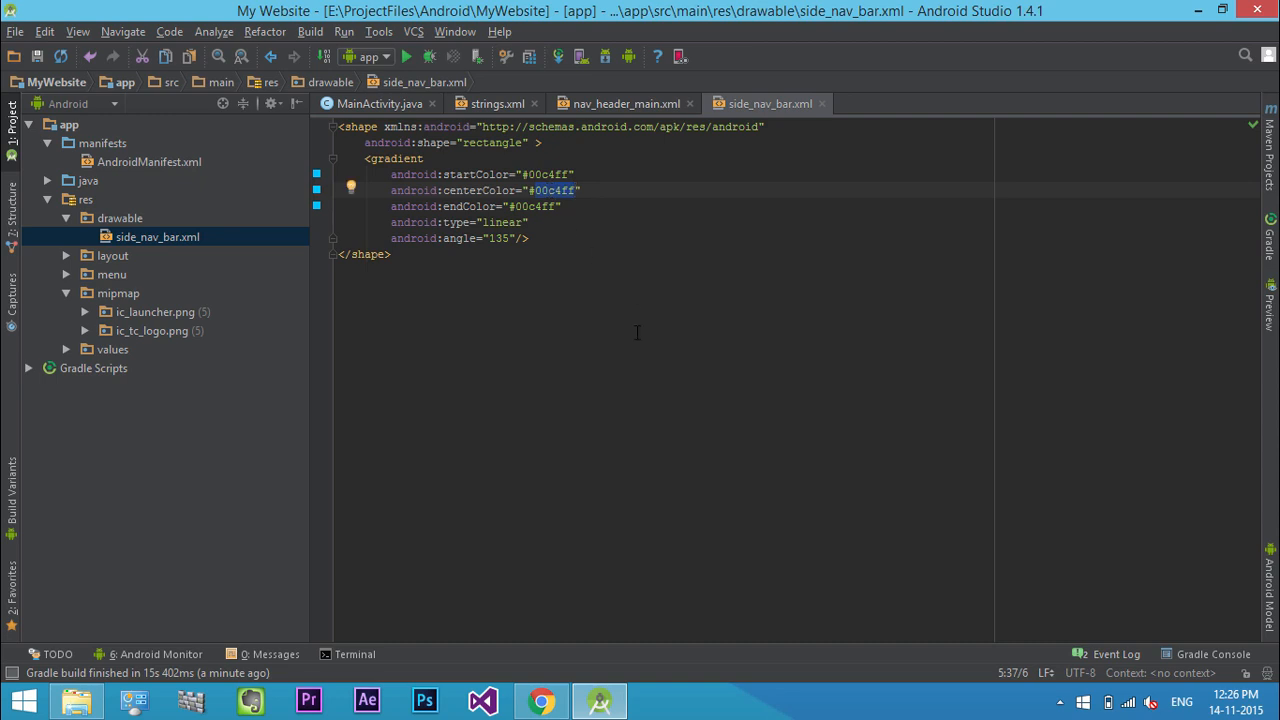
type("1793d1")
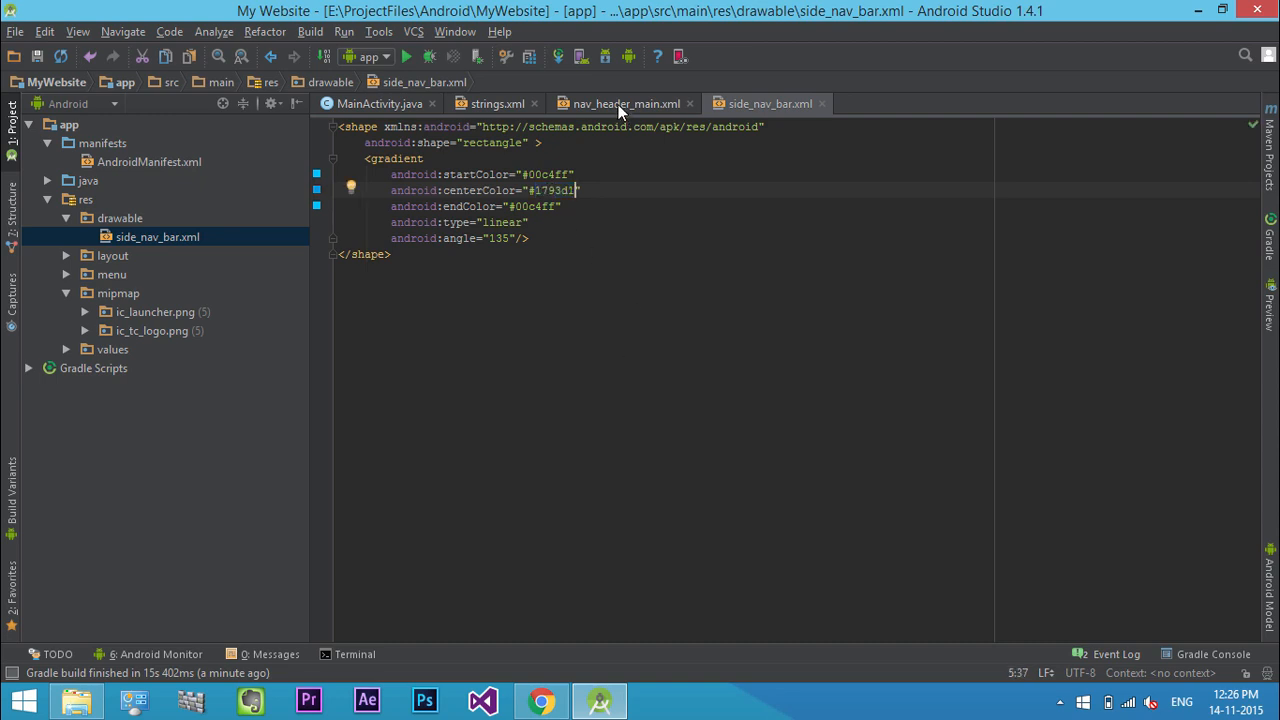
left_click(618, 104)
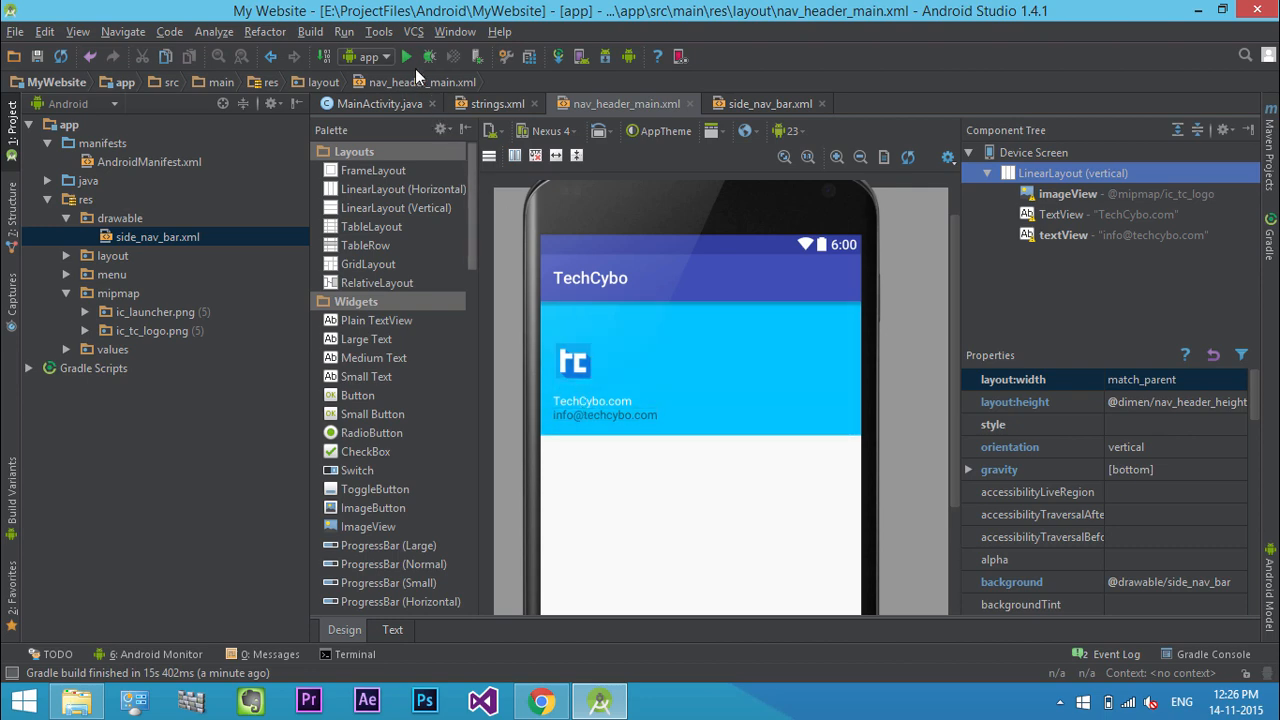
left_click(406, 56)
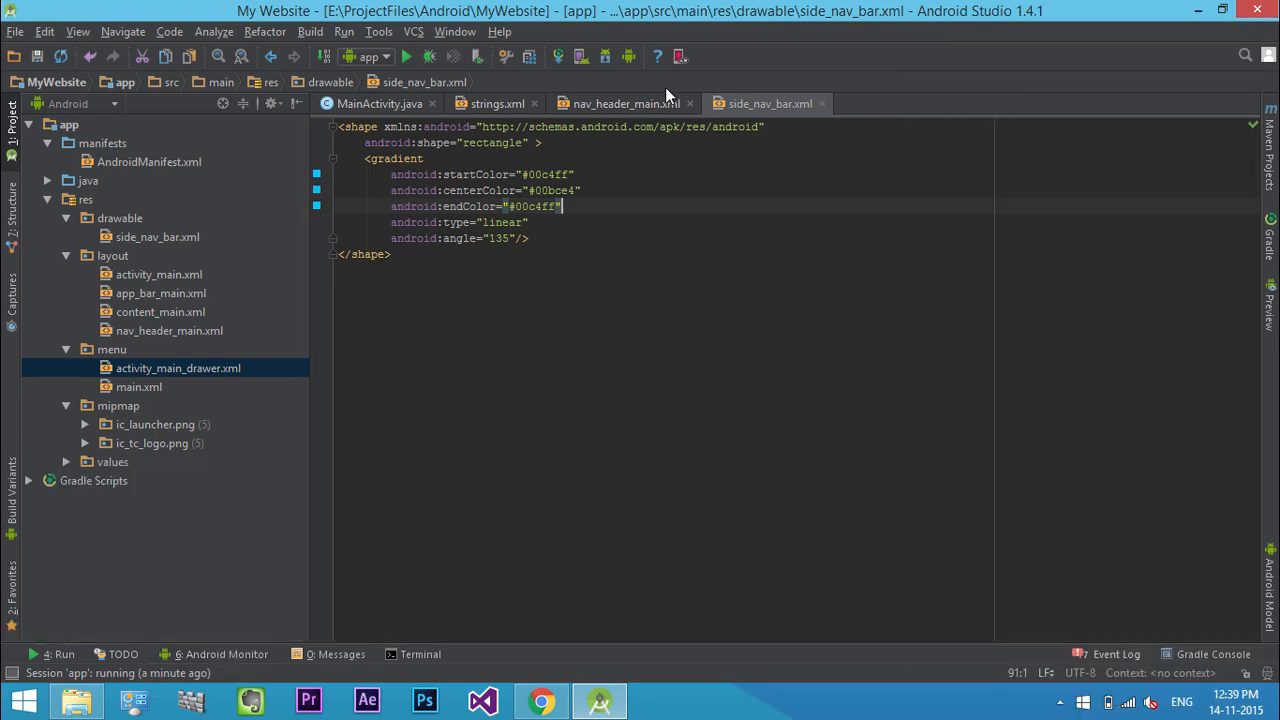
- In activity_main_drawer.xml, retitle the items US, World, Tech, Sports, About us, Contact us after checking Newsweek
left_click(66, 348)
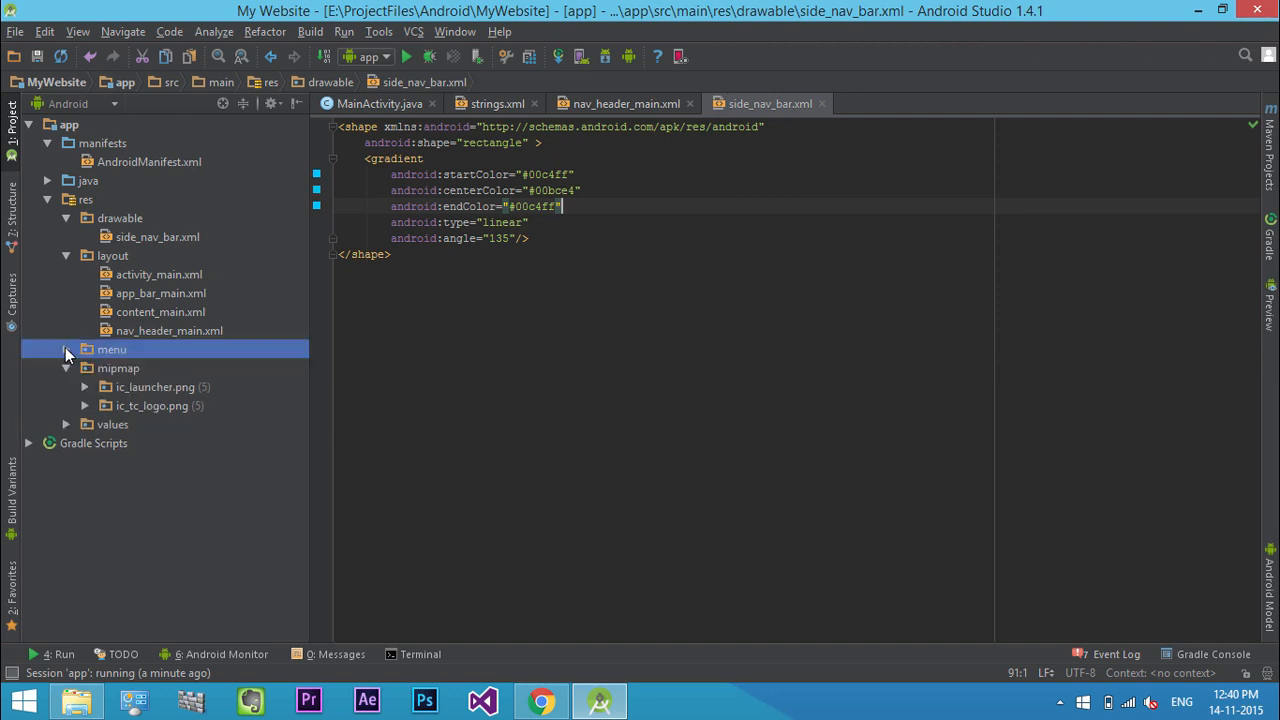
left_click(66, 348)
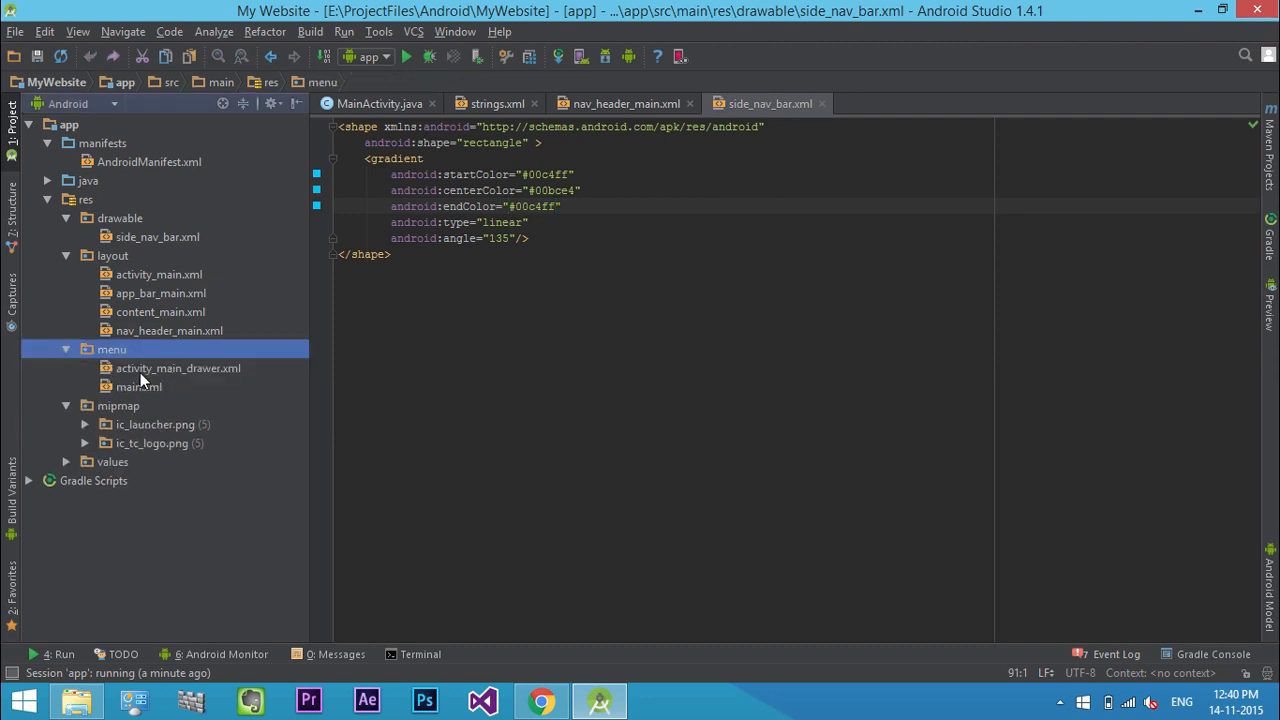
double_click(178, 368)
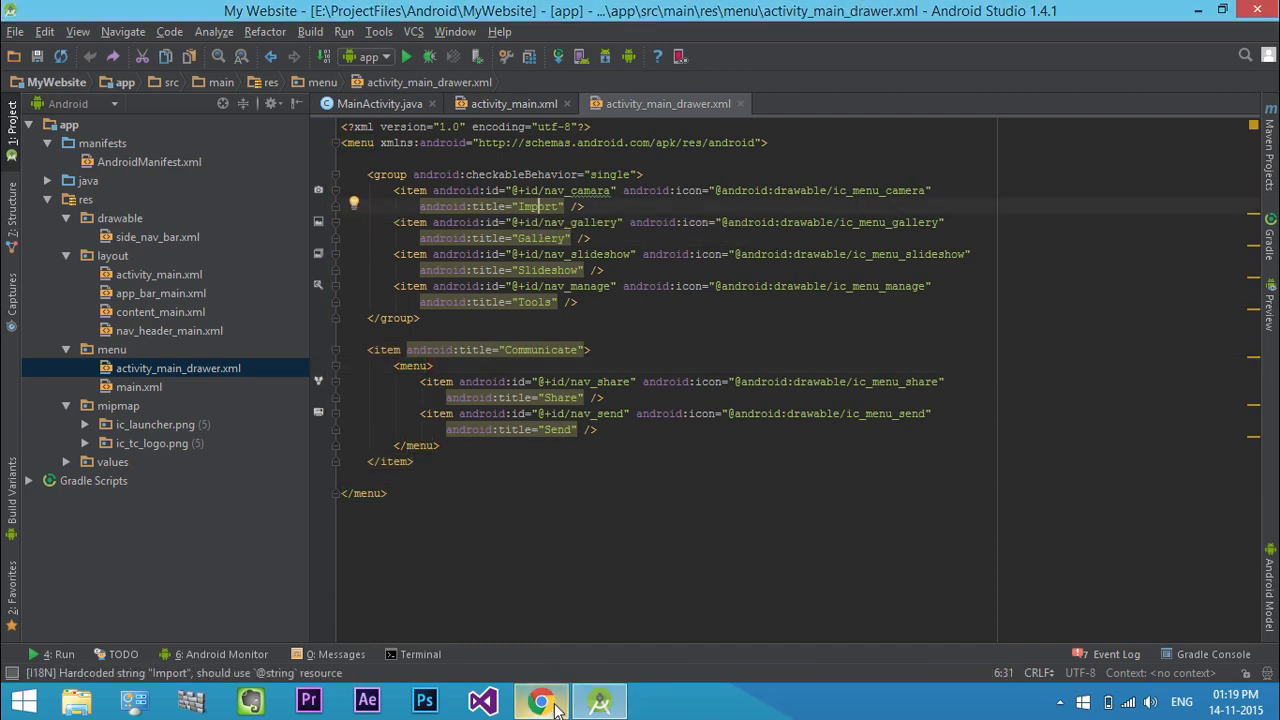
left_click(542, 700)
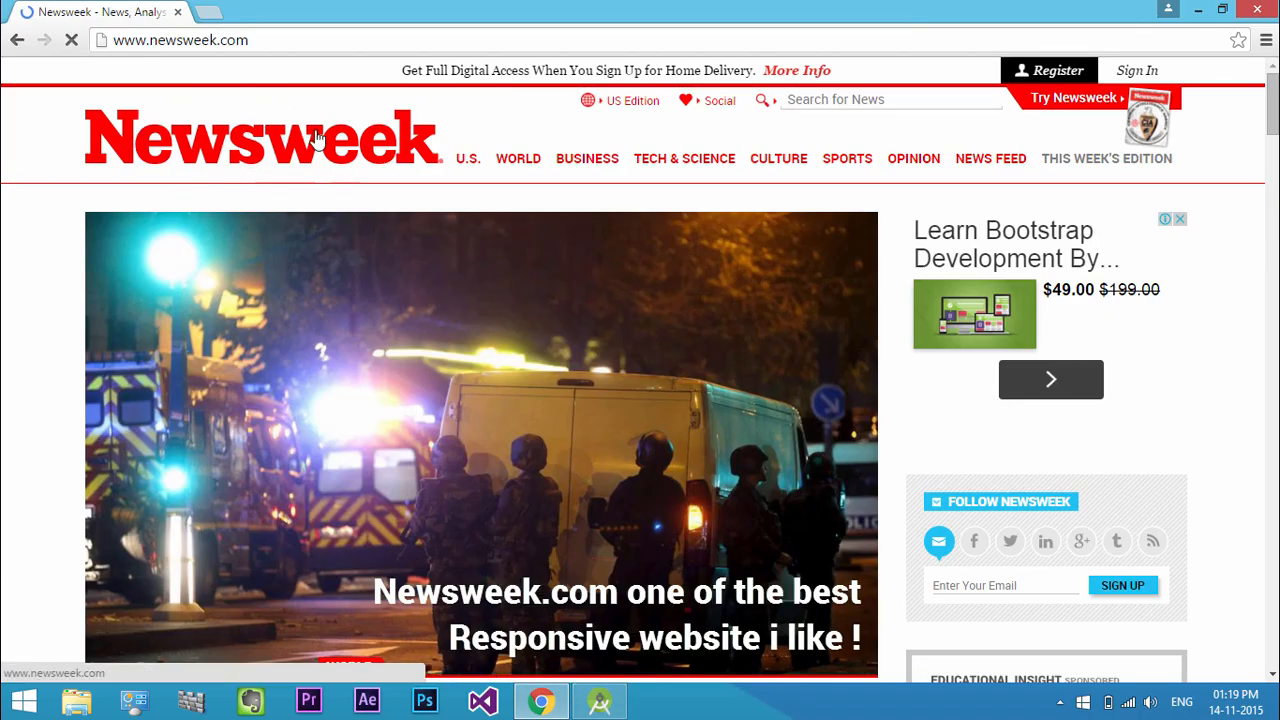
left_click(598, 700)
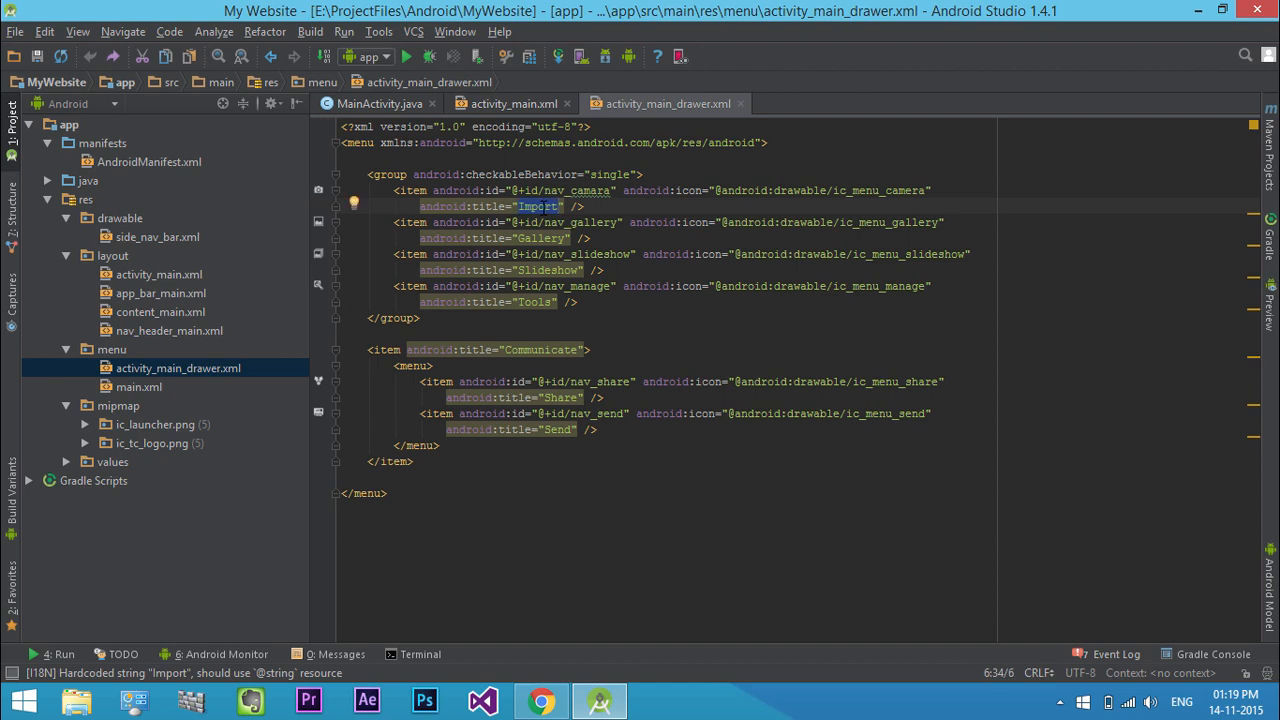
type("Us")
left_click(524, 396)
type("A")
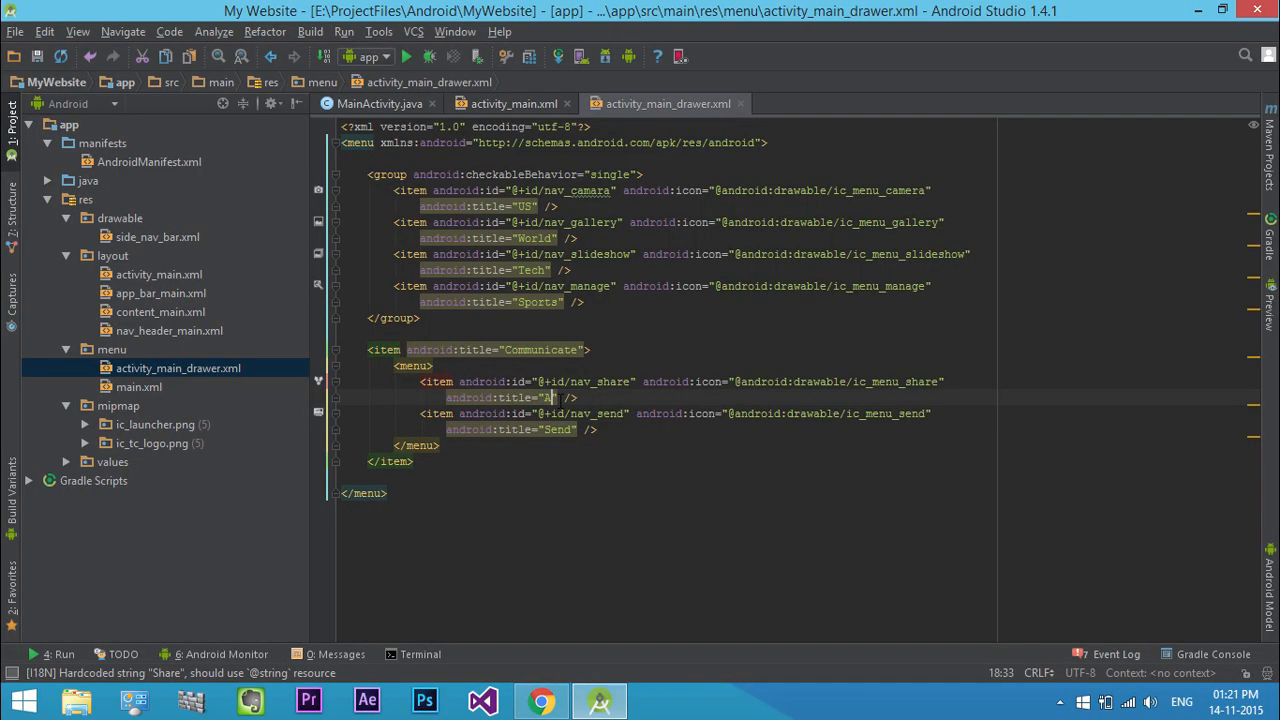
type("bout us")
left_click(524, 428)
type("Contact us")
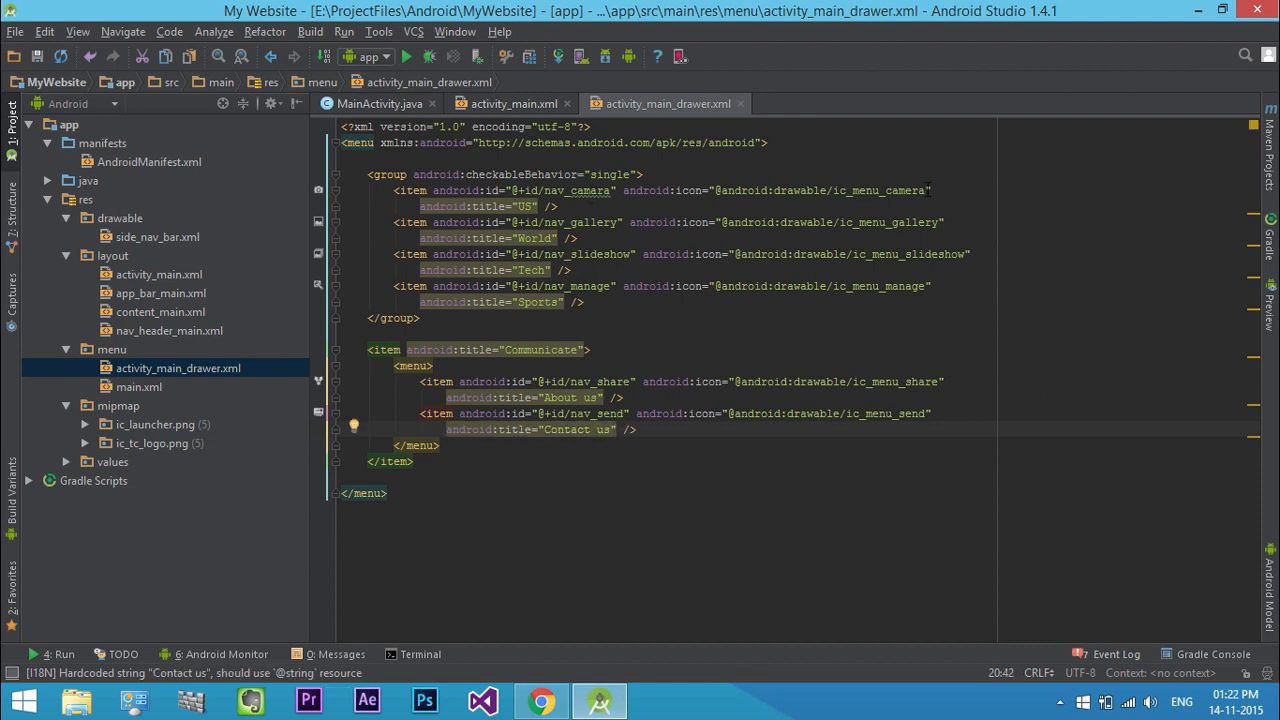
- Swap the items' android:icon values via autocomplete, using ic_dialog_dialer and others
double_click(888, 190)
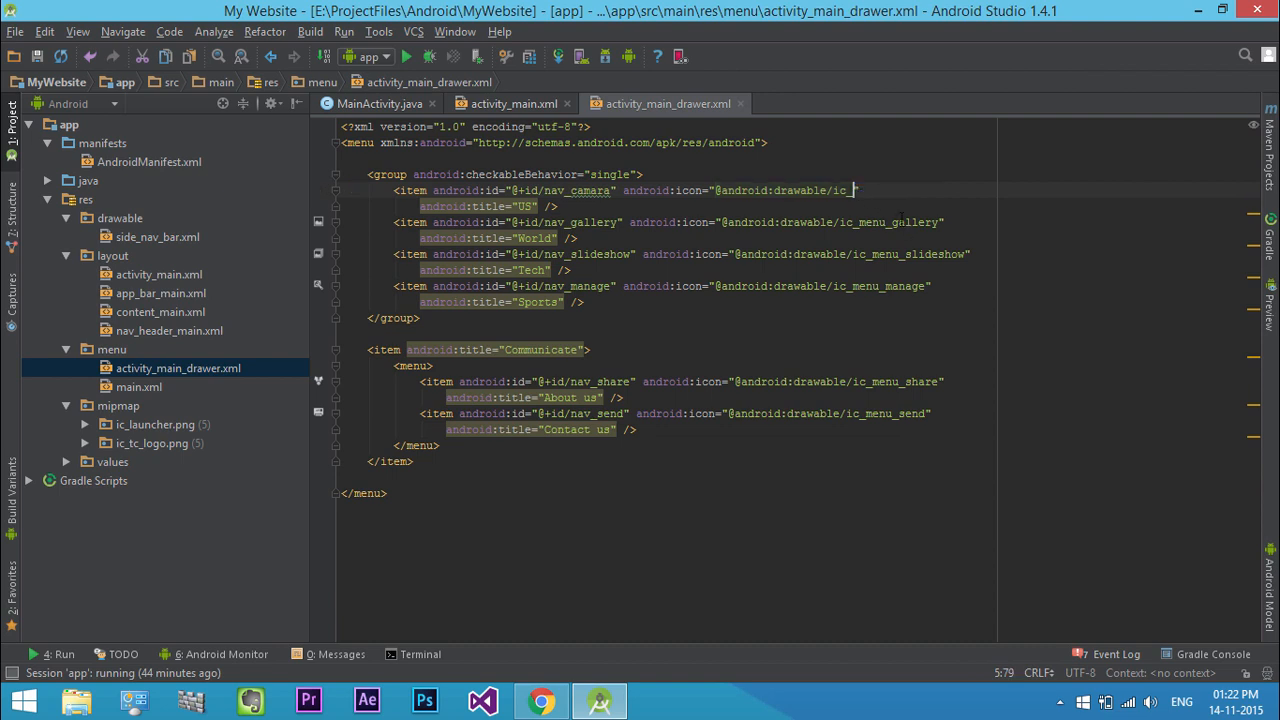
type("ic_")
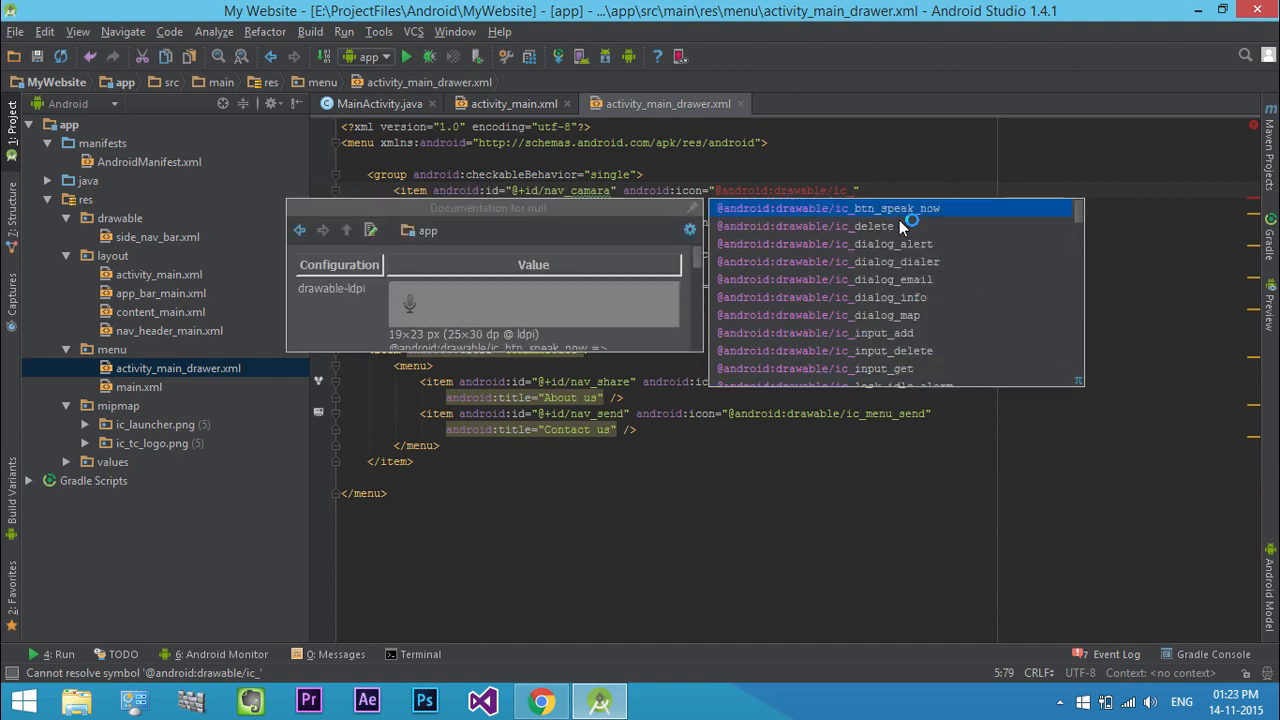
left_click(828, 260)
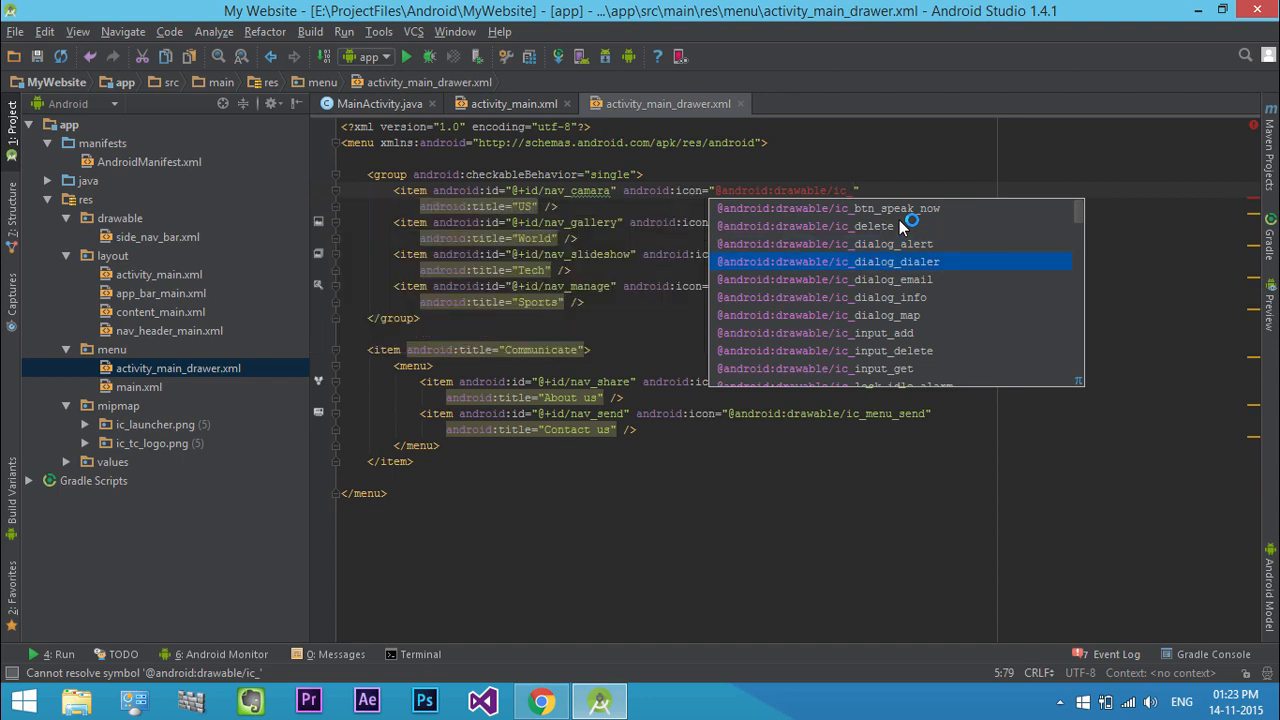
double_click(828, 260)
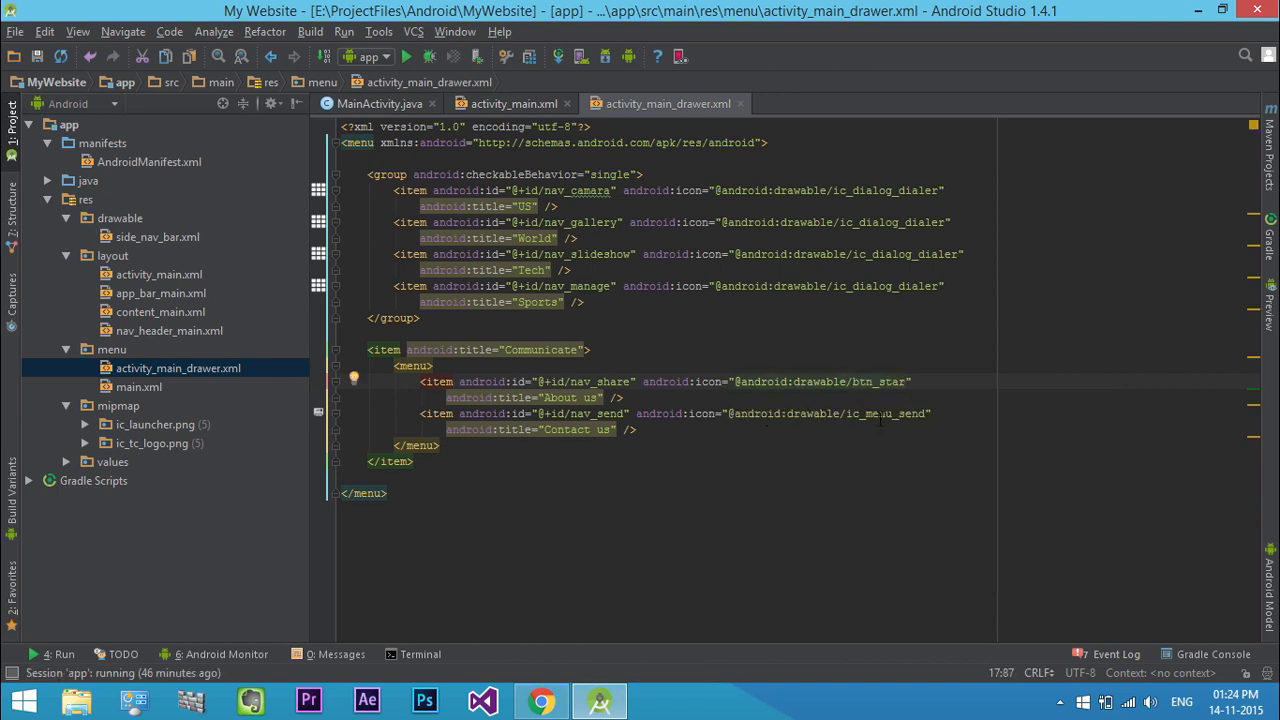
double_click(886, 412)
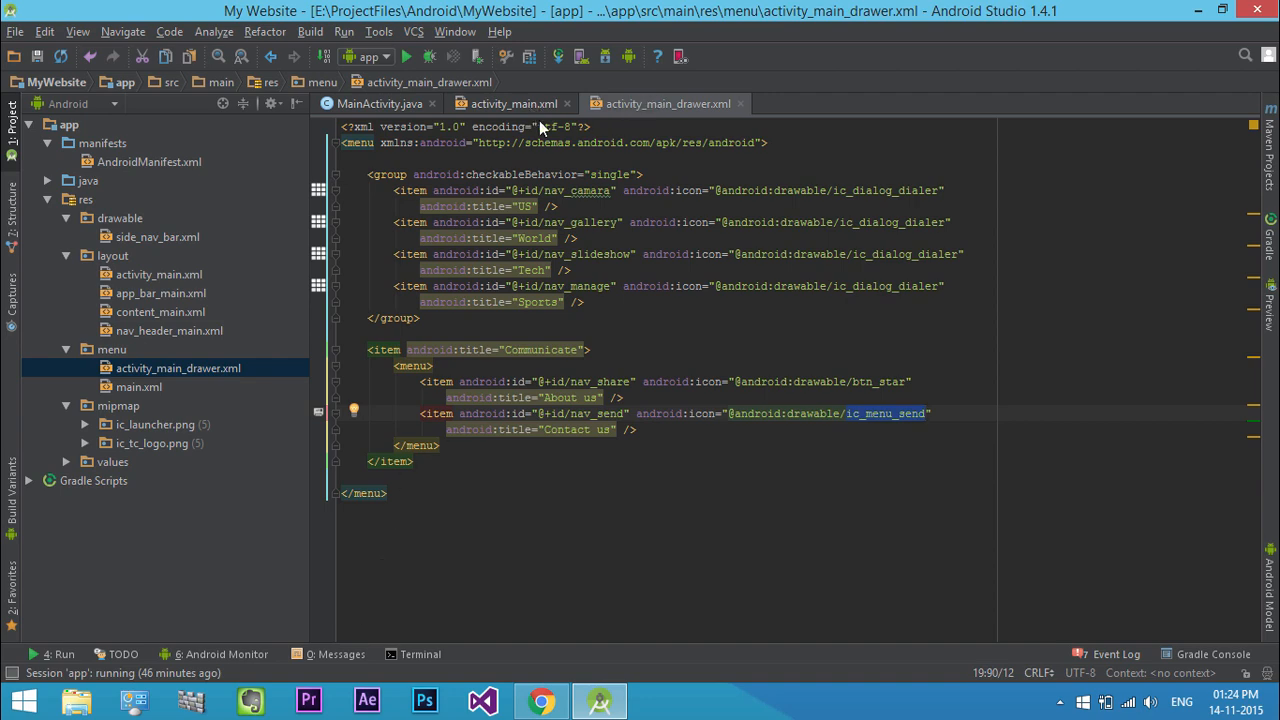
- Show activity_main.xml in Design mode with the renamed drawer entries
left_click(512, 104)
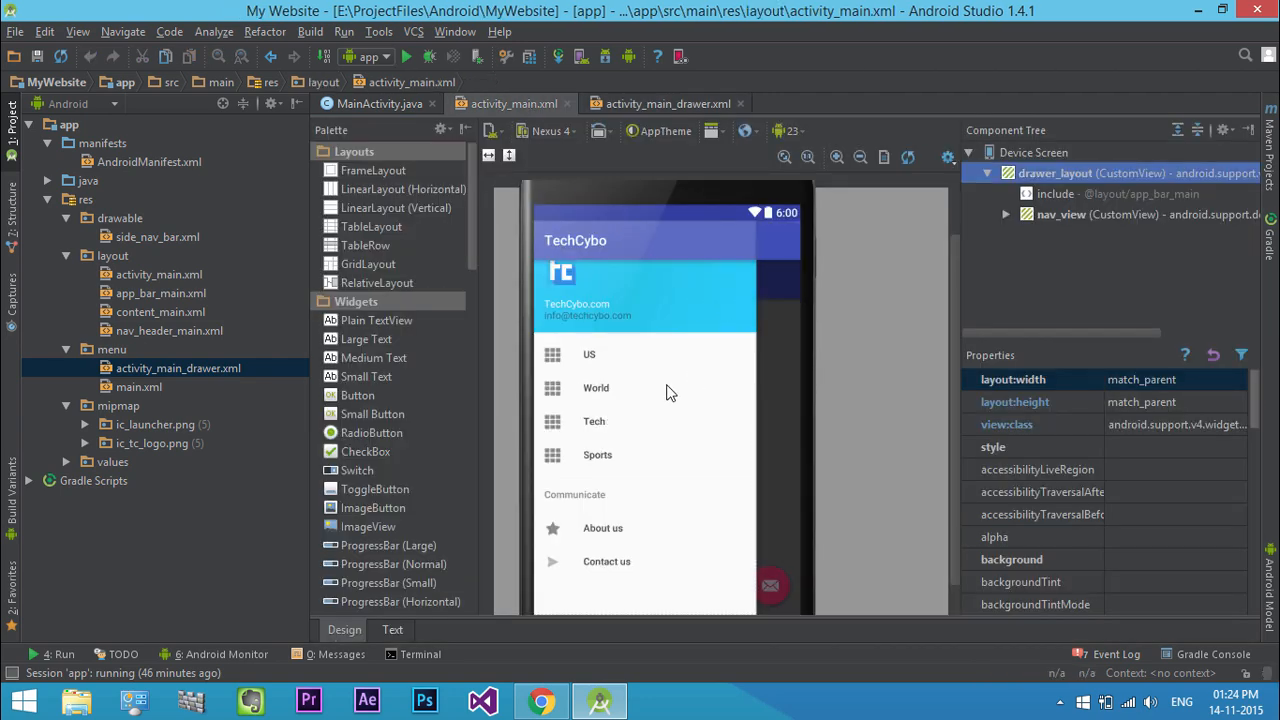
mouse_move(636, 356)
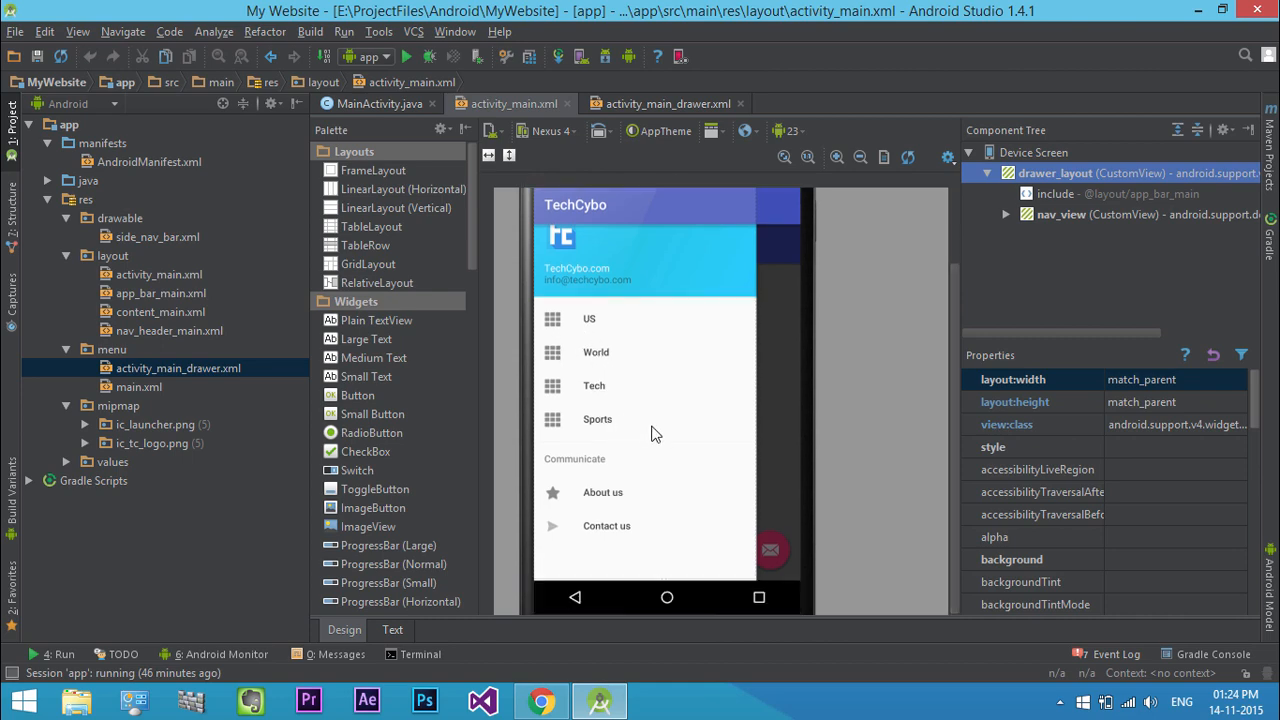
- Scroll to onNavigationItemSelected in MainActivity.java and compare ids against the drawer menu XML
left_click(378, 104)
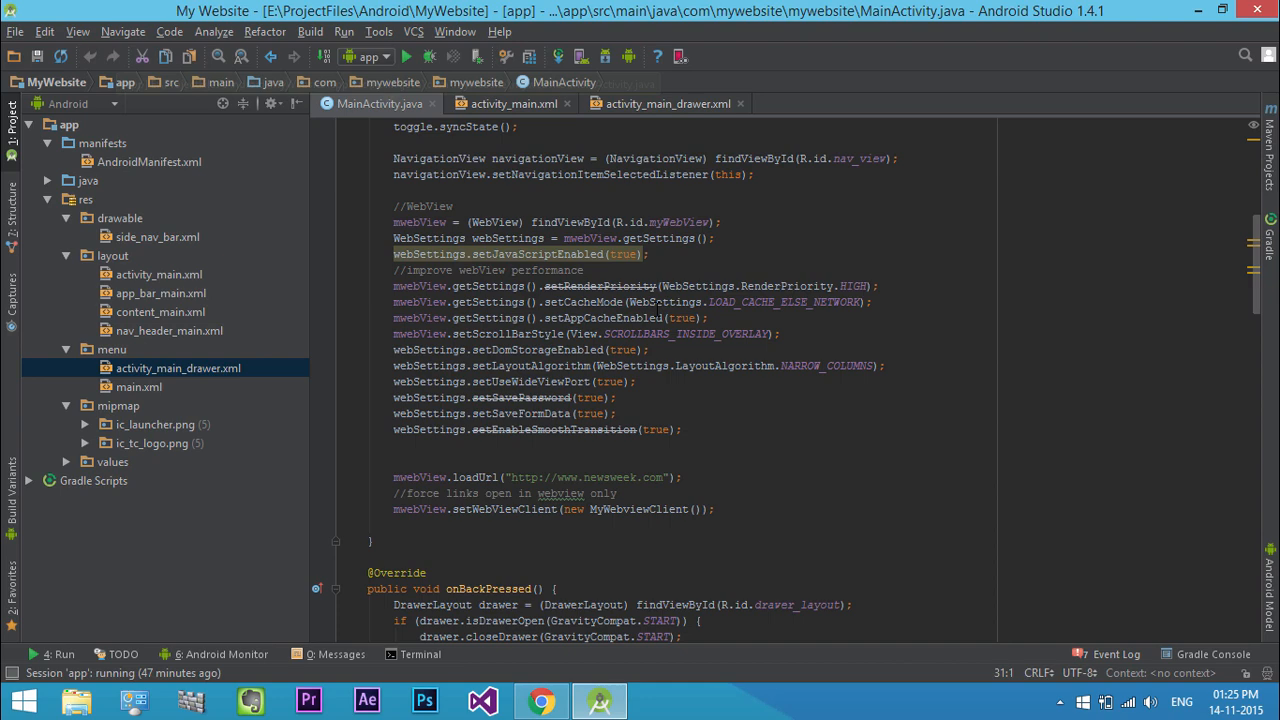
scroll("down", 3)
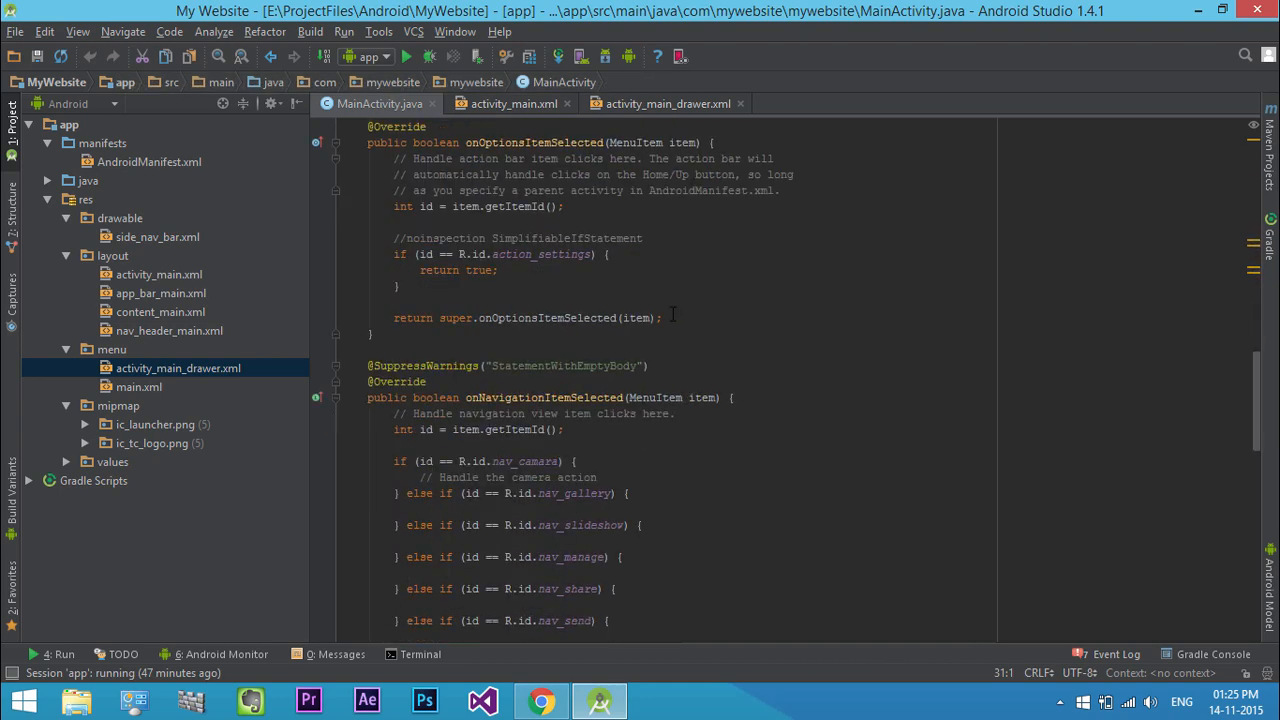
scroll("down", 3)
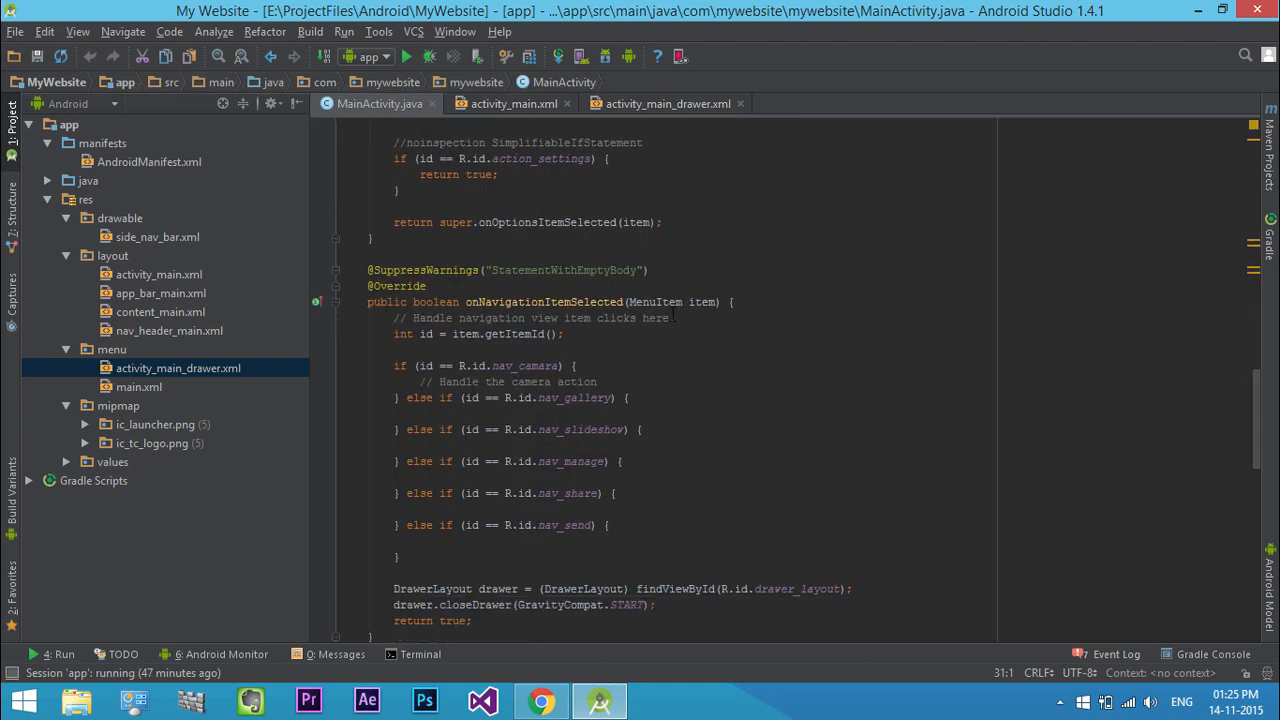
scroll("down", 3)
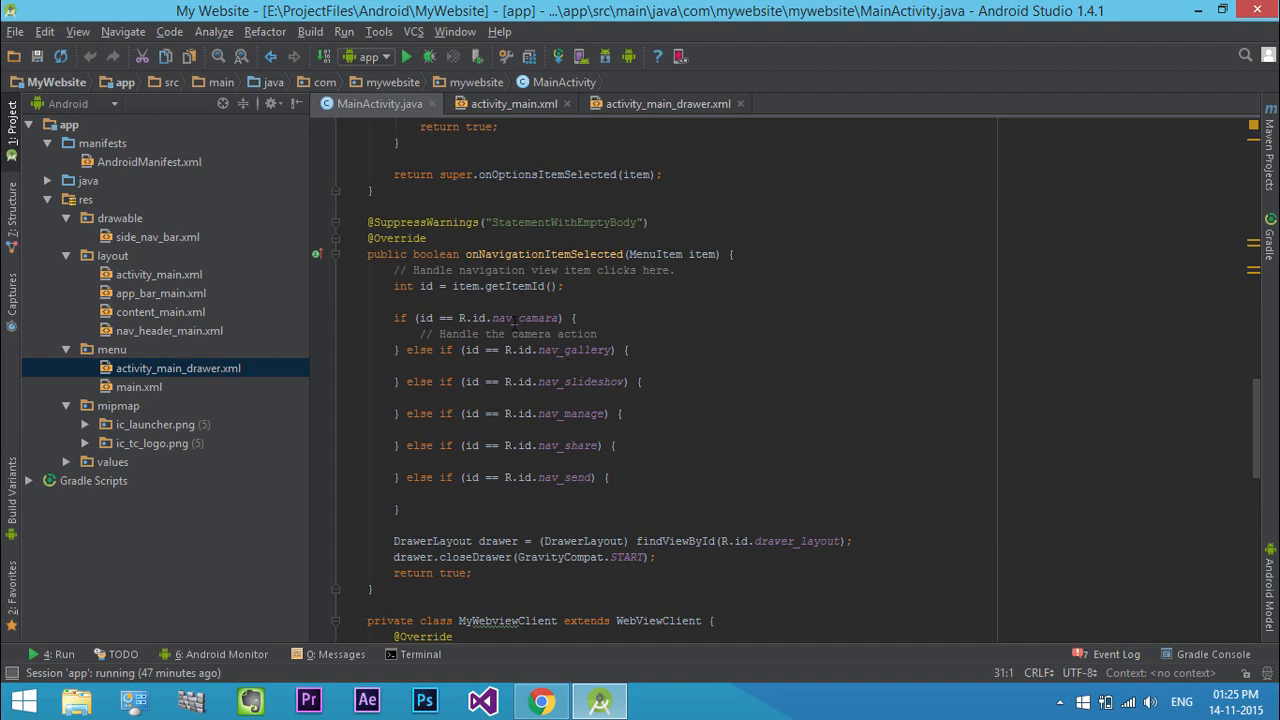
left_click(668, 104)
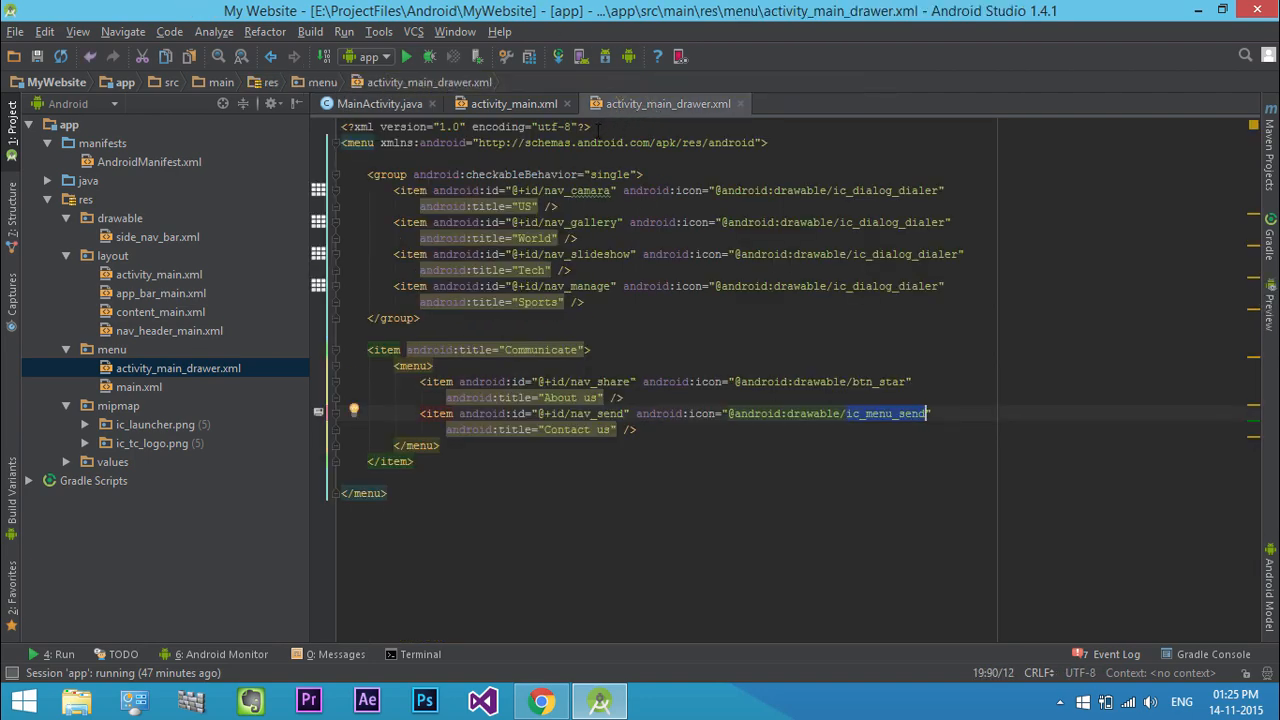
left_click(624, 200)
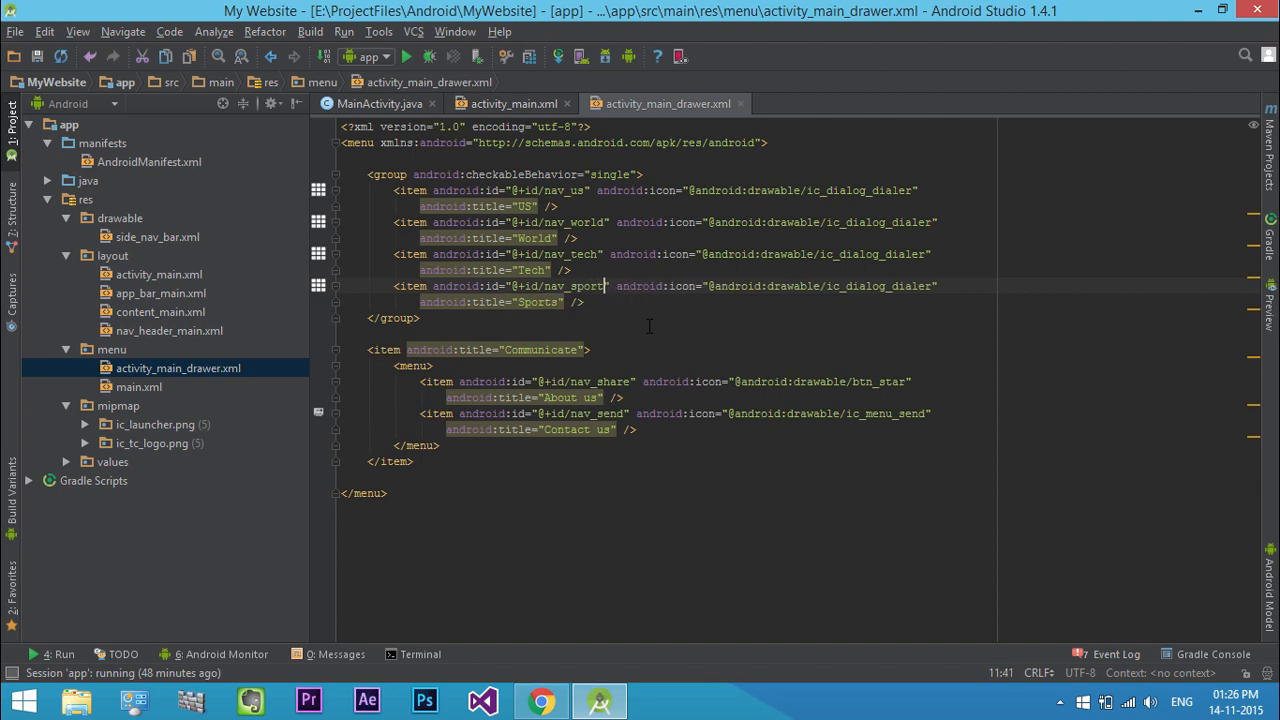
left_click(380, 104)
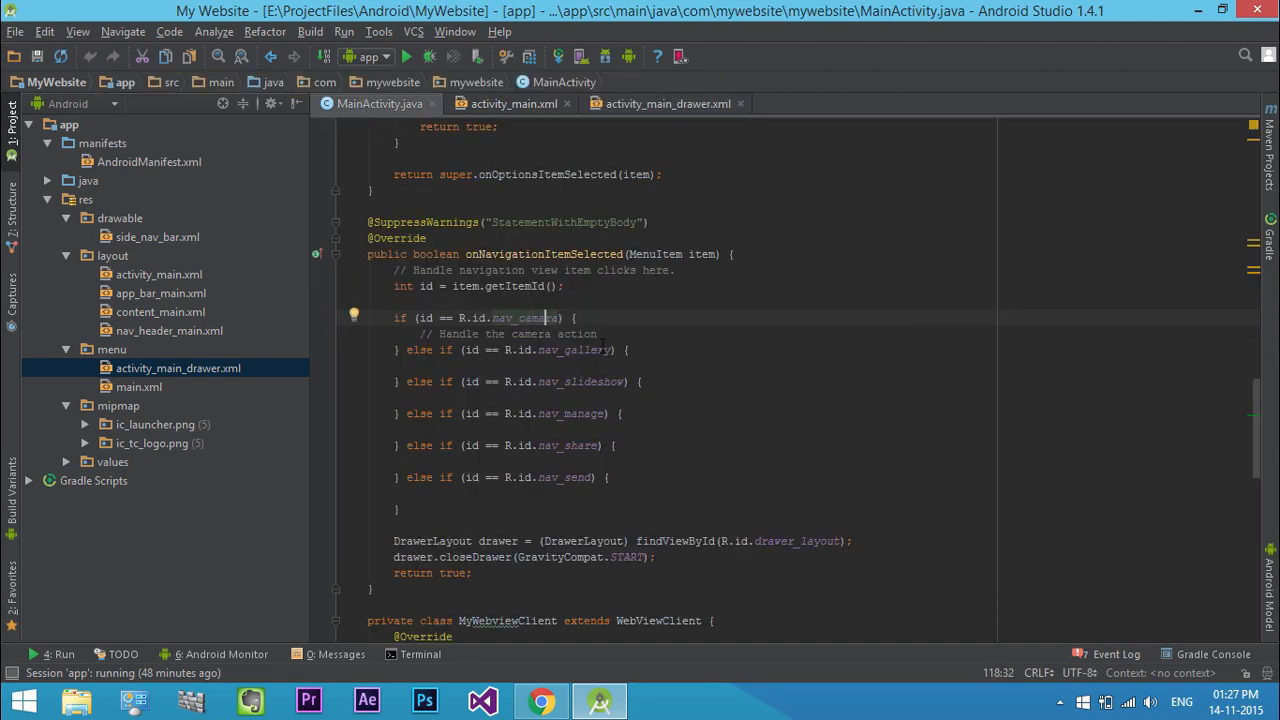
- Rename nav_camera and the other checks to nav_us, nav_world, nav_tech, nav_sports
double_click(520, 318)
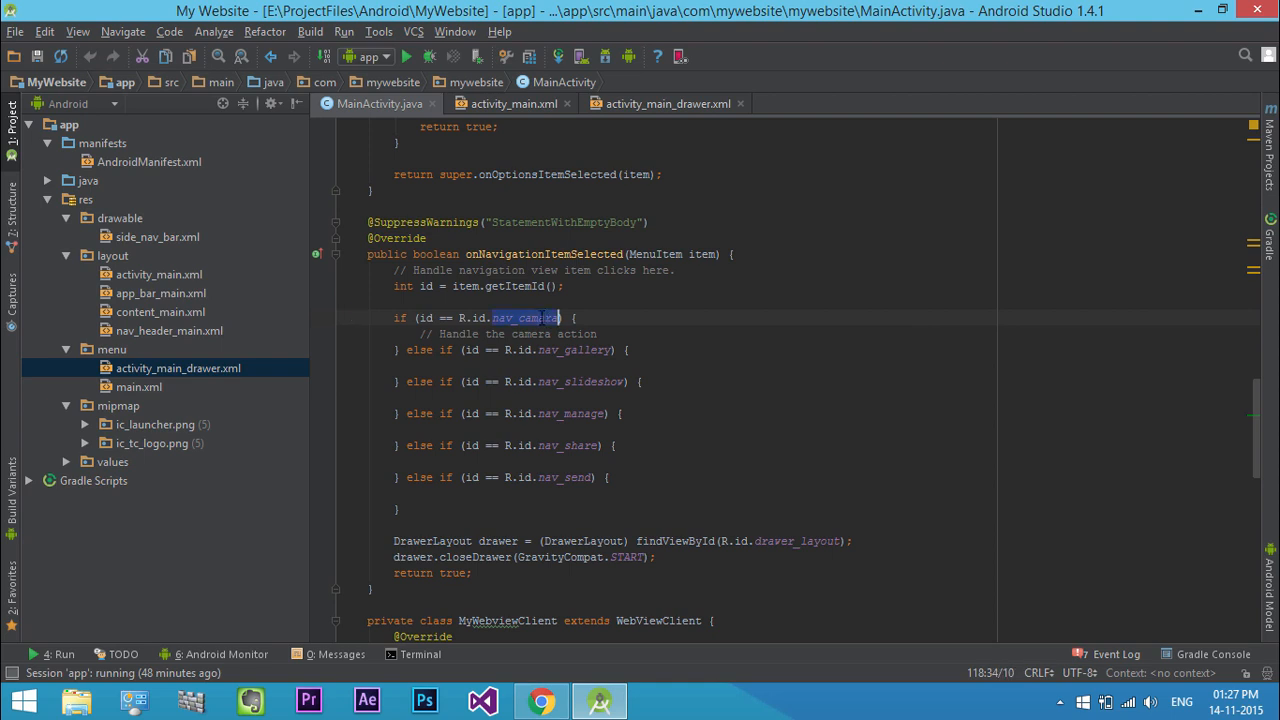
type("nav_us")
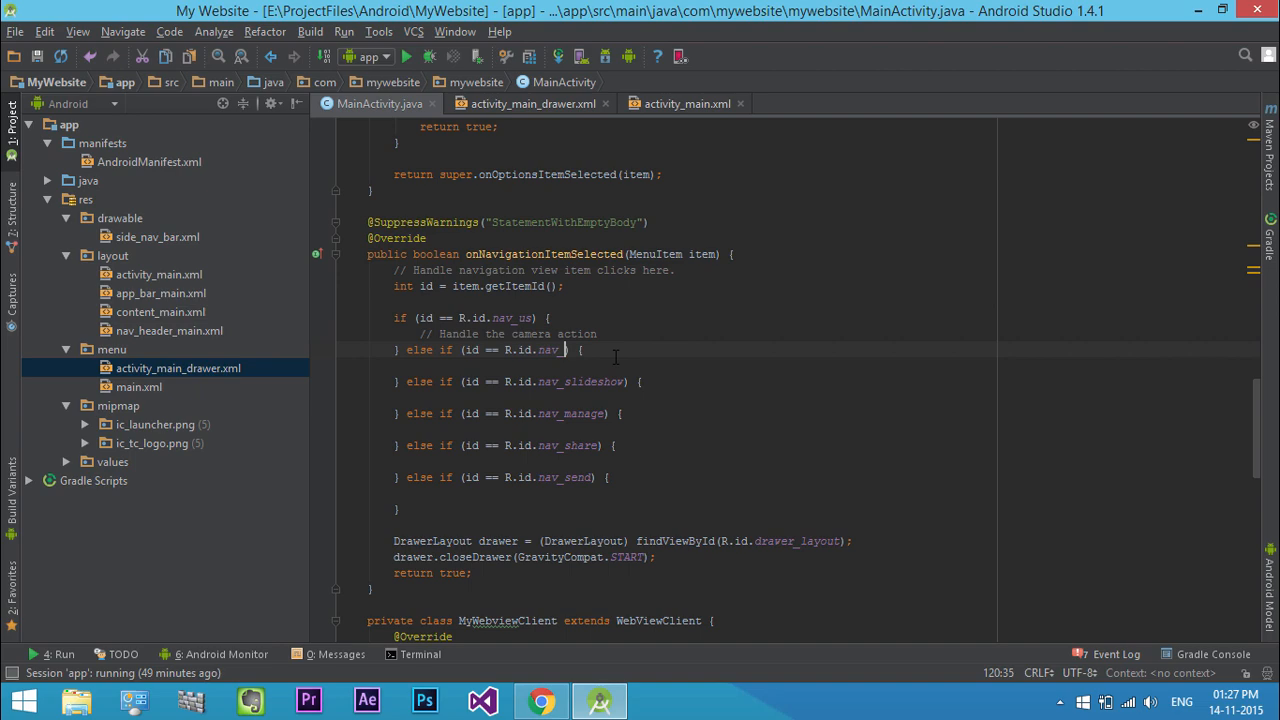
left_click(532, 104)
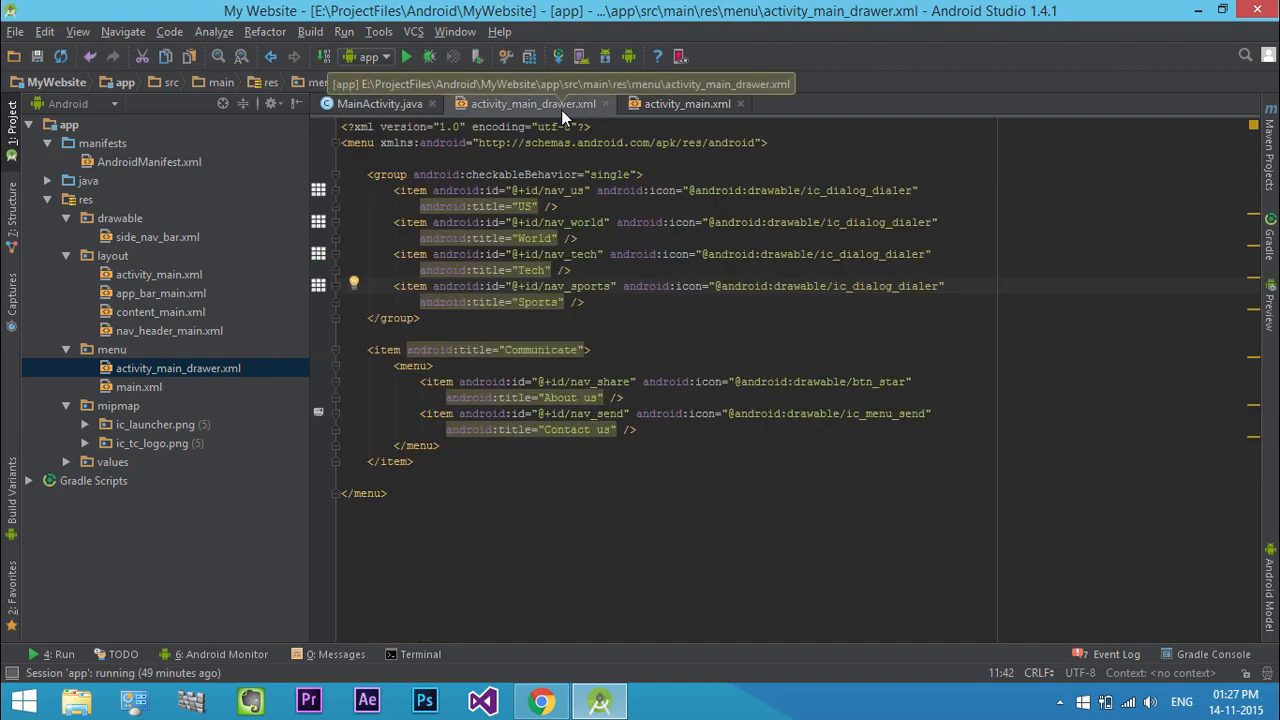
left_click(378, 104)
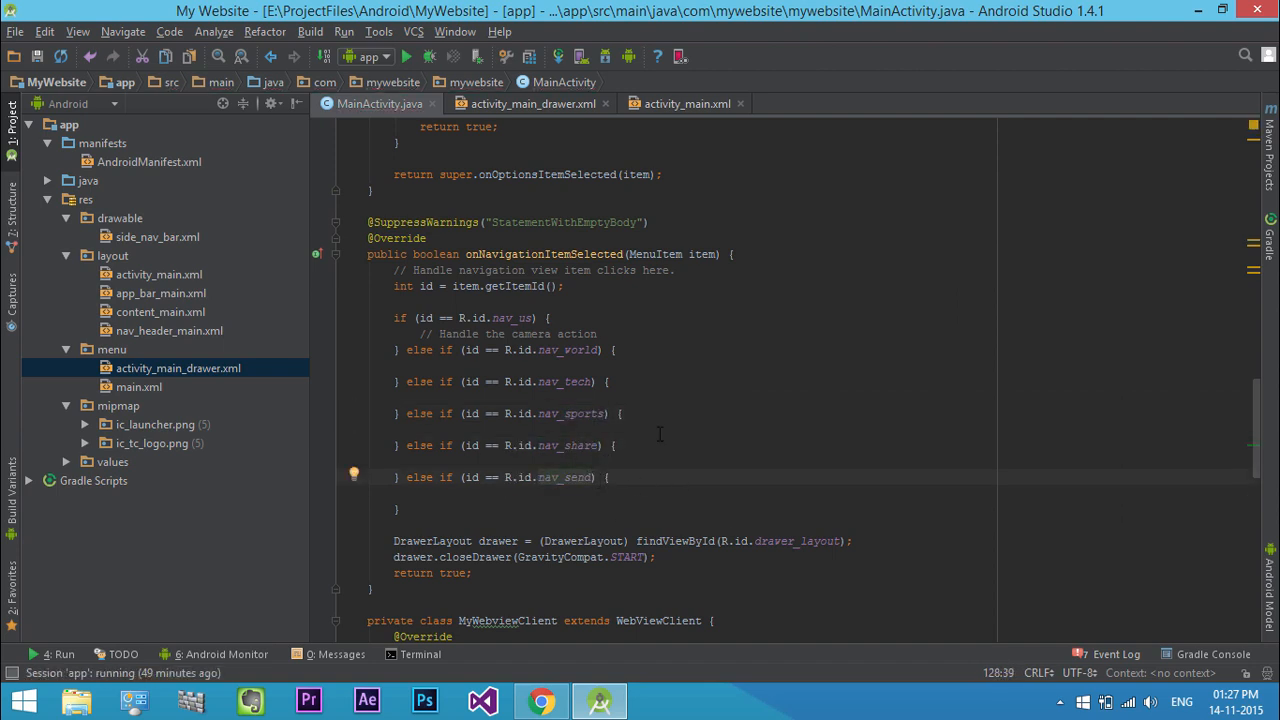
- Copy the loadUrl line into the branches for newsweek.com us and world addresses
scroll("down", 3)
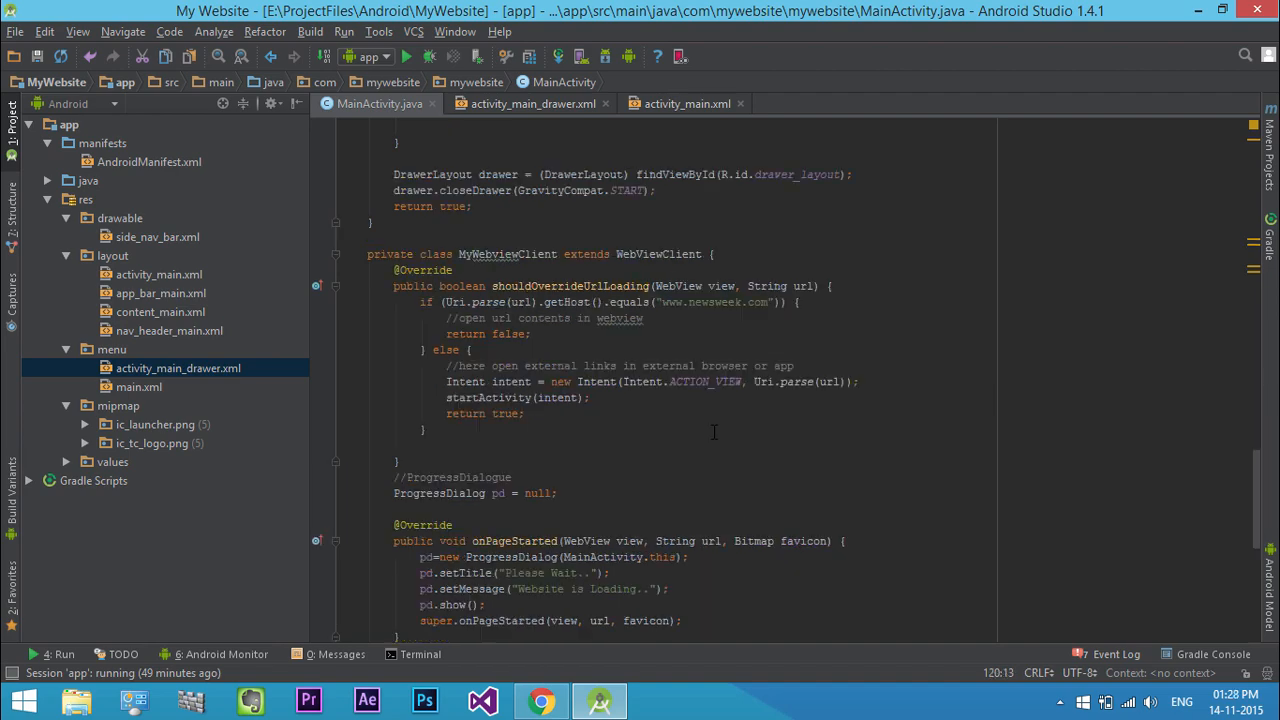
scroll("down", 3)
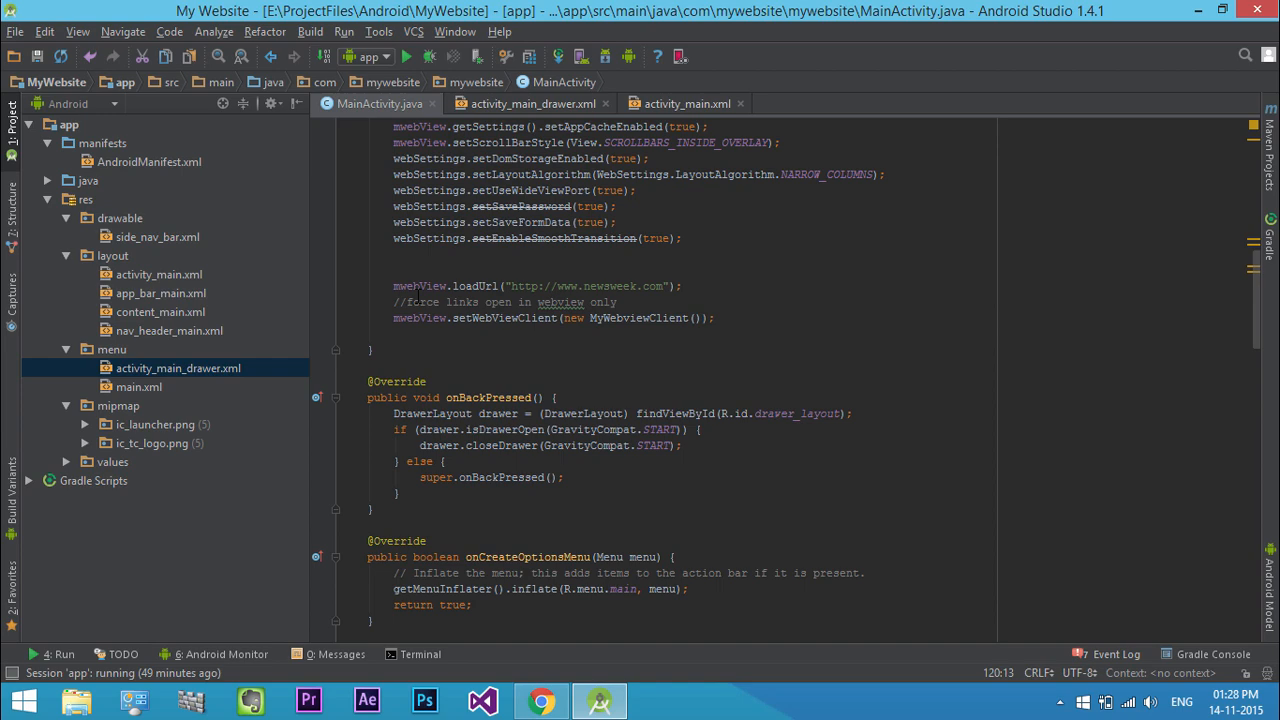
left_click_drag(392, 286, 624, 286)
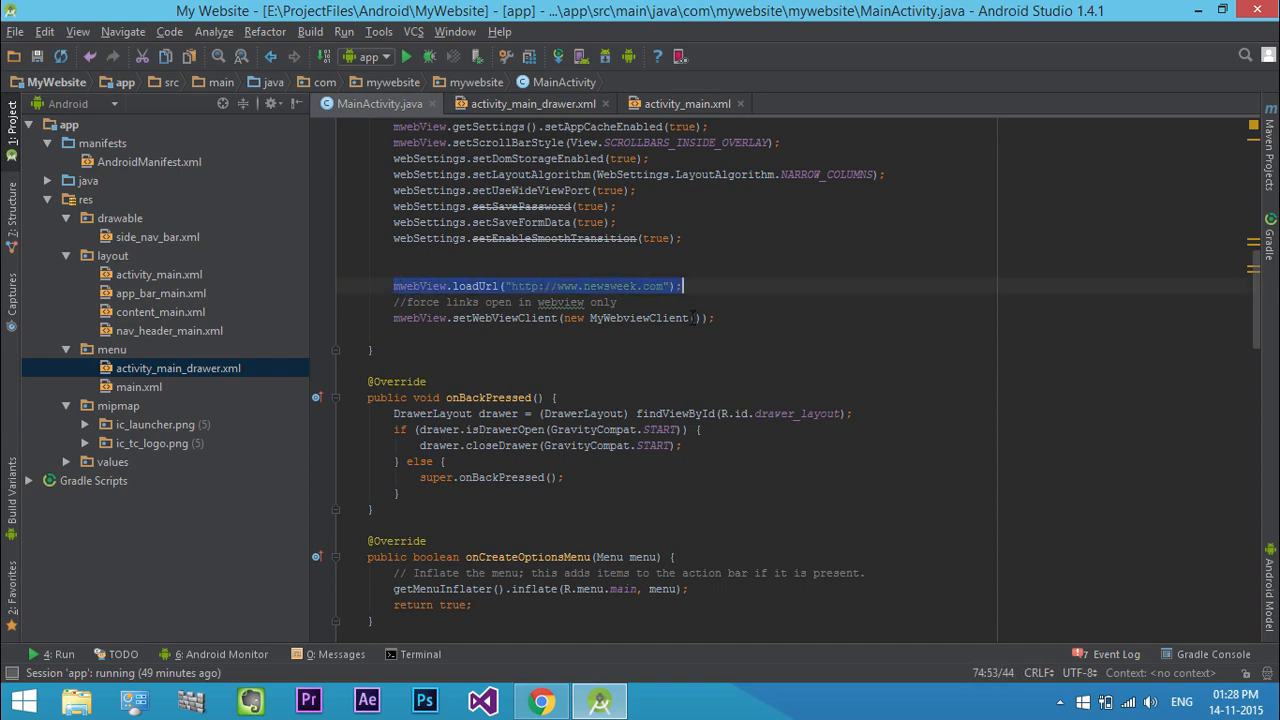
scroll("down", 3)
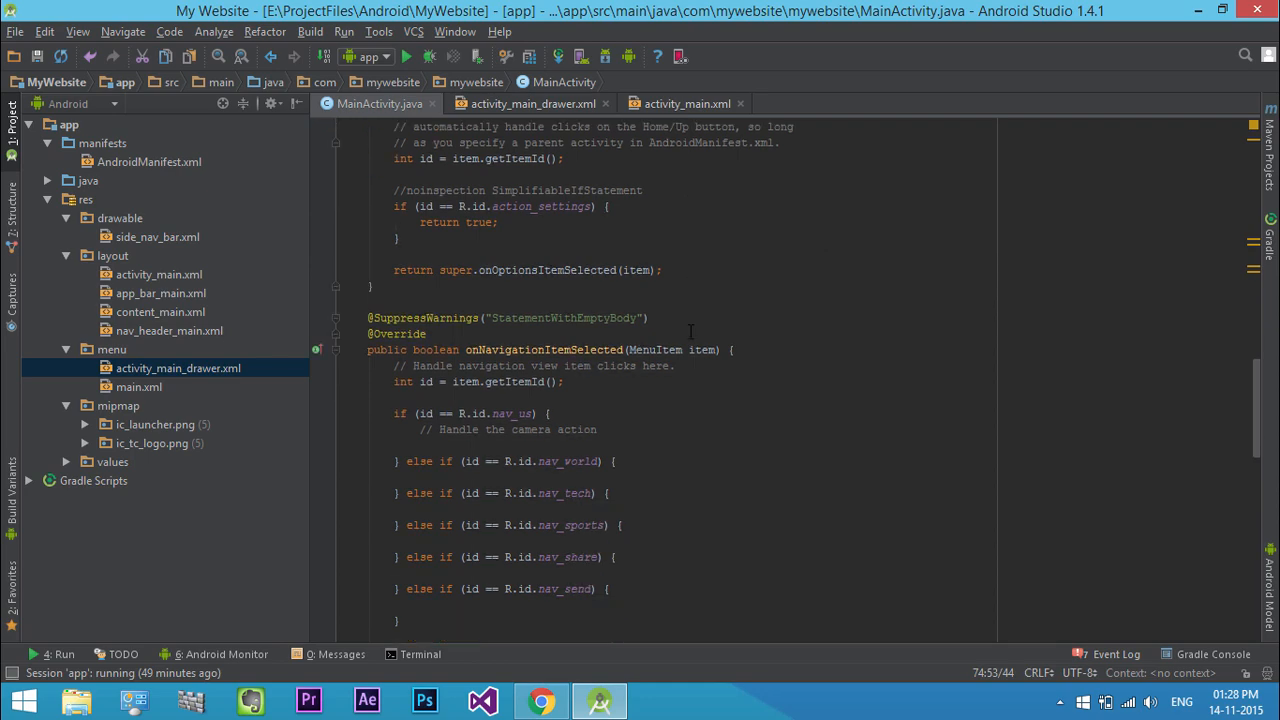
scroll("down", 3)
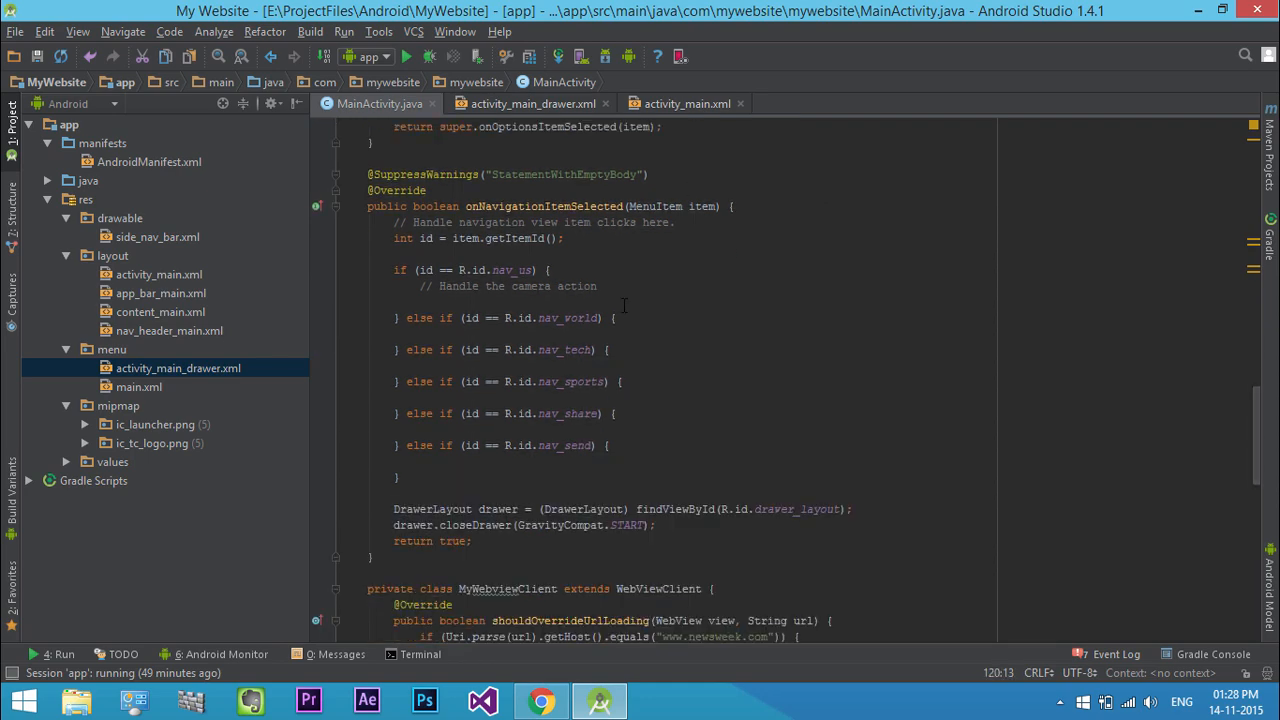
type("mwebView.loadUrl(\"http://www.newsweek.com\");")
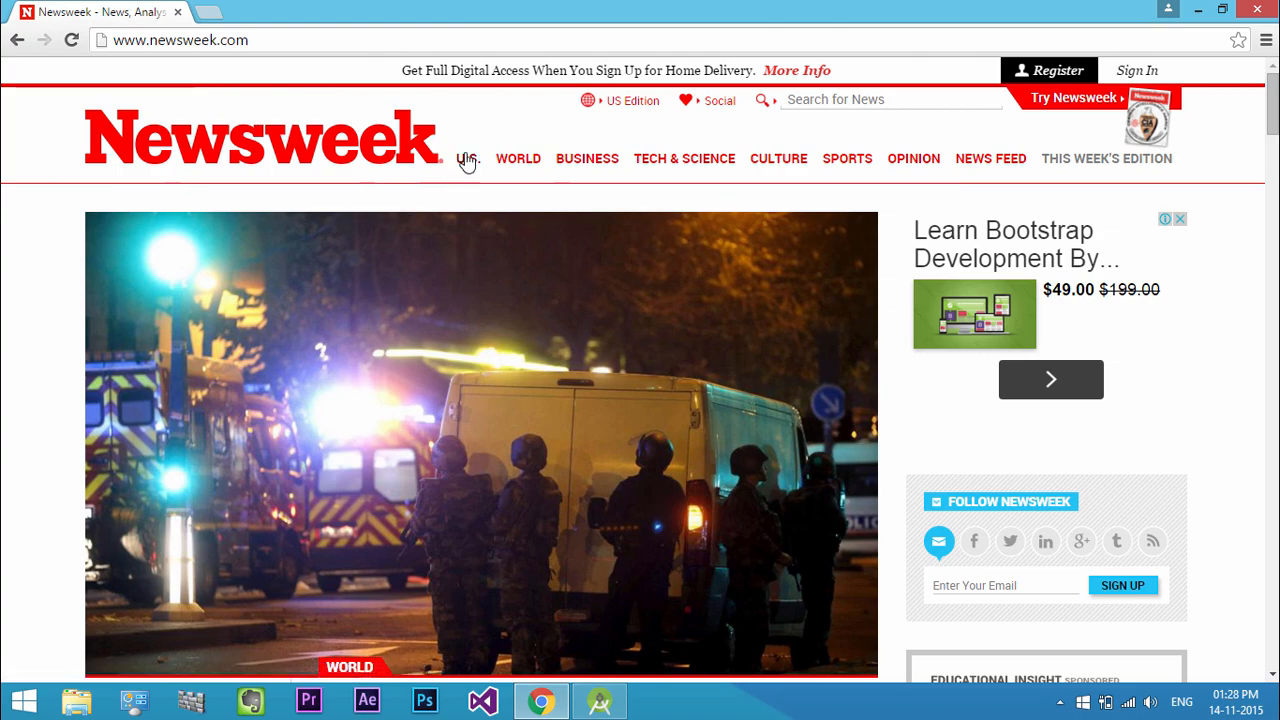
left_click(600, 700)
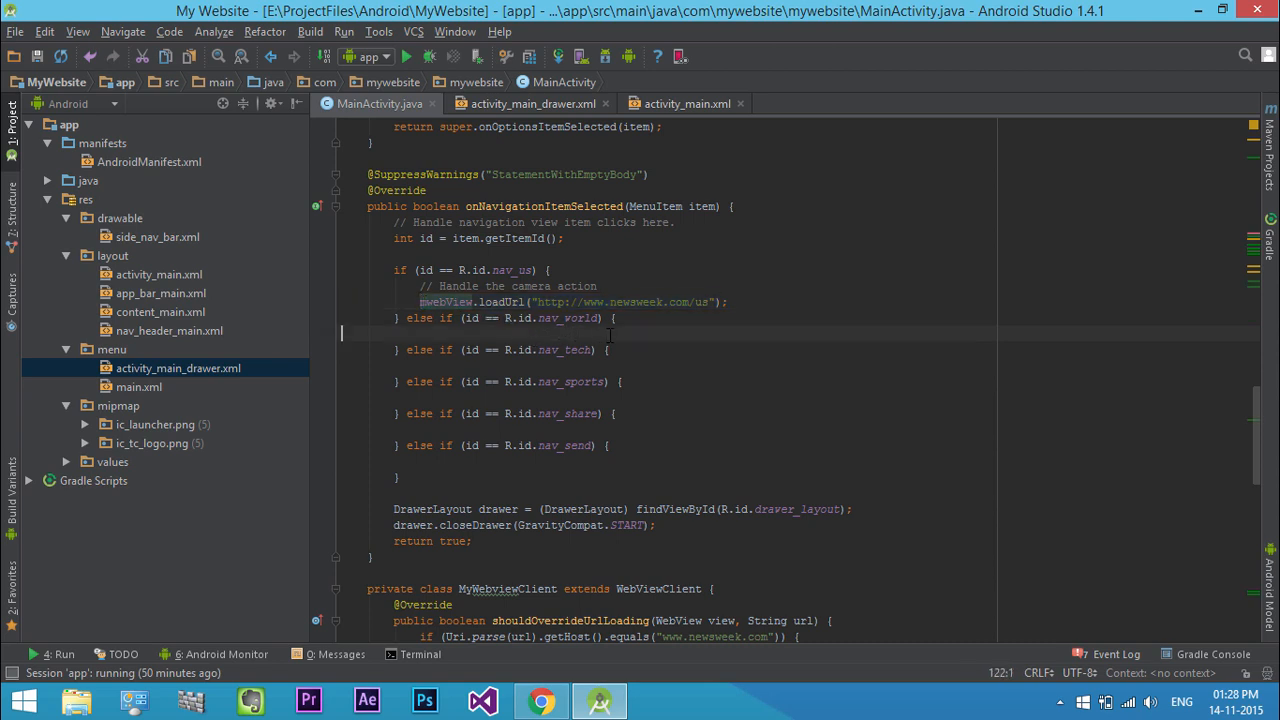
type("mwebView.loadUrl(\"http://www.newsweek.com/w\");")
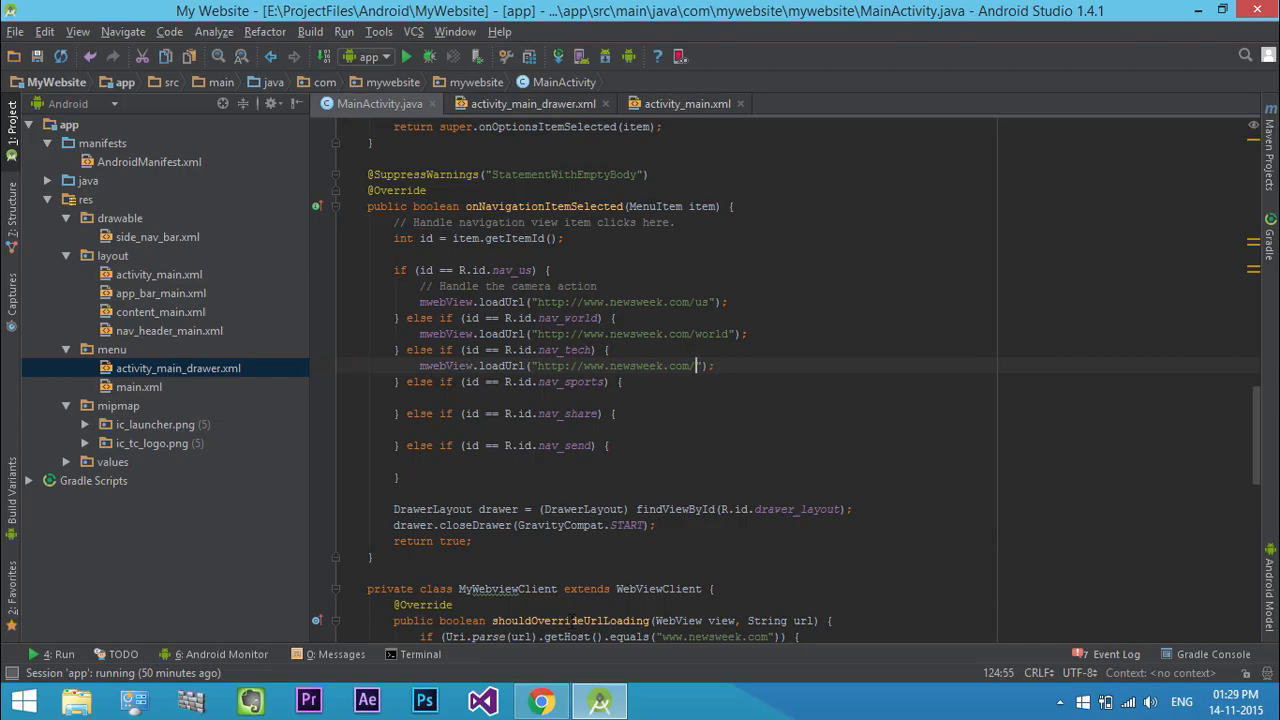
- Add tech-science, sports, about and contact Newsweek URLs, then run the app on the emulator
type("tech-science")
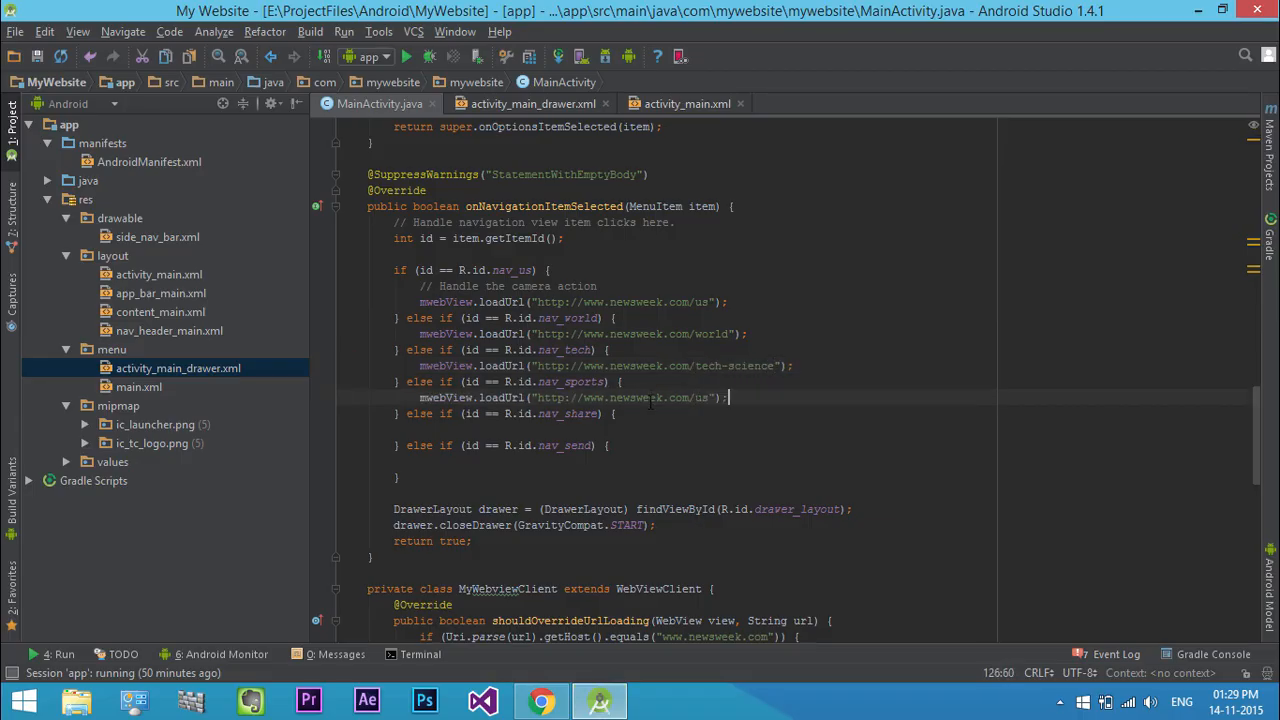
type("sports")
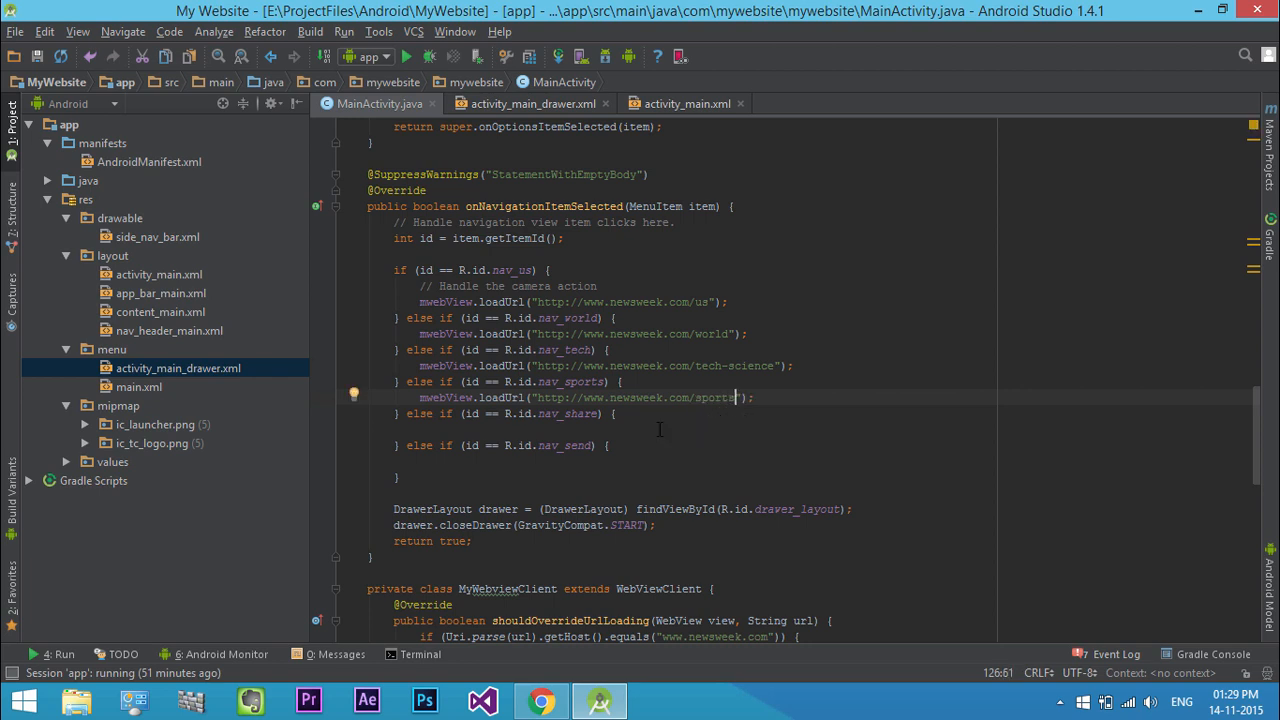
right_click(122, 620)
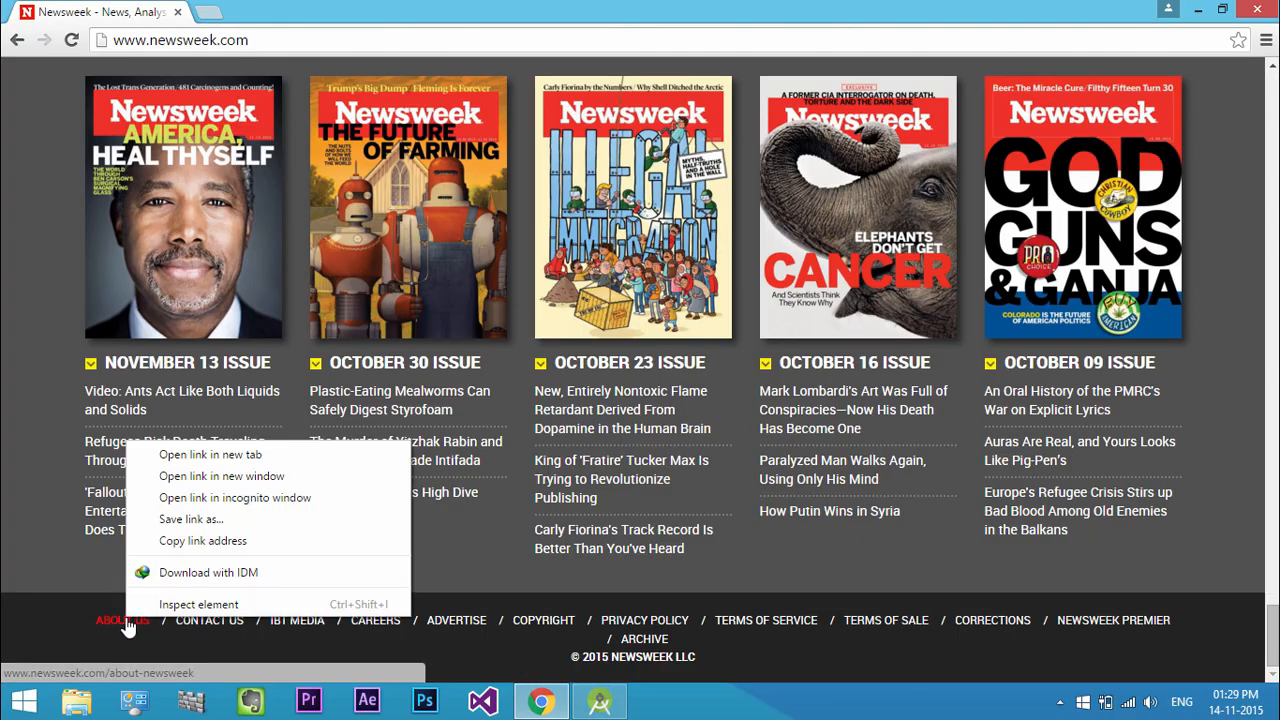
left_click(598, 700)
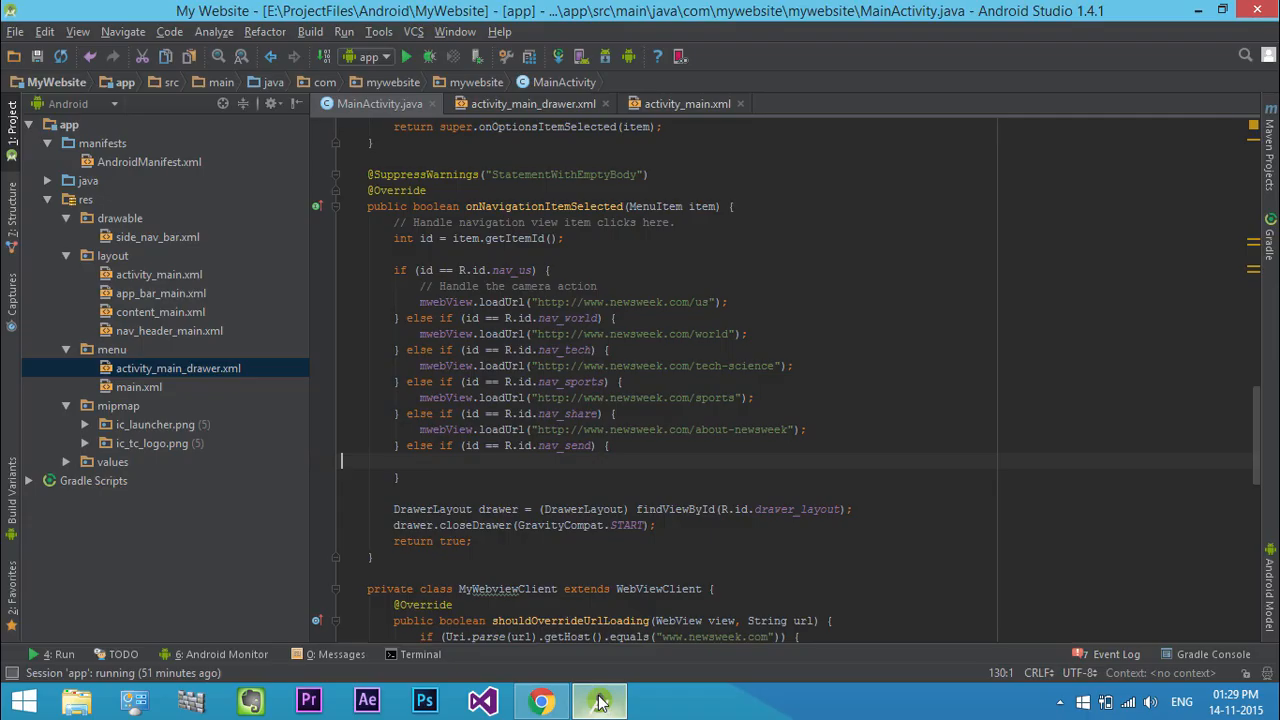
type("mwebView.loadUrl(\"http://www.newsweek.com/contact\");")
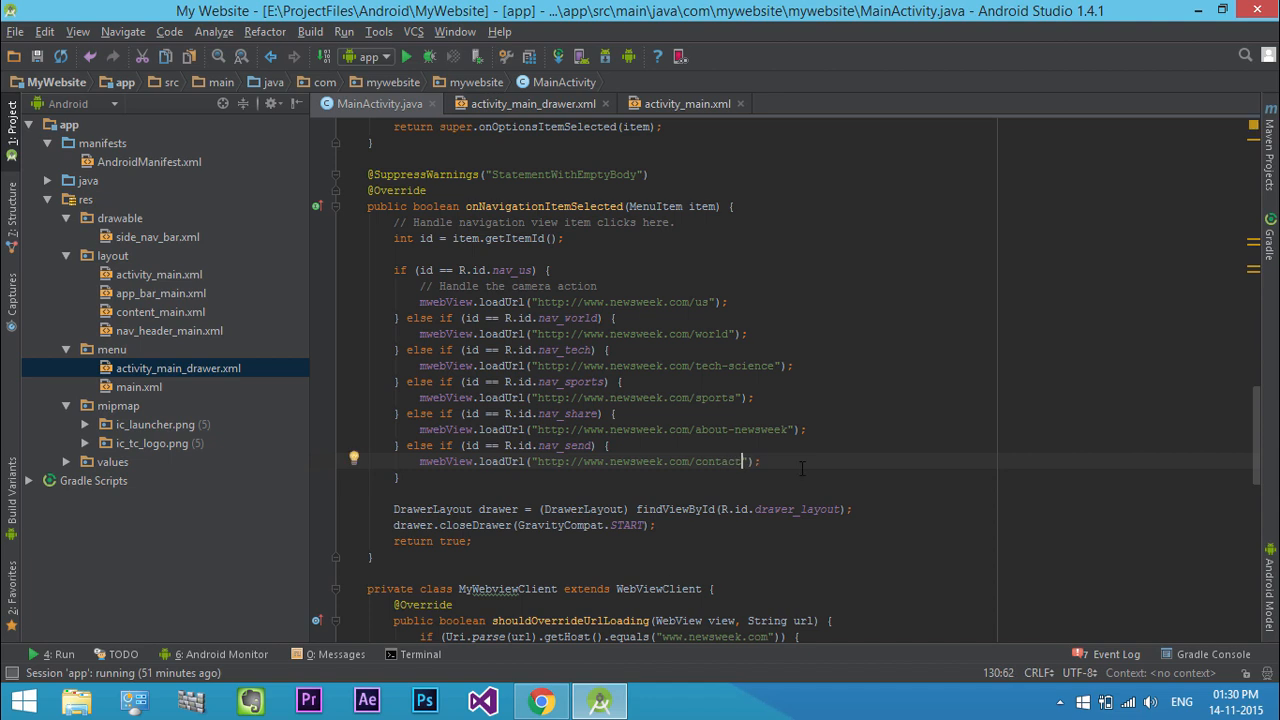
left_click(404, 56)
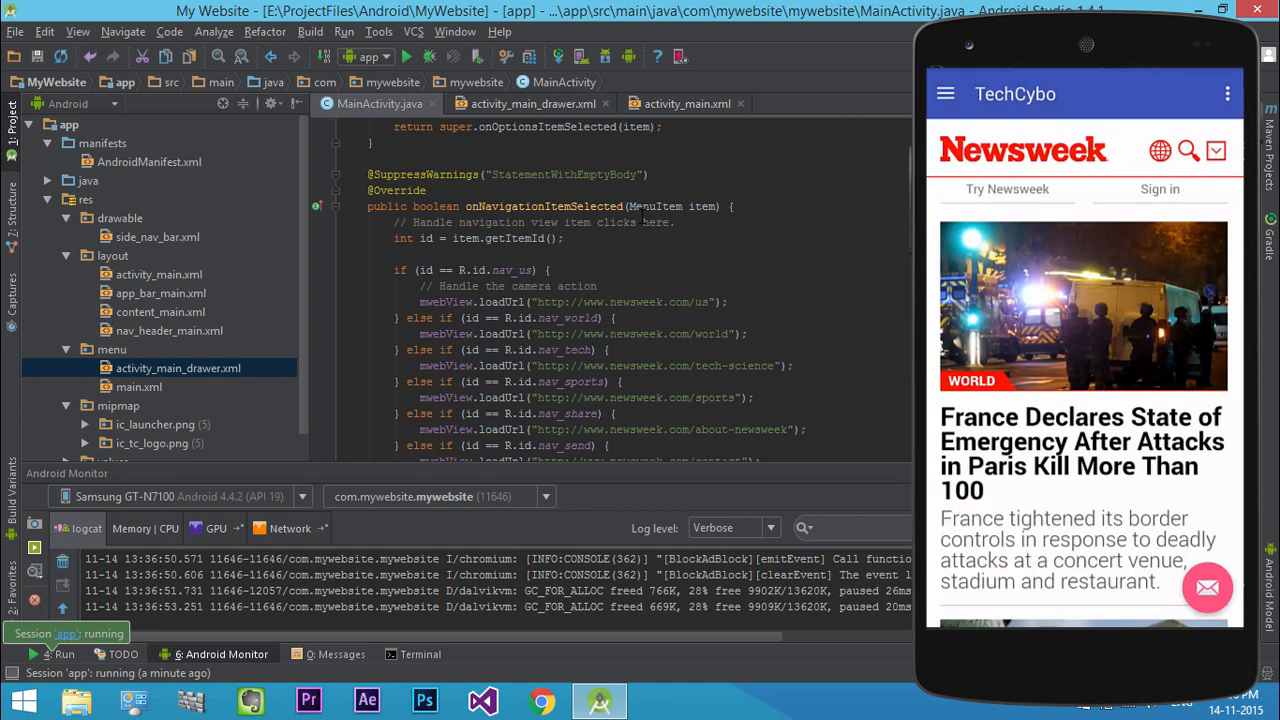
- Run the app on the emulator and scroll through the loaded Newsweek home page
left_click(944, 94)
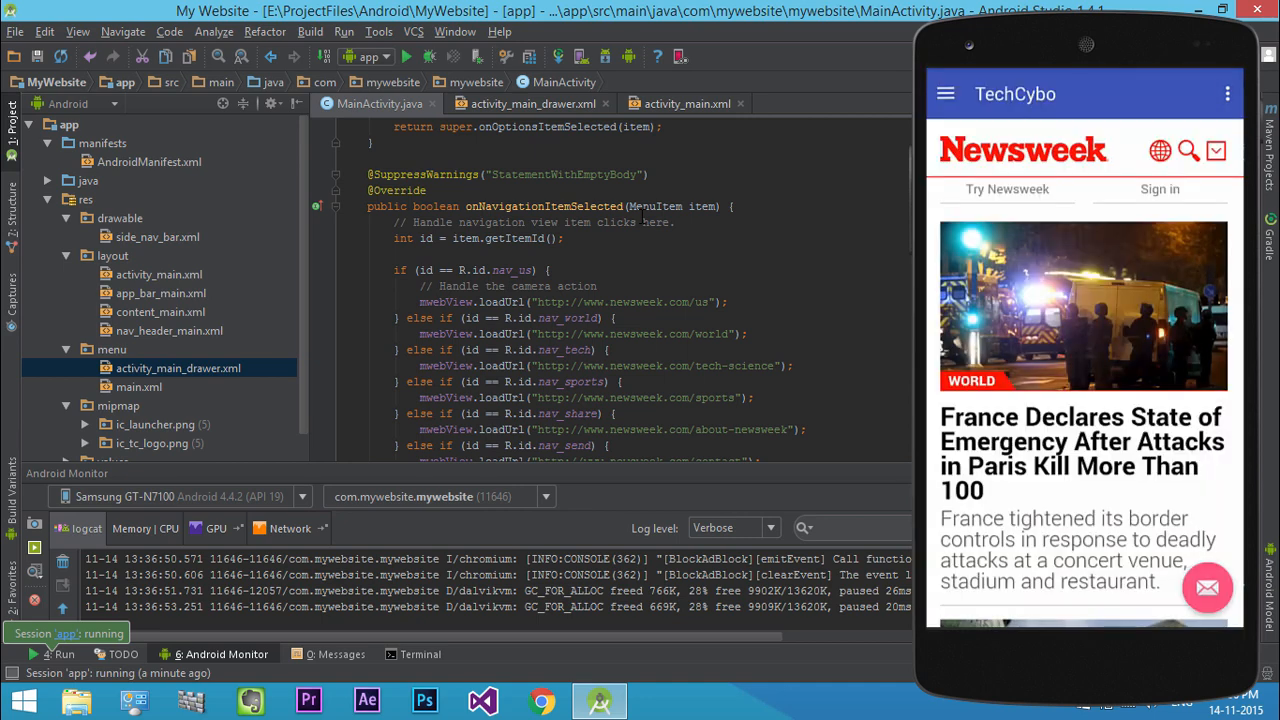
scroll("down", 3)
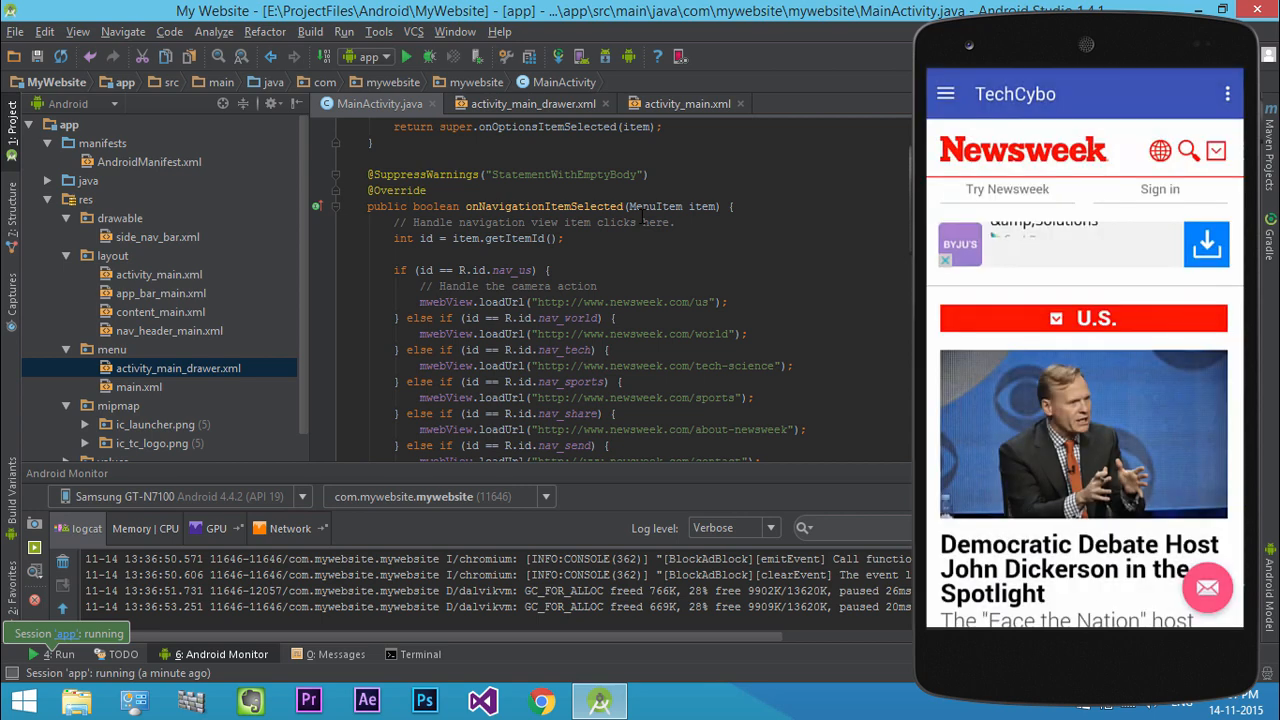
scroll("down", 3)
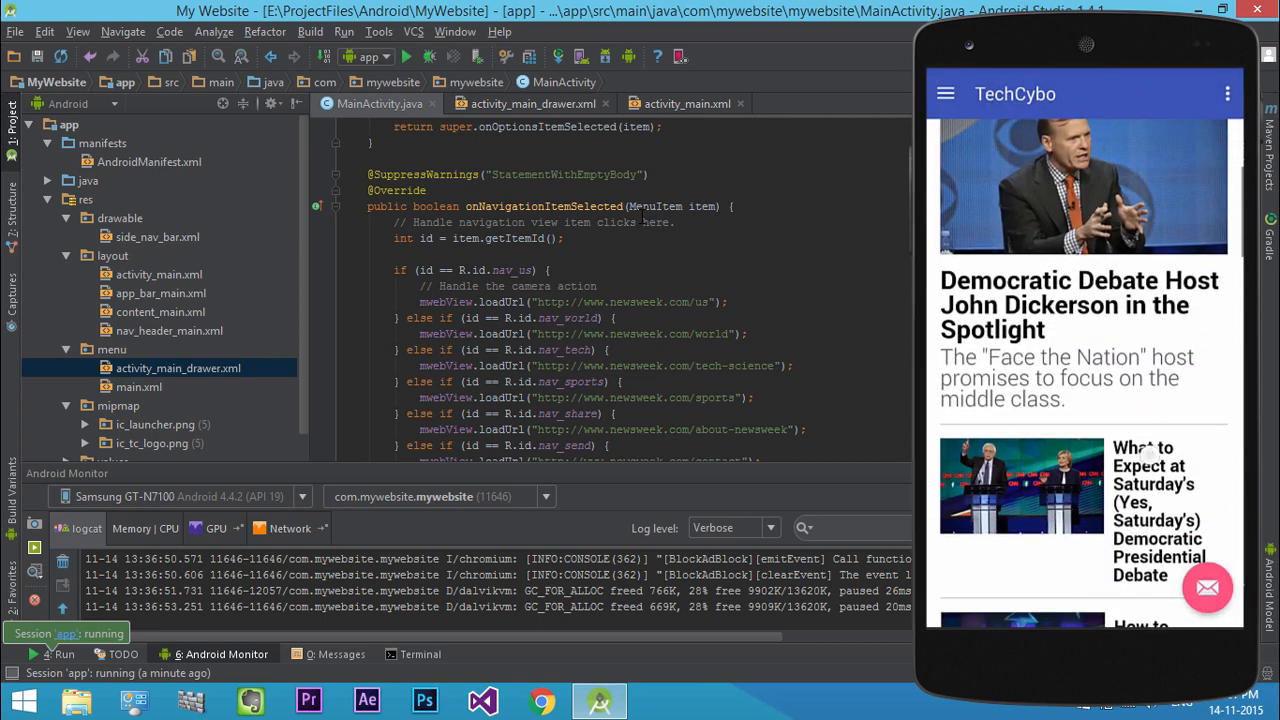
scroll("down", 3)
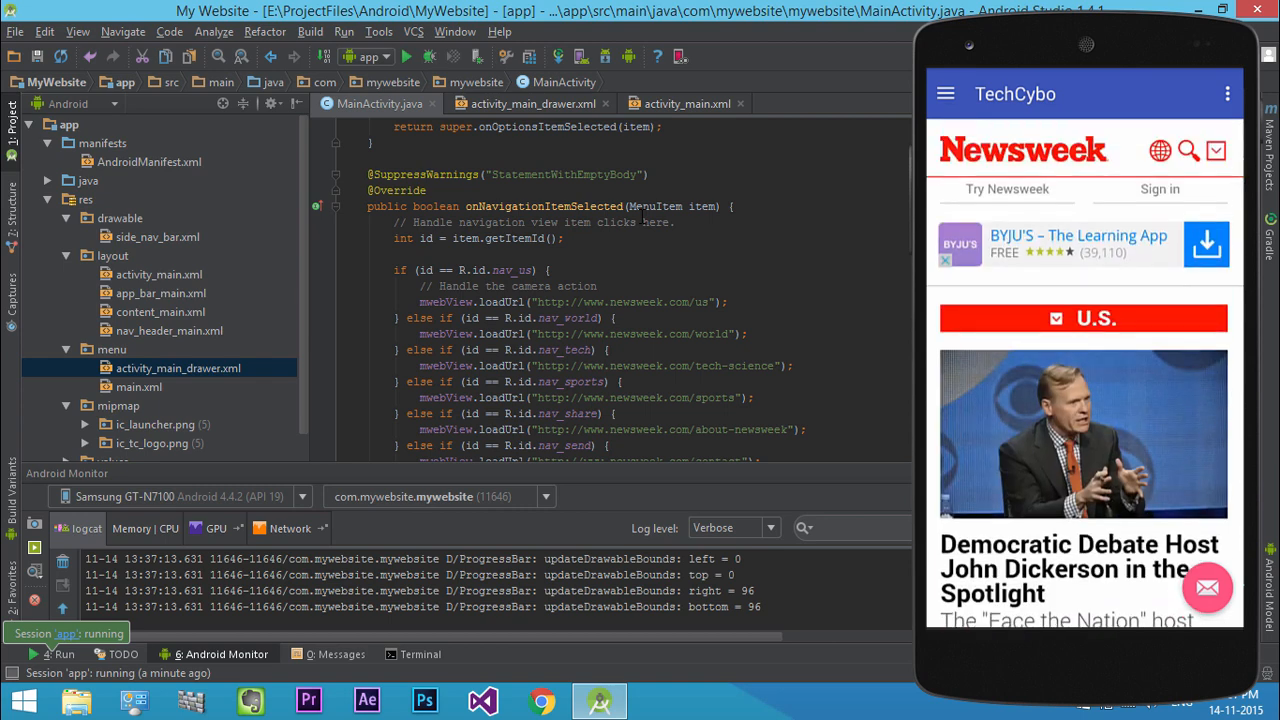
- Choose World from the side drawer so Newsweek's World section loads in the WebView
left_click(944, 94)
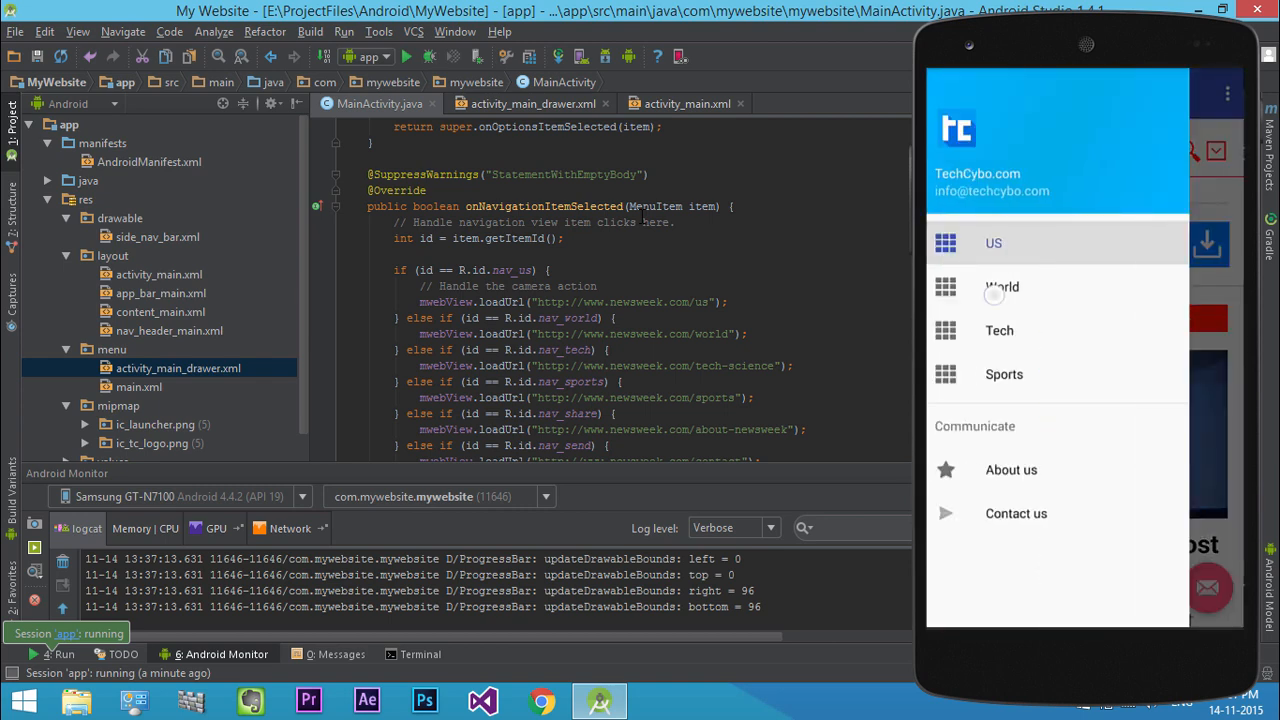
left_click(1000, 288)
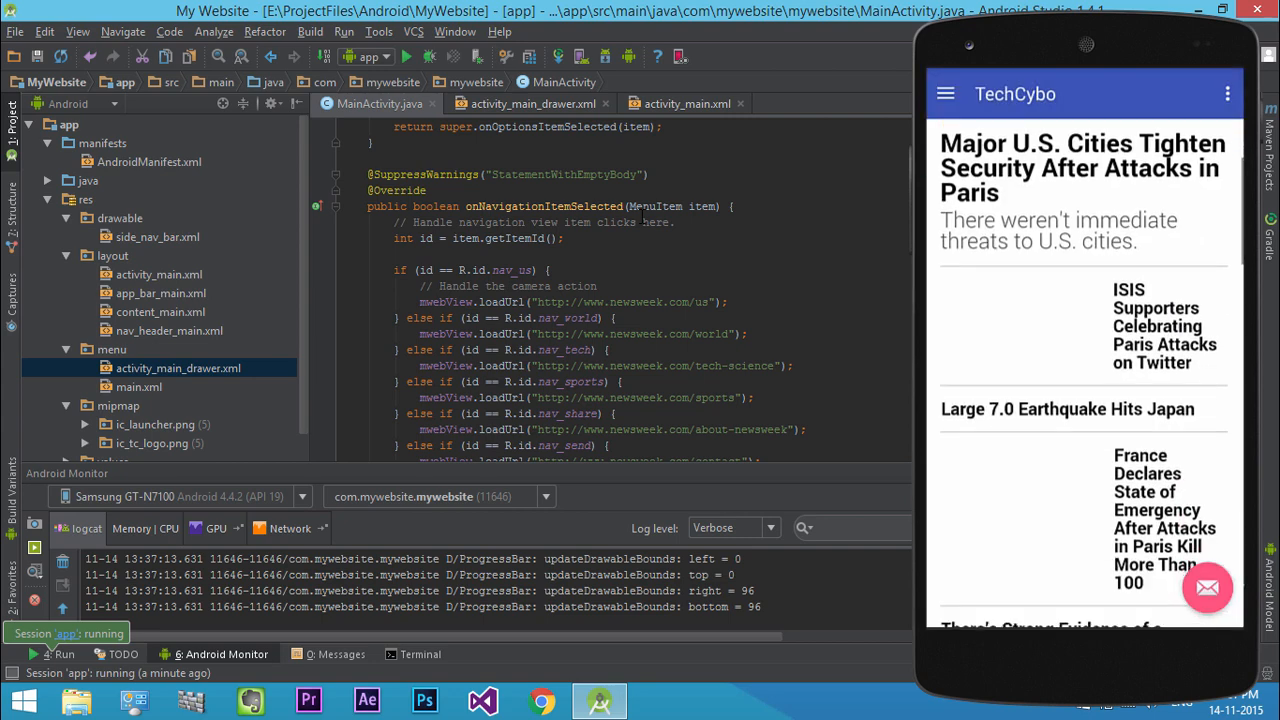
scroll("down", 3)
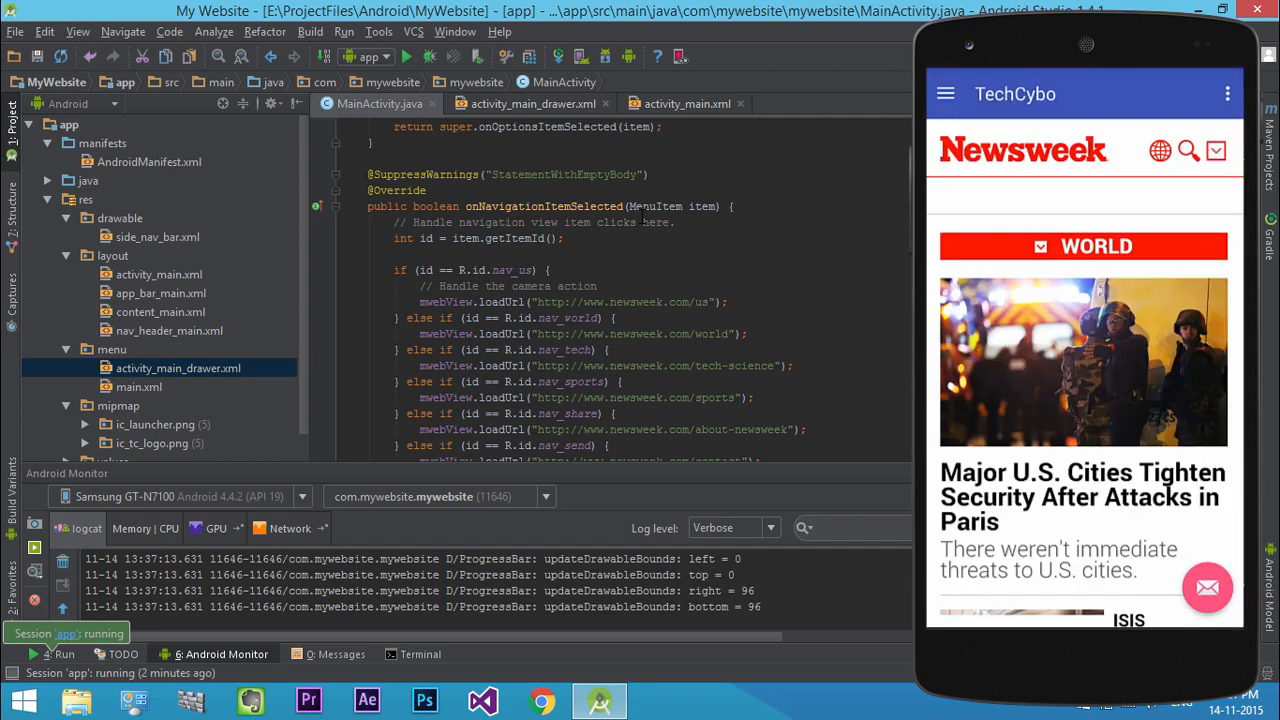
scroll("down", 3)
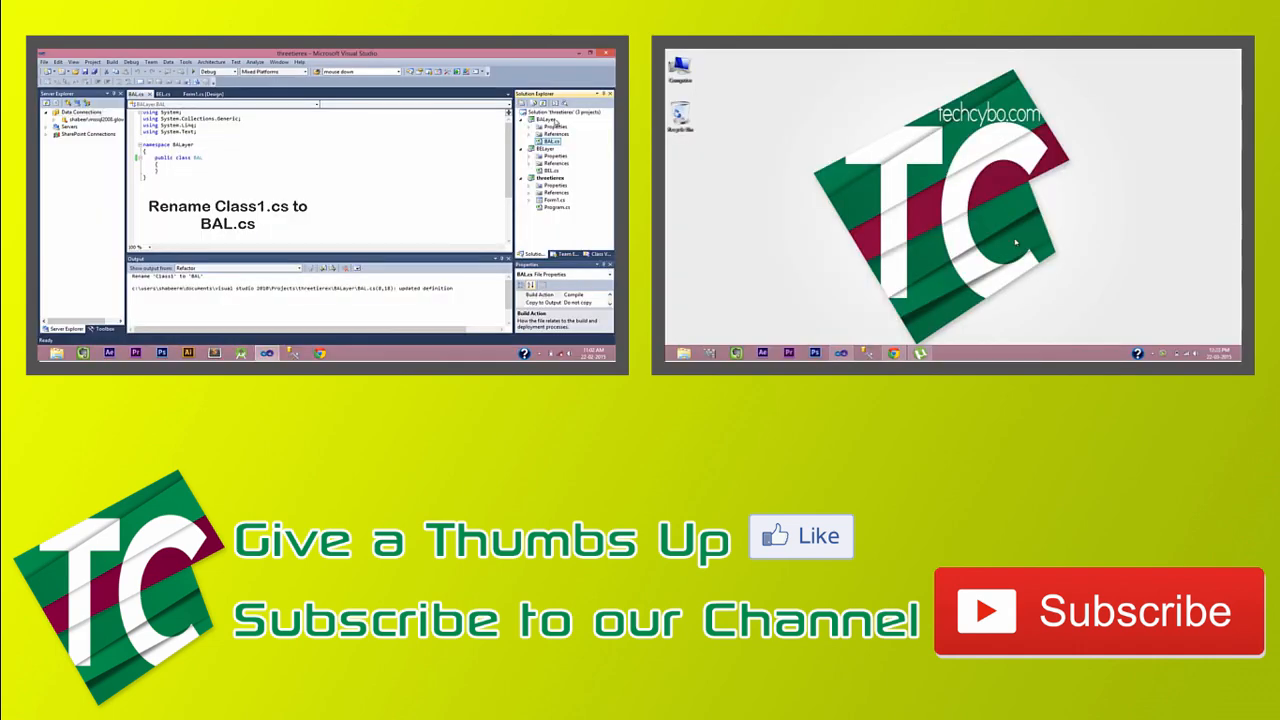
right_click(544, 112)
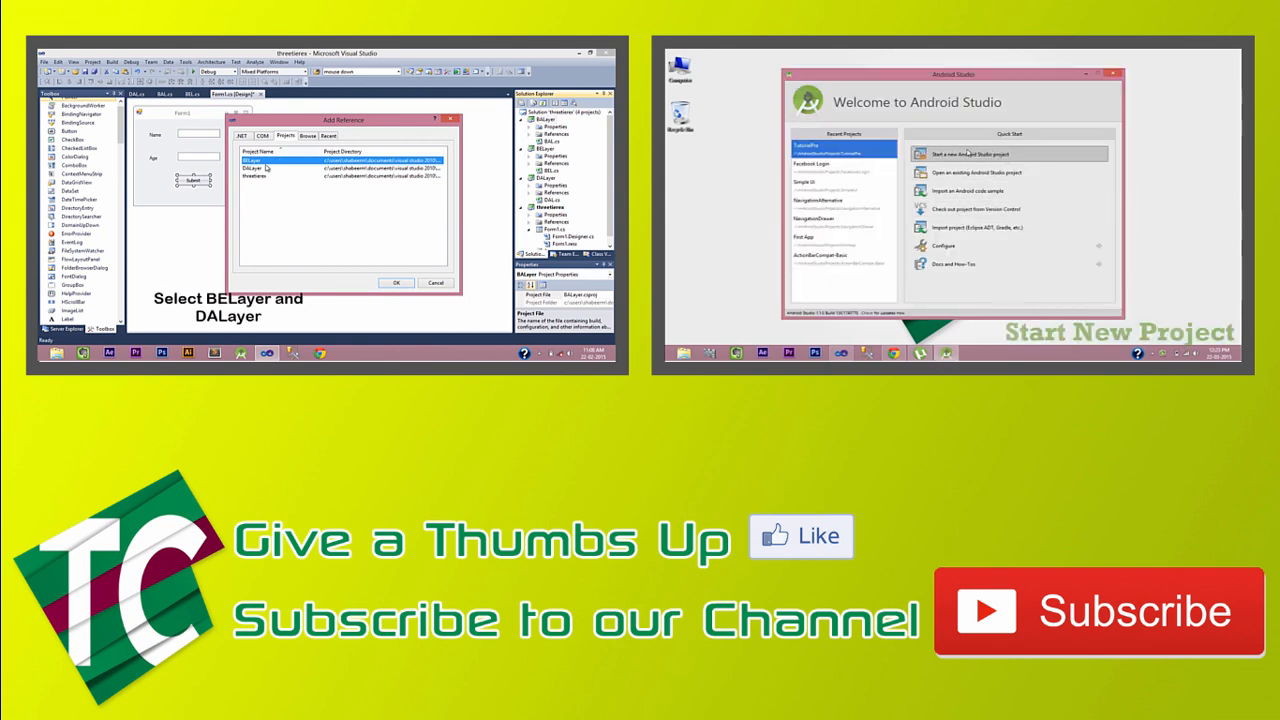
left_click(280, 168)
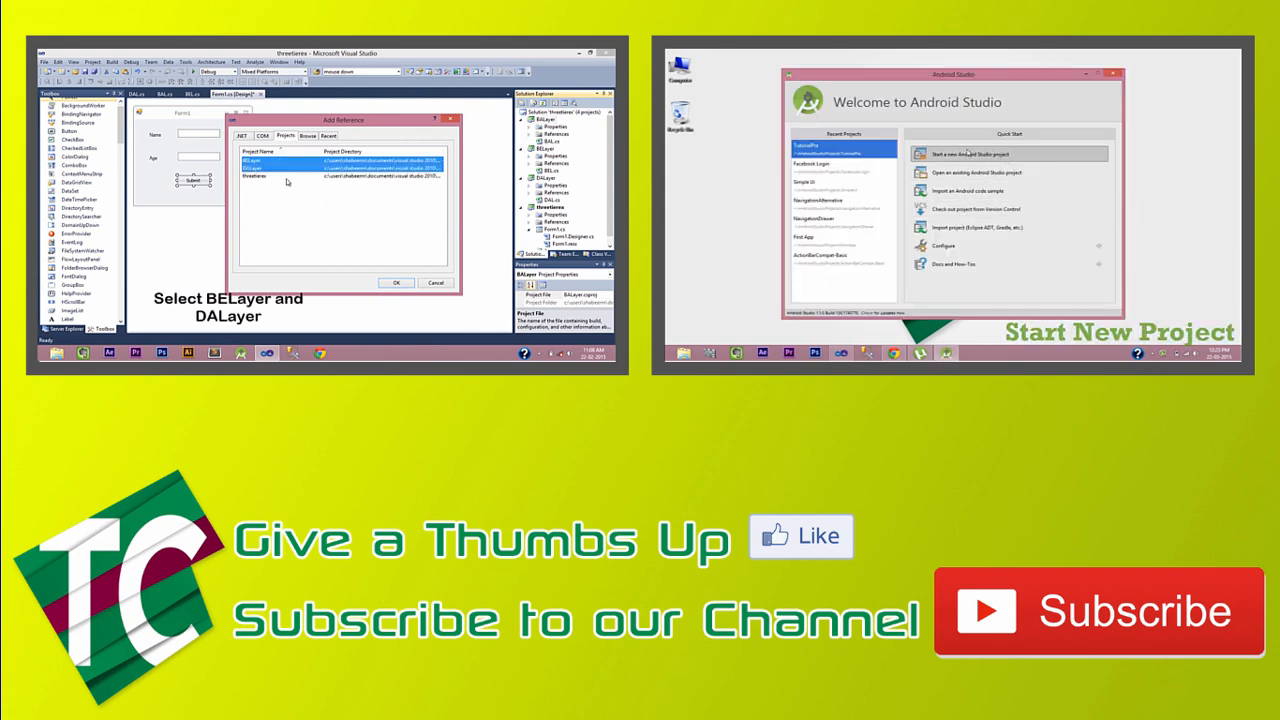
left_click(966, 152)
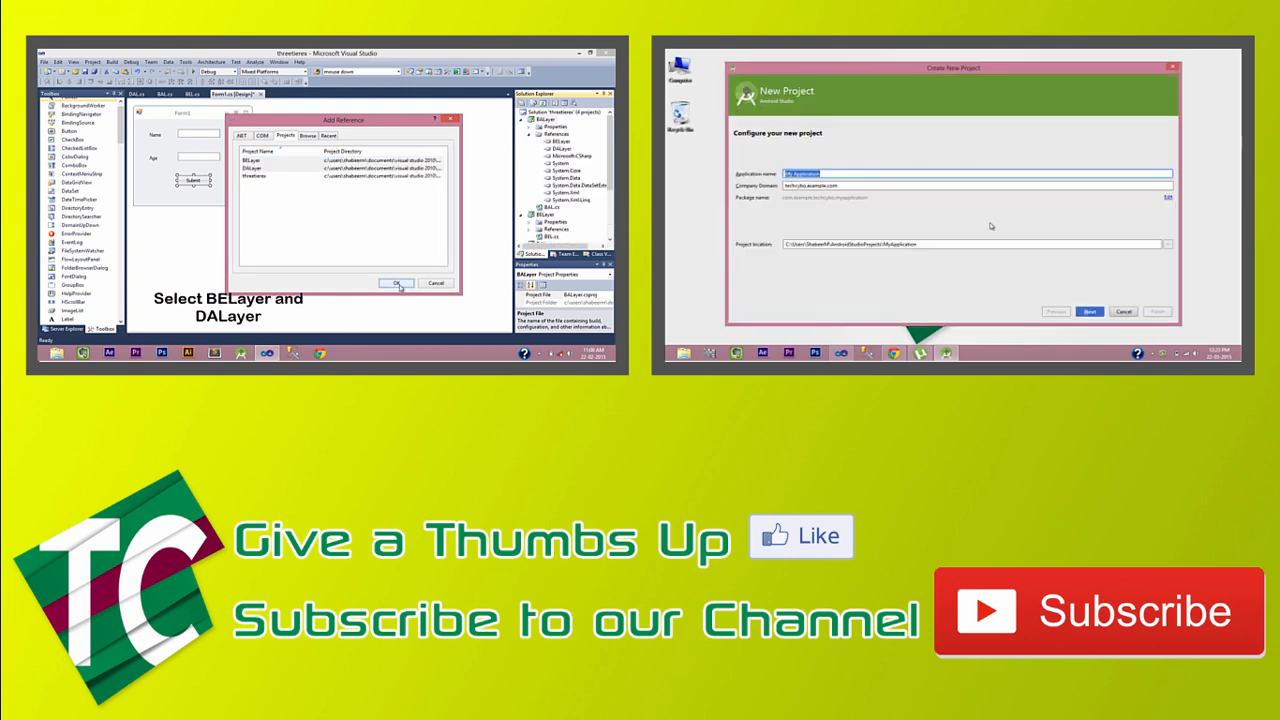
left_click(396, 284)
type("Toggle Butto")
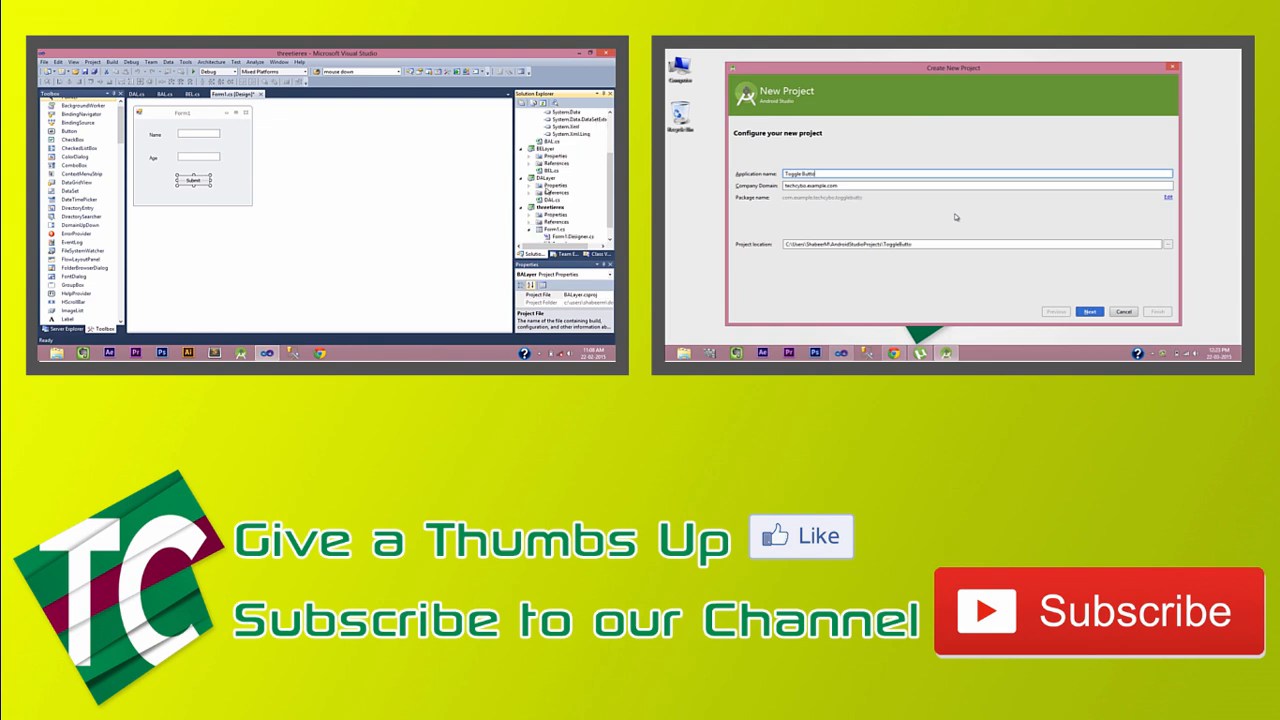
right_click(552, 178)
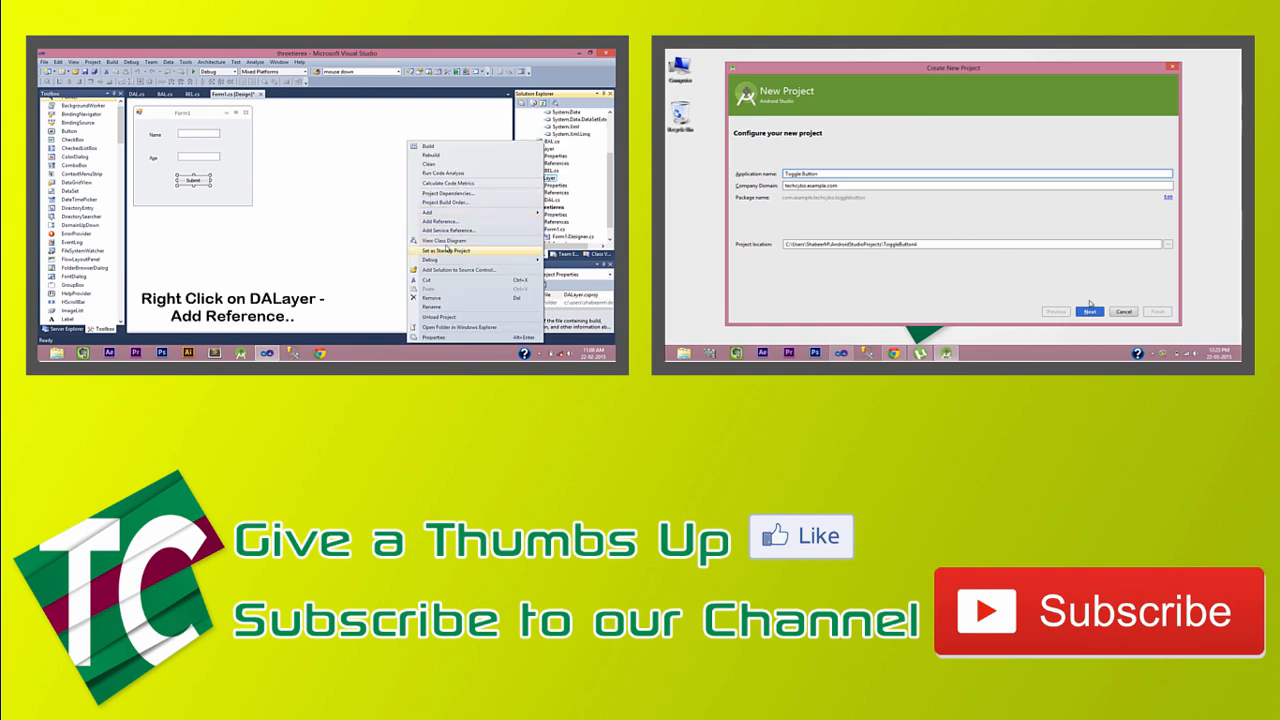